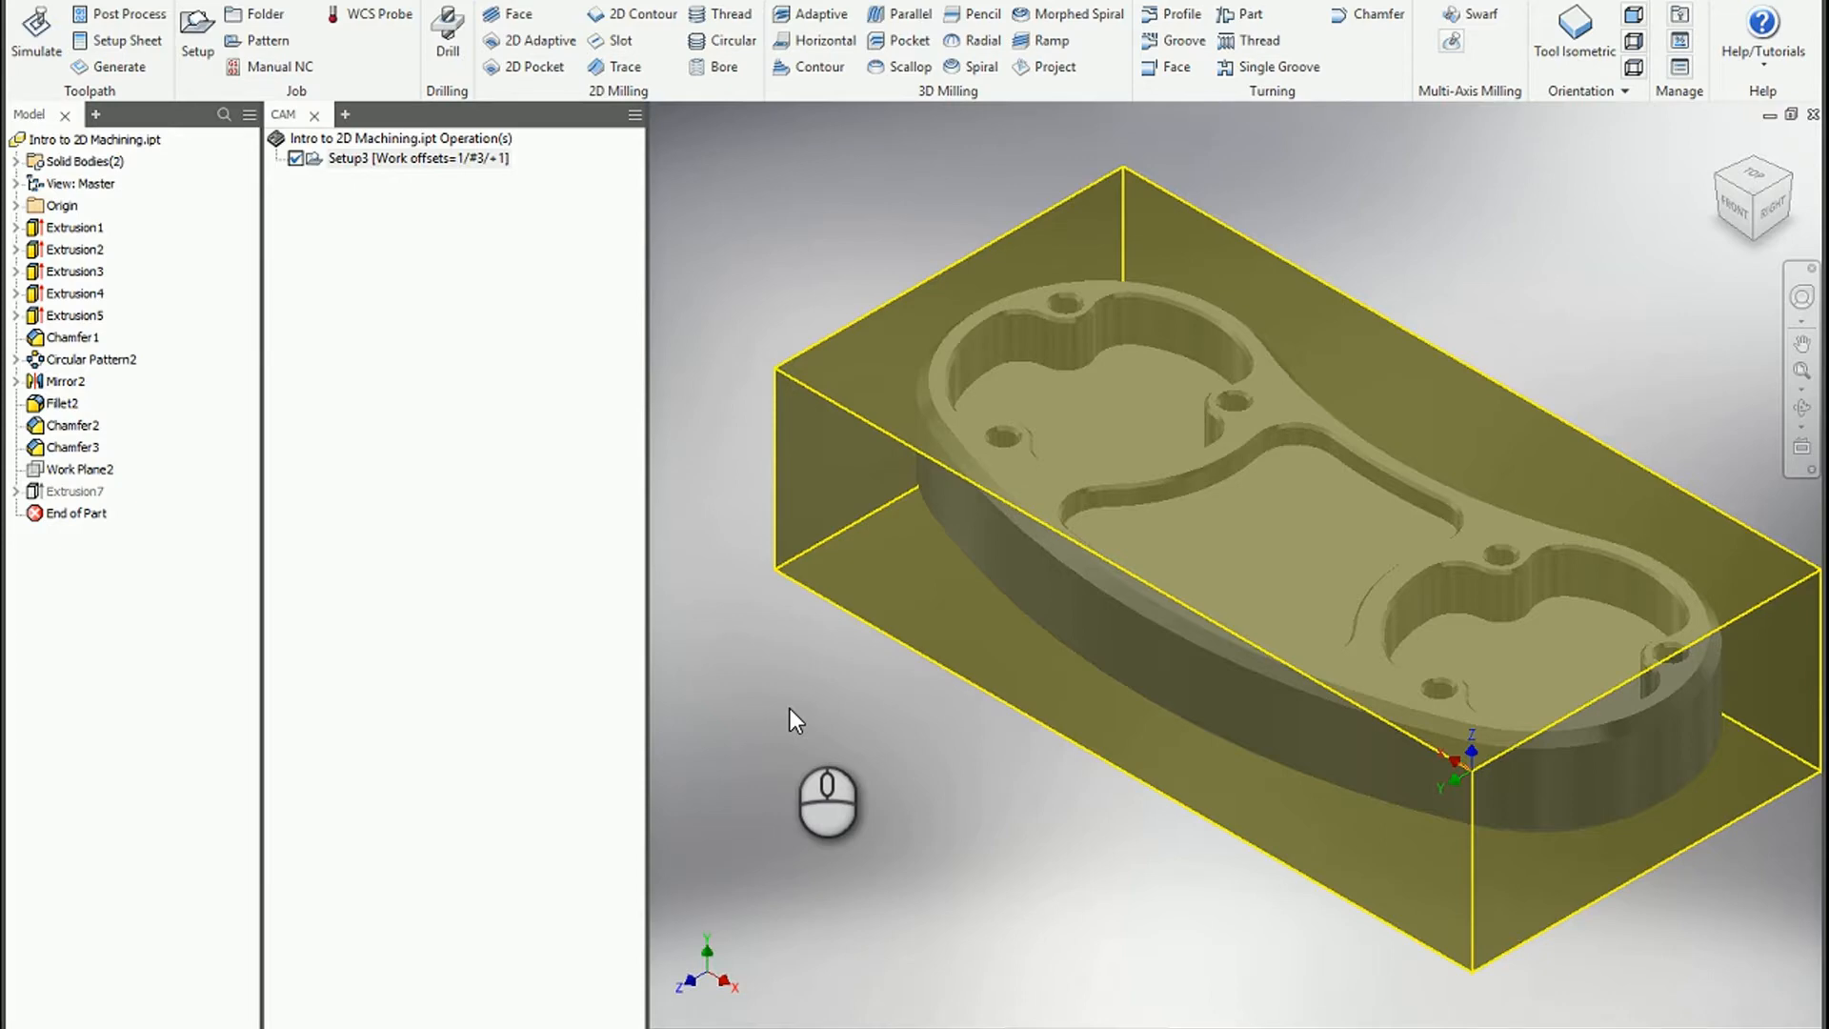
mouse_move(641, 532)
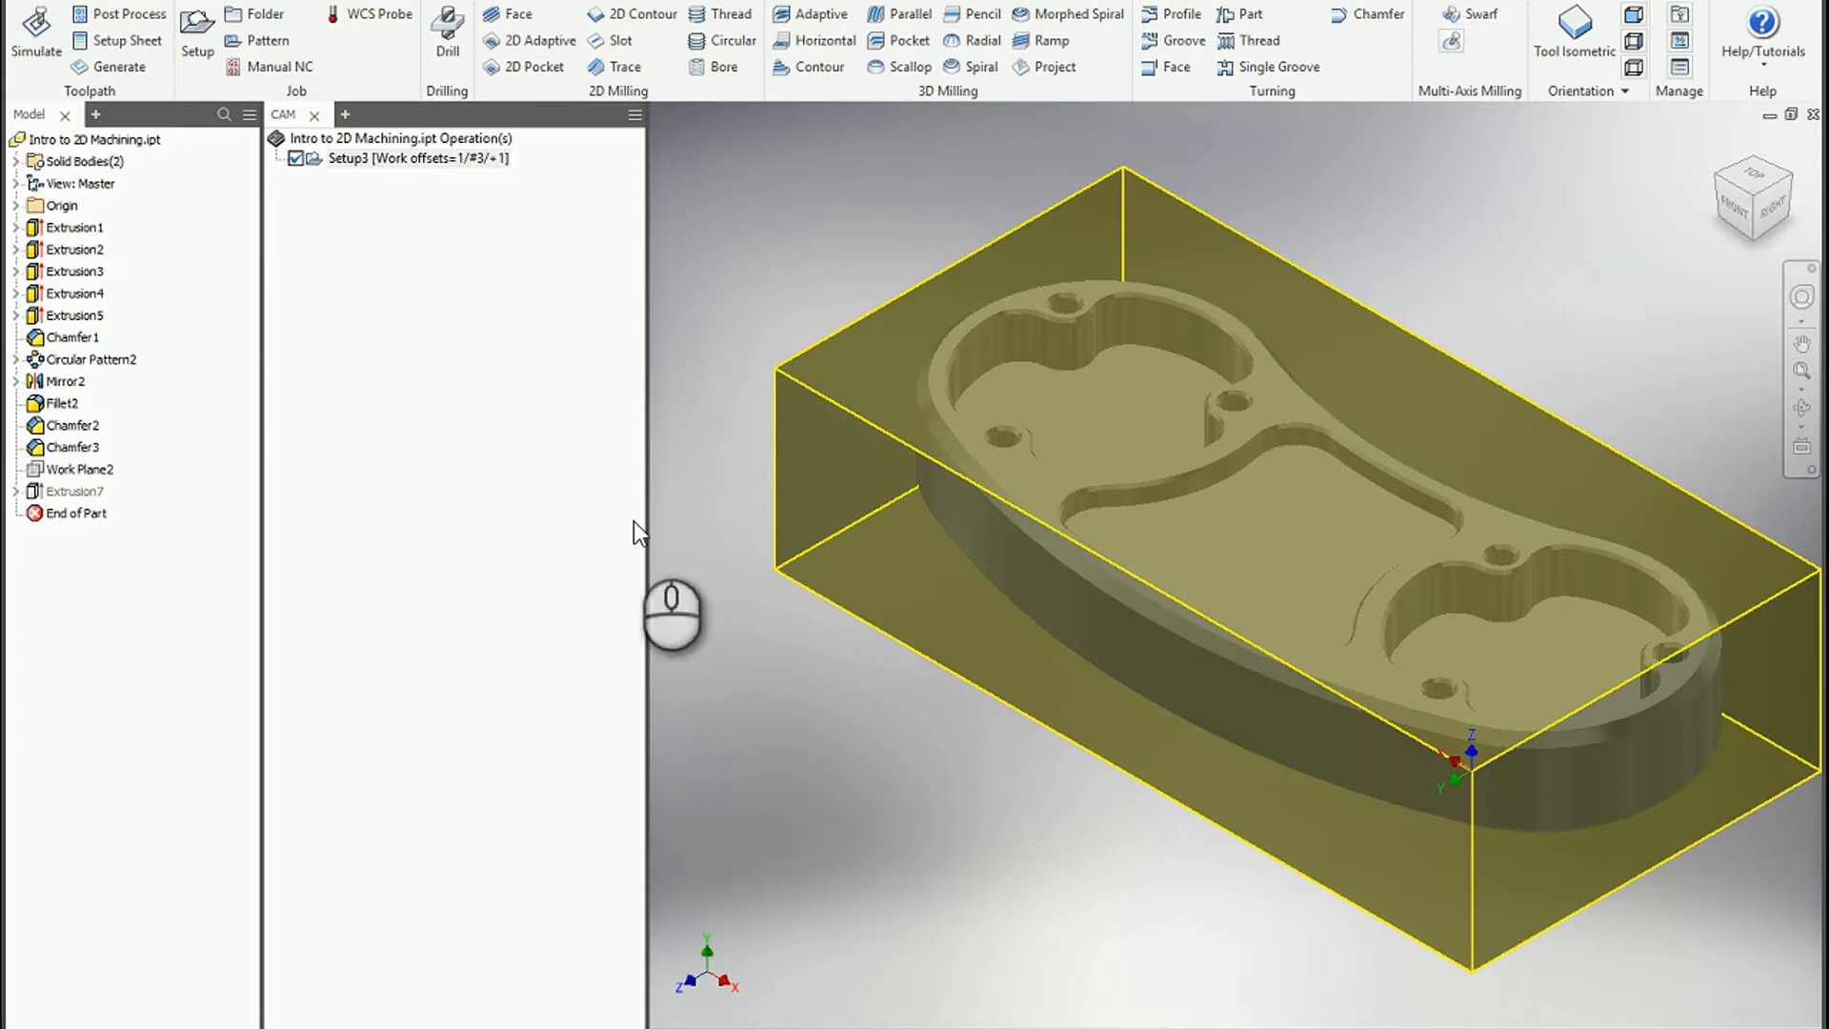
Step: Start a new 3D Adaptive clearing operation under the setup
left_click(1203, 556)
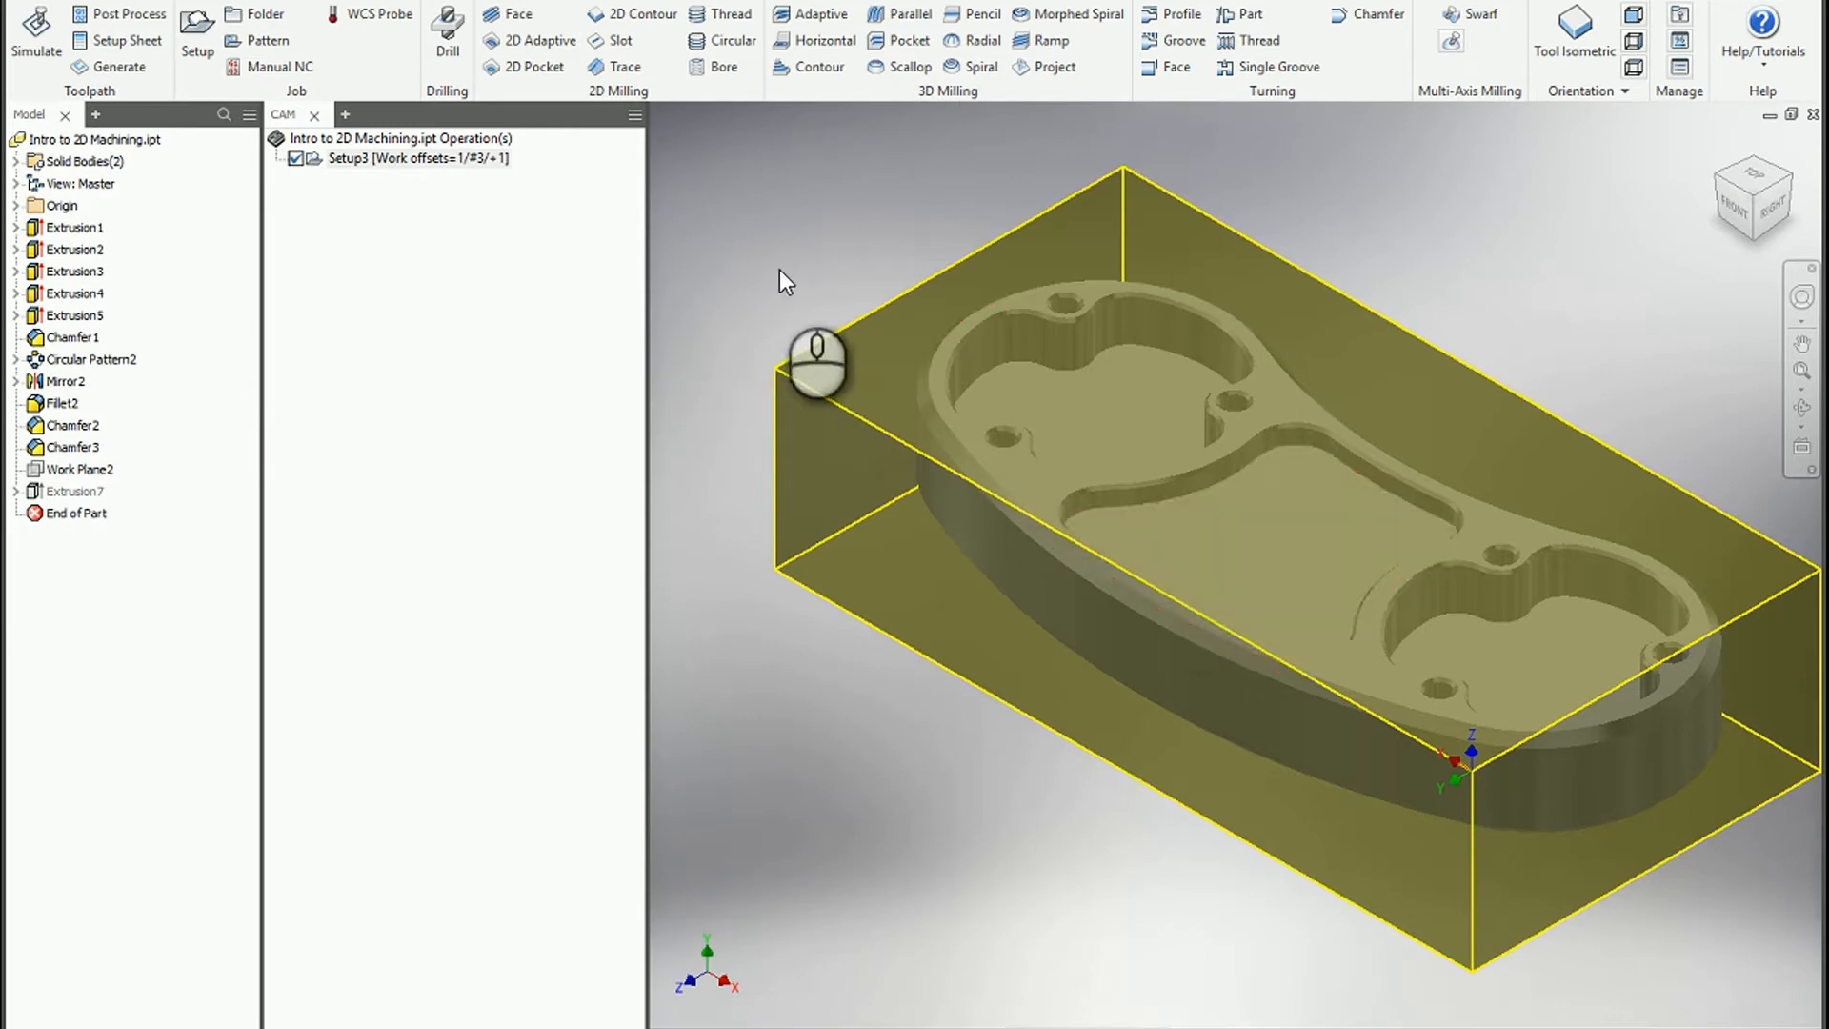
left_click(1259, 572)
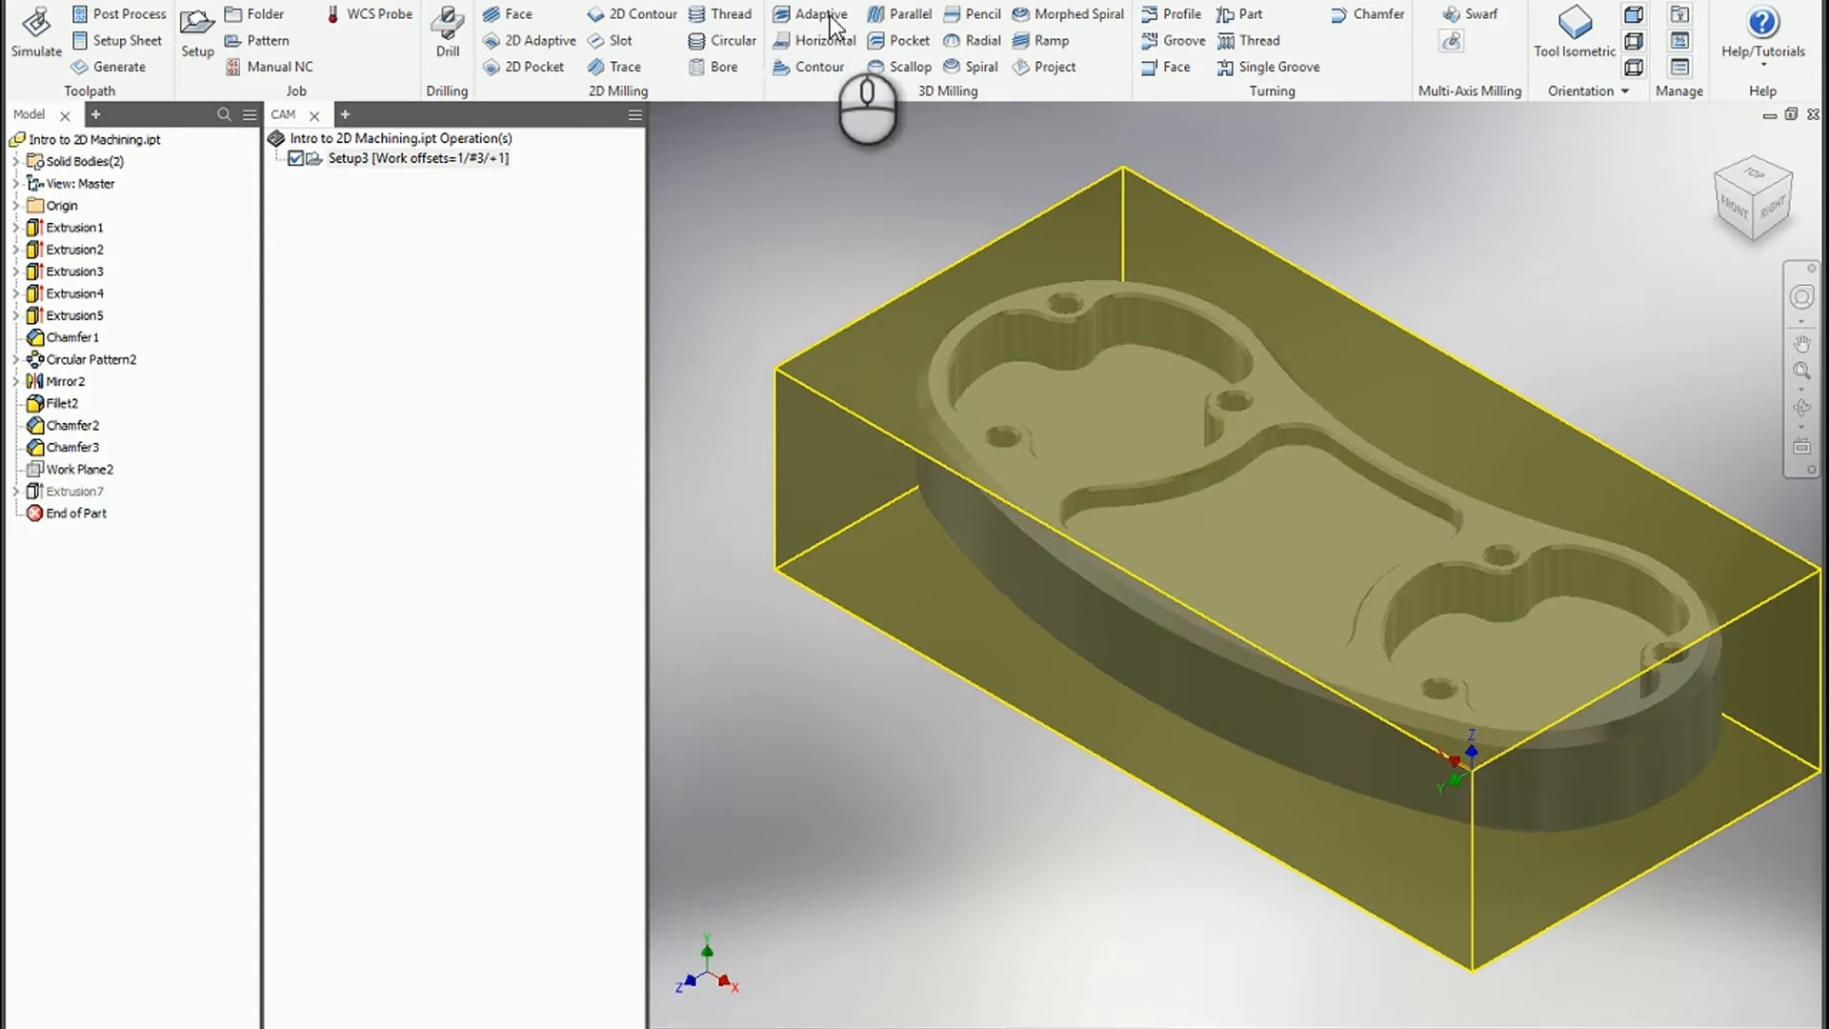
left_click(820, 13)
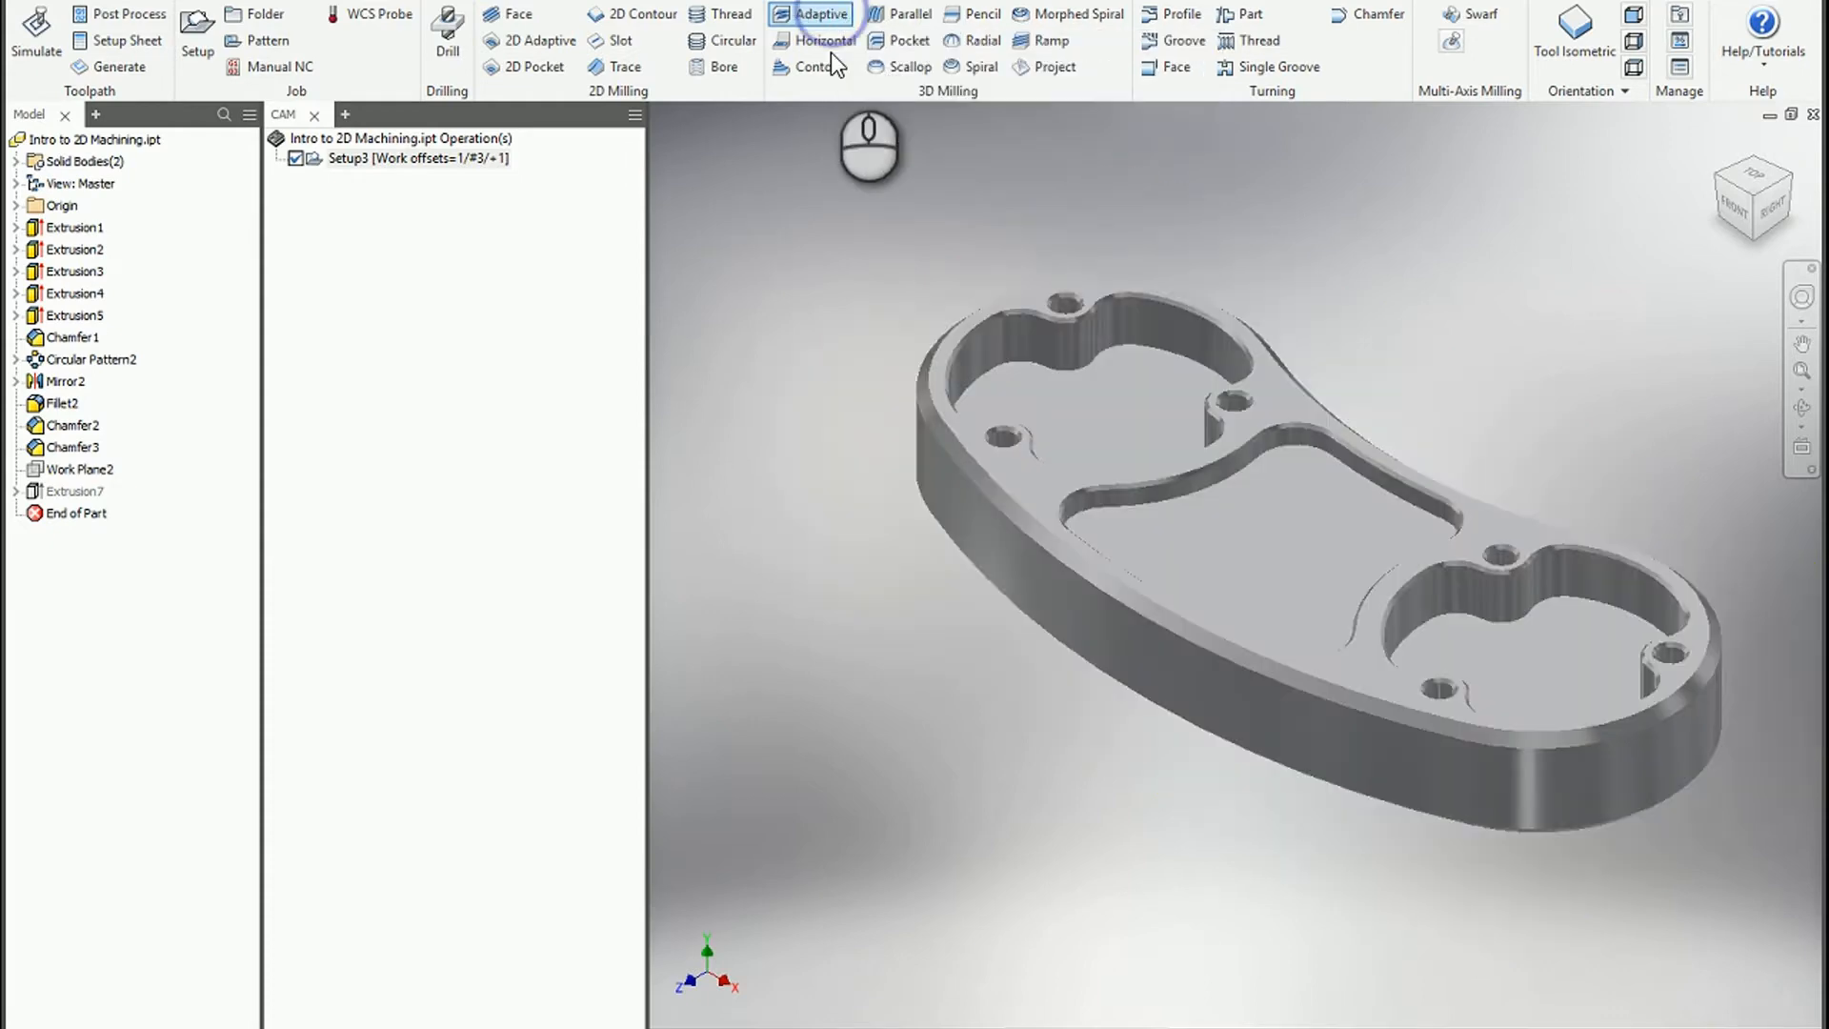
left_click(819, 13)
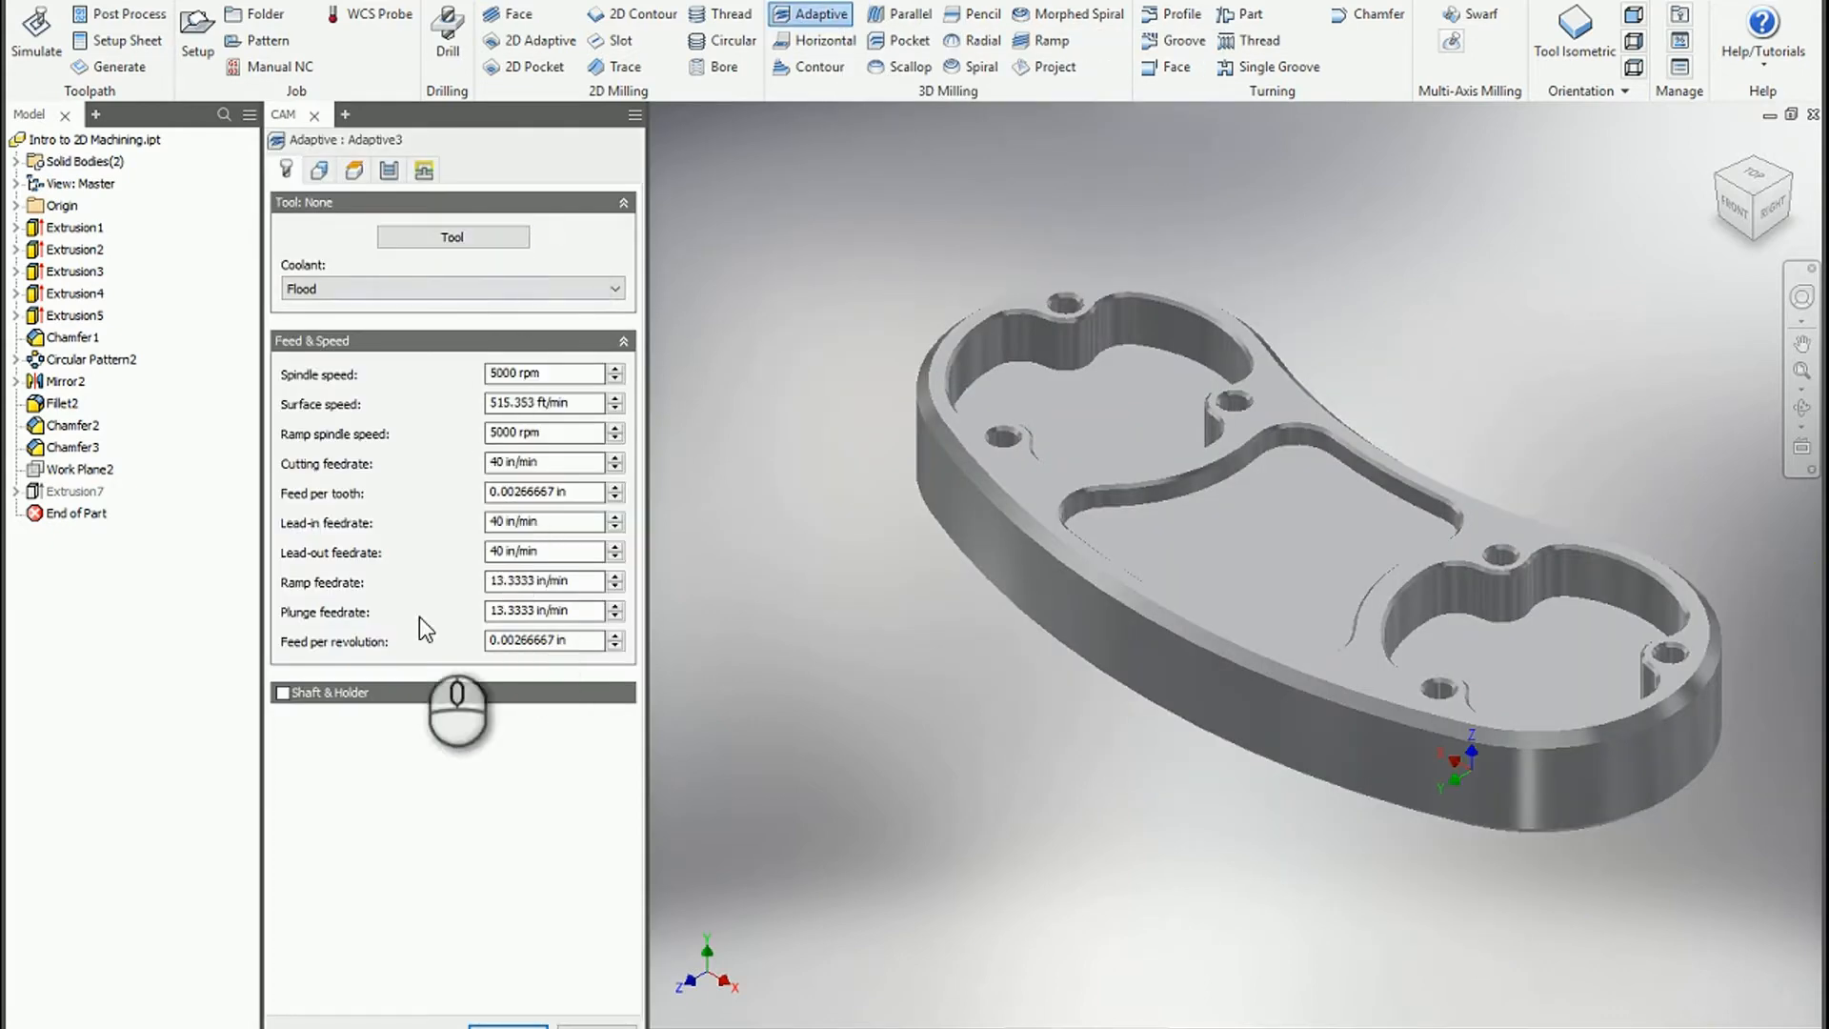
Step: Assign the #2 1/4-inch flat mill, leave 0.02 in radial stock, and generate Adaptive3
left_click(452, 236)
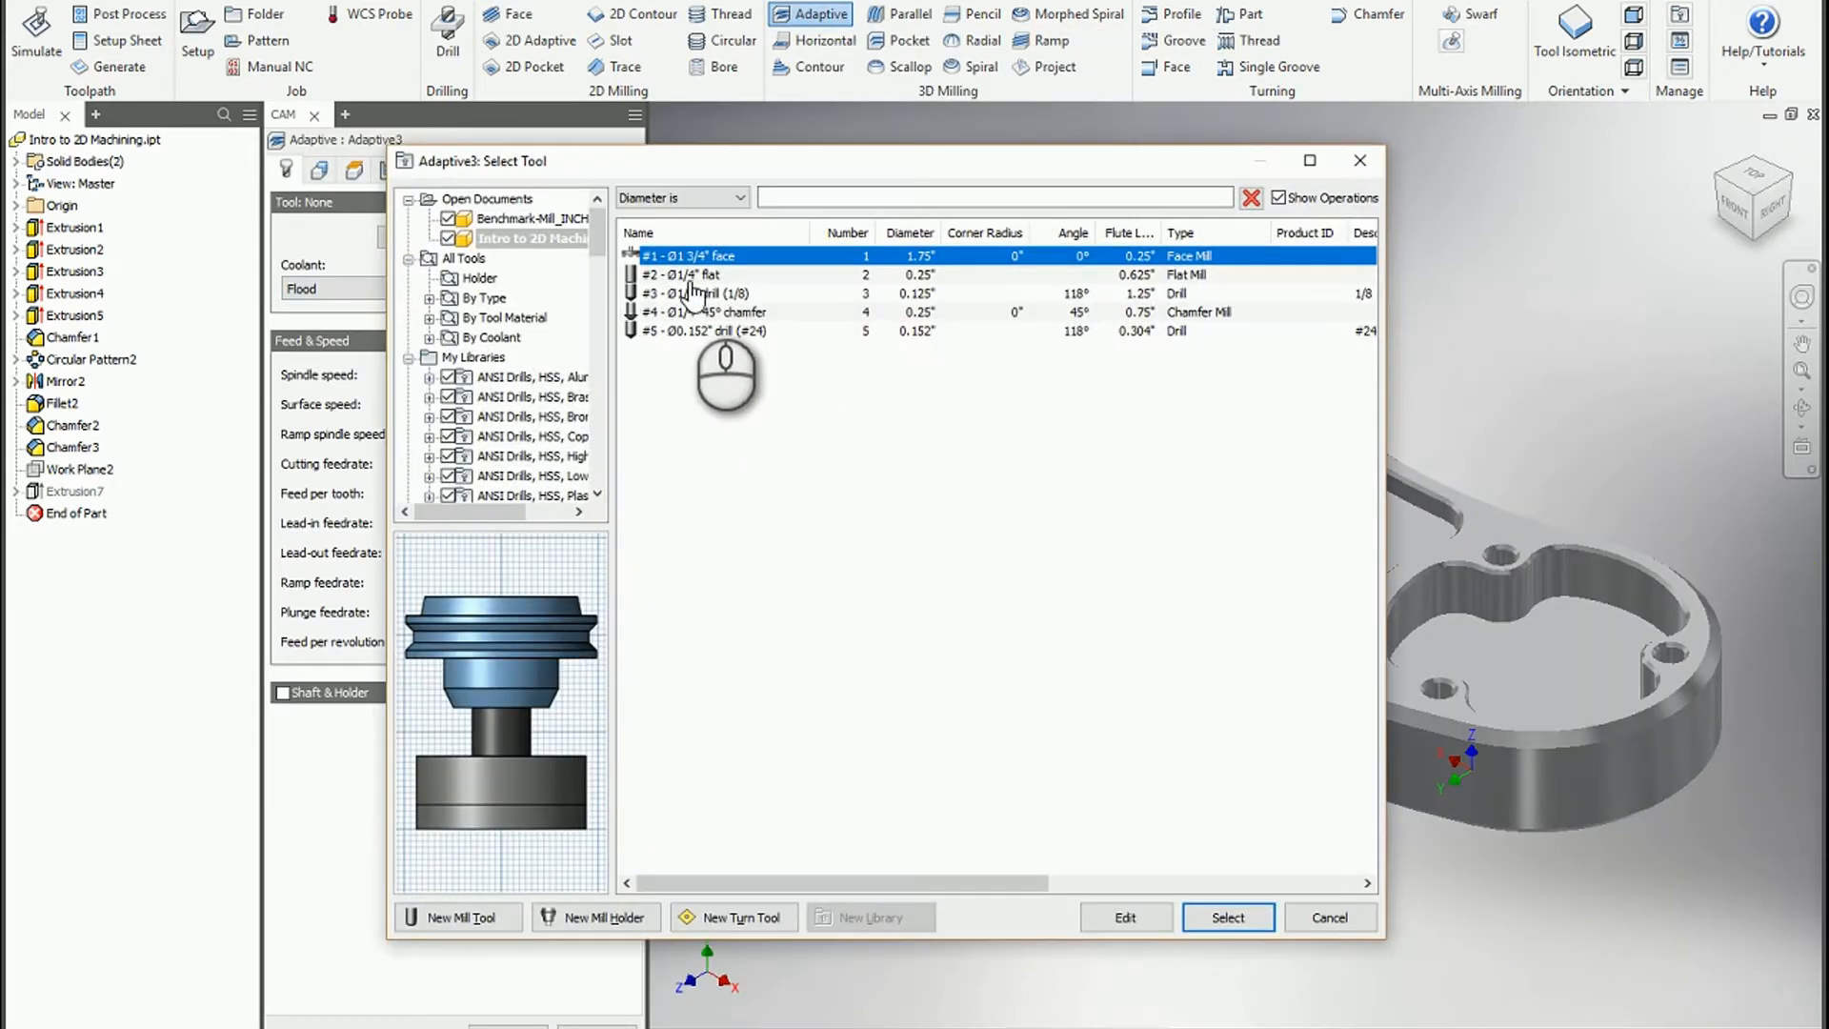
left_click(1225, 916)
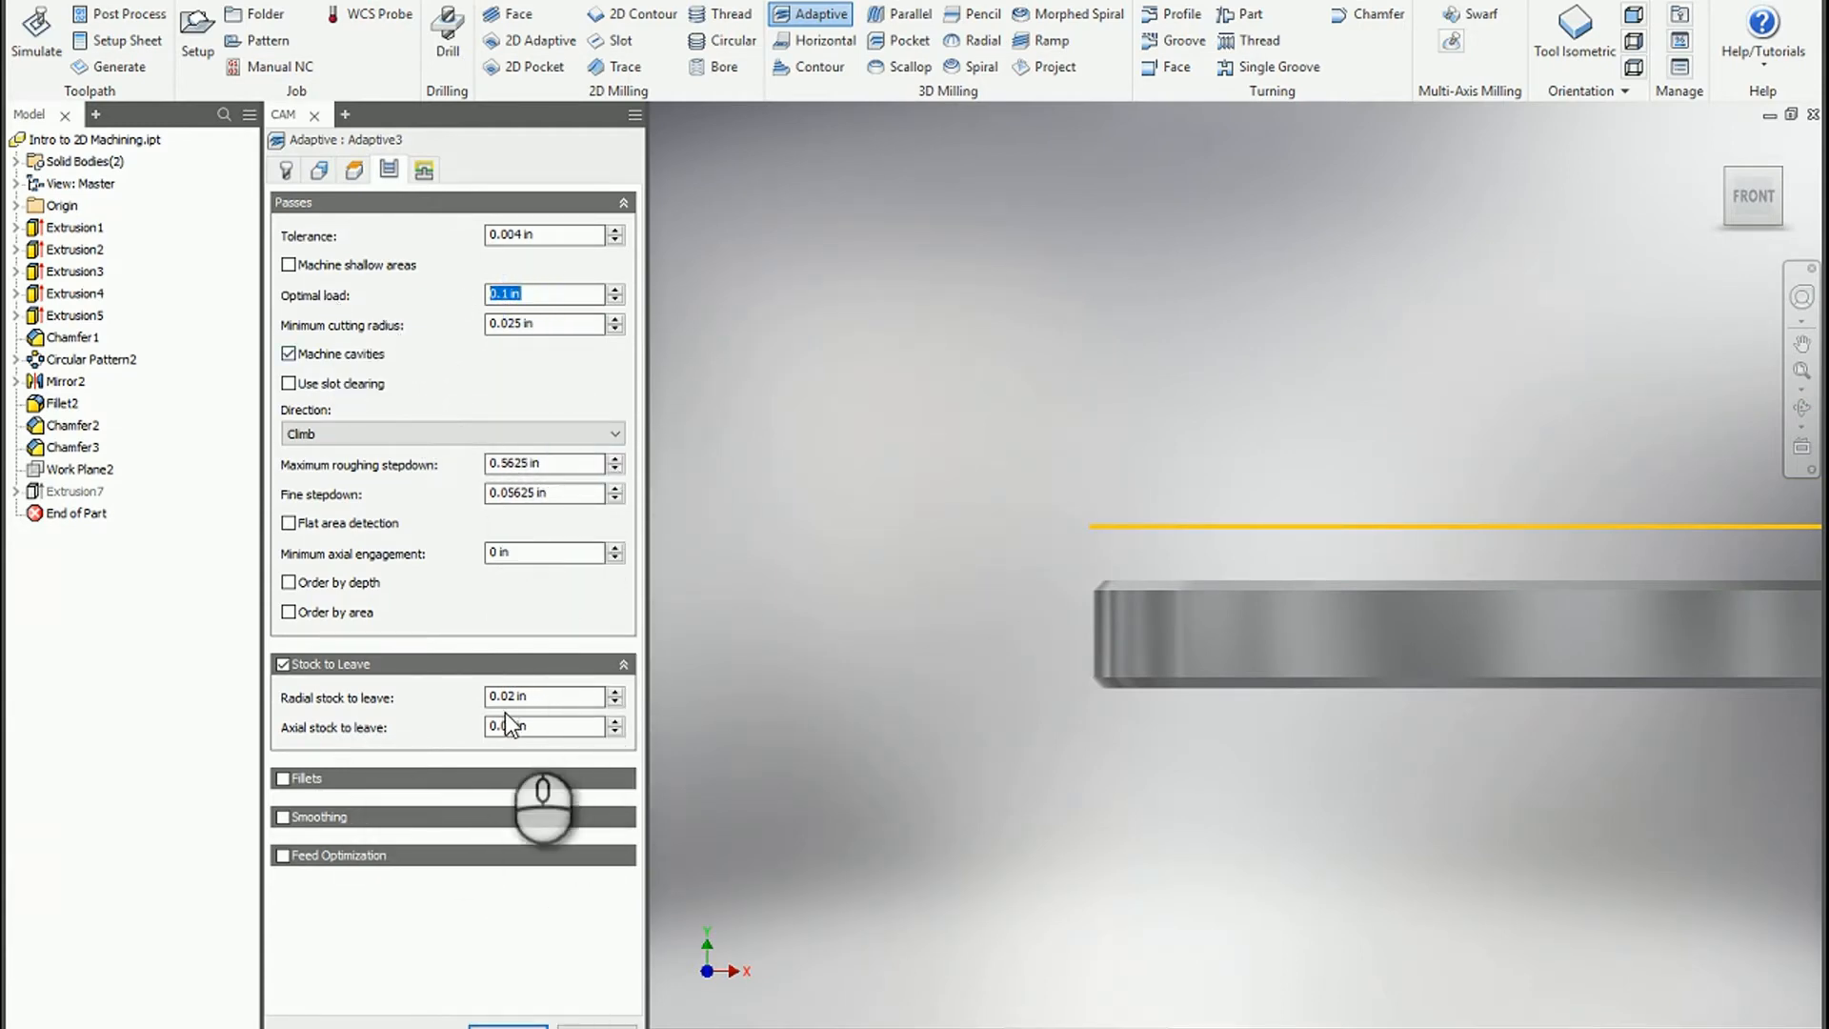
left_click(507, 1027)
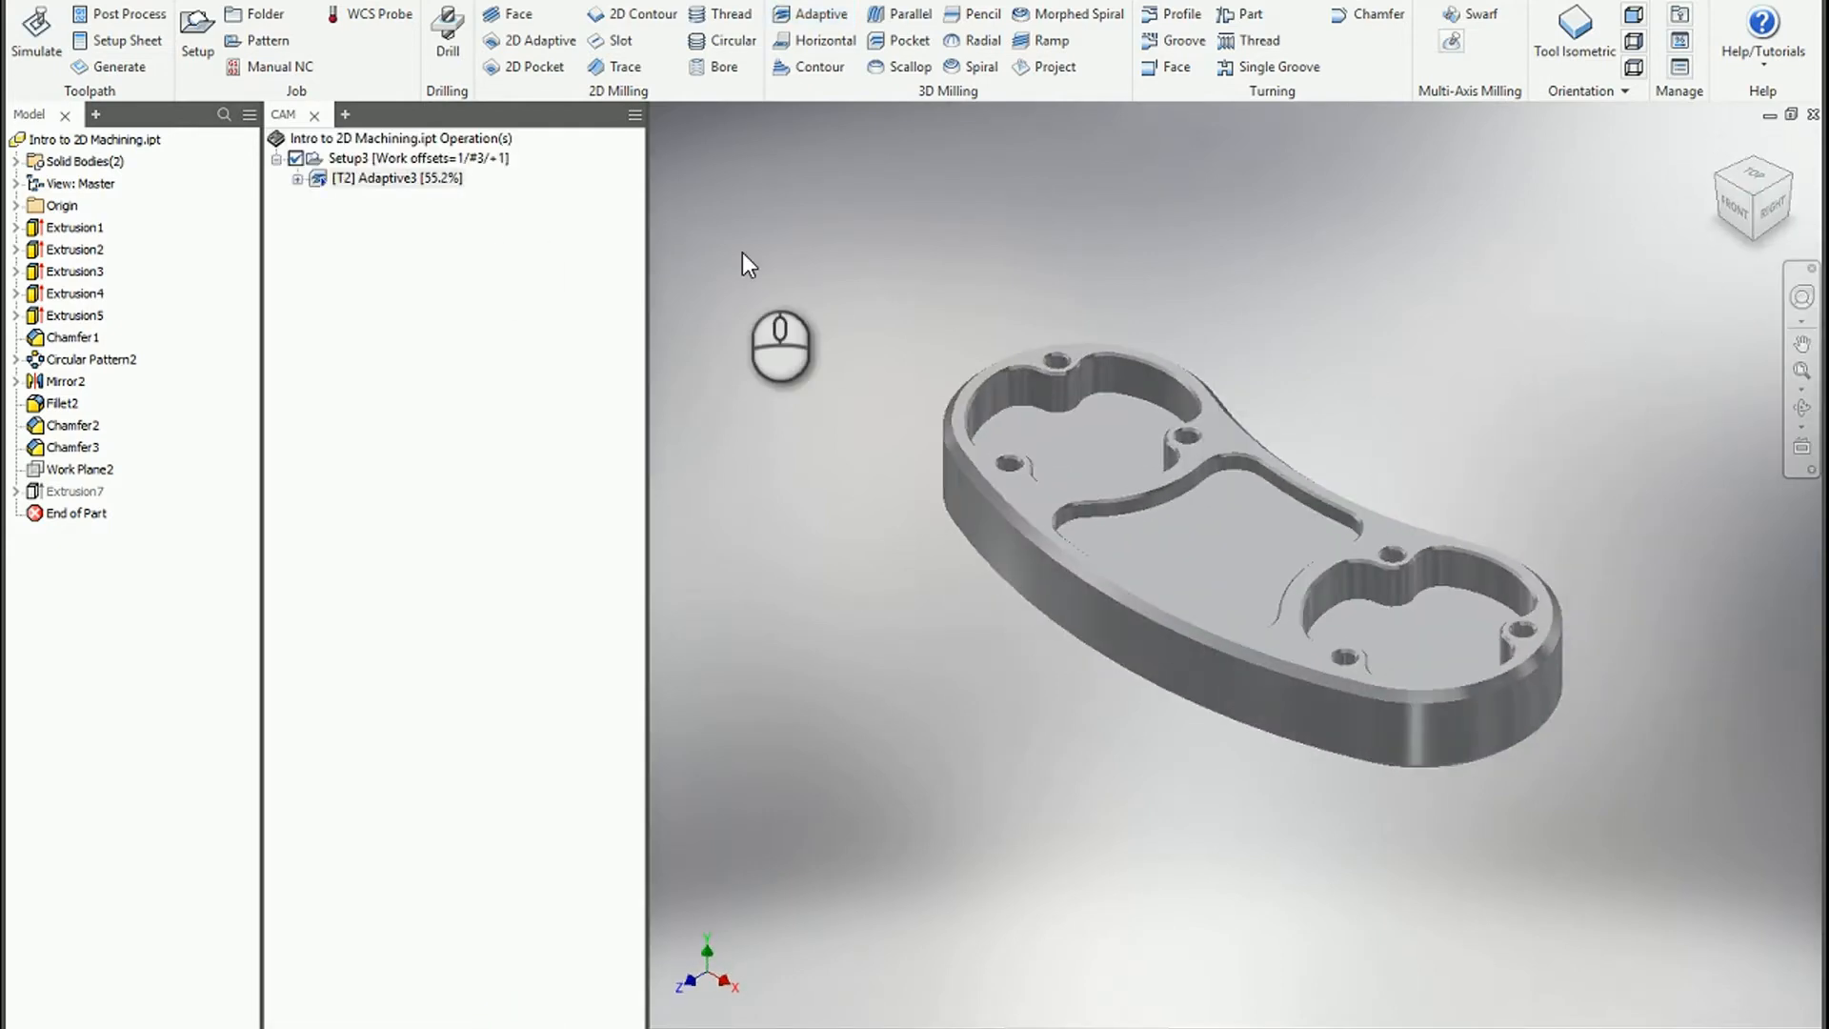
Step: Expand Adaptive3 to show its tool, WCS and 83.9kb toolpath size
left_click(387, 178)
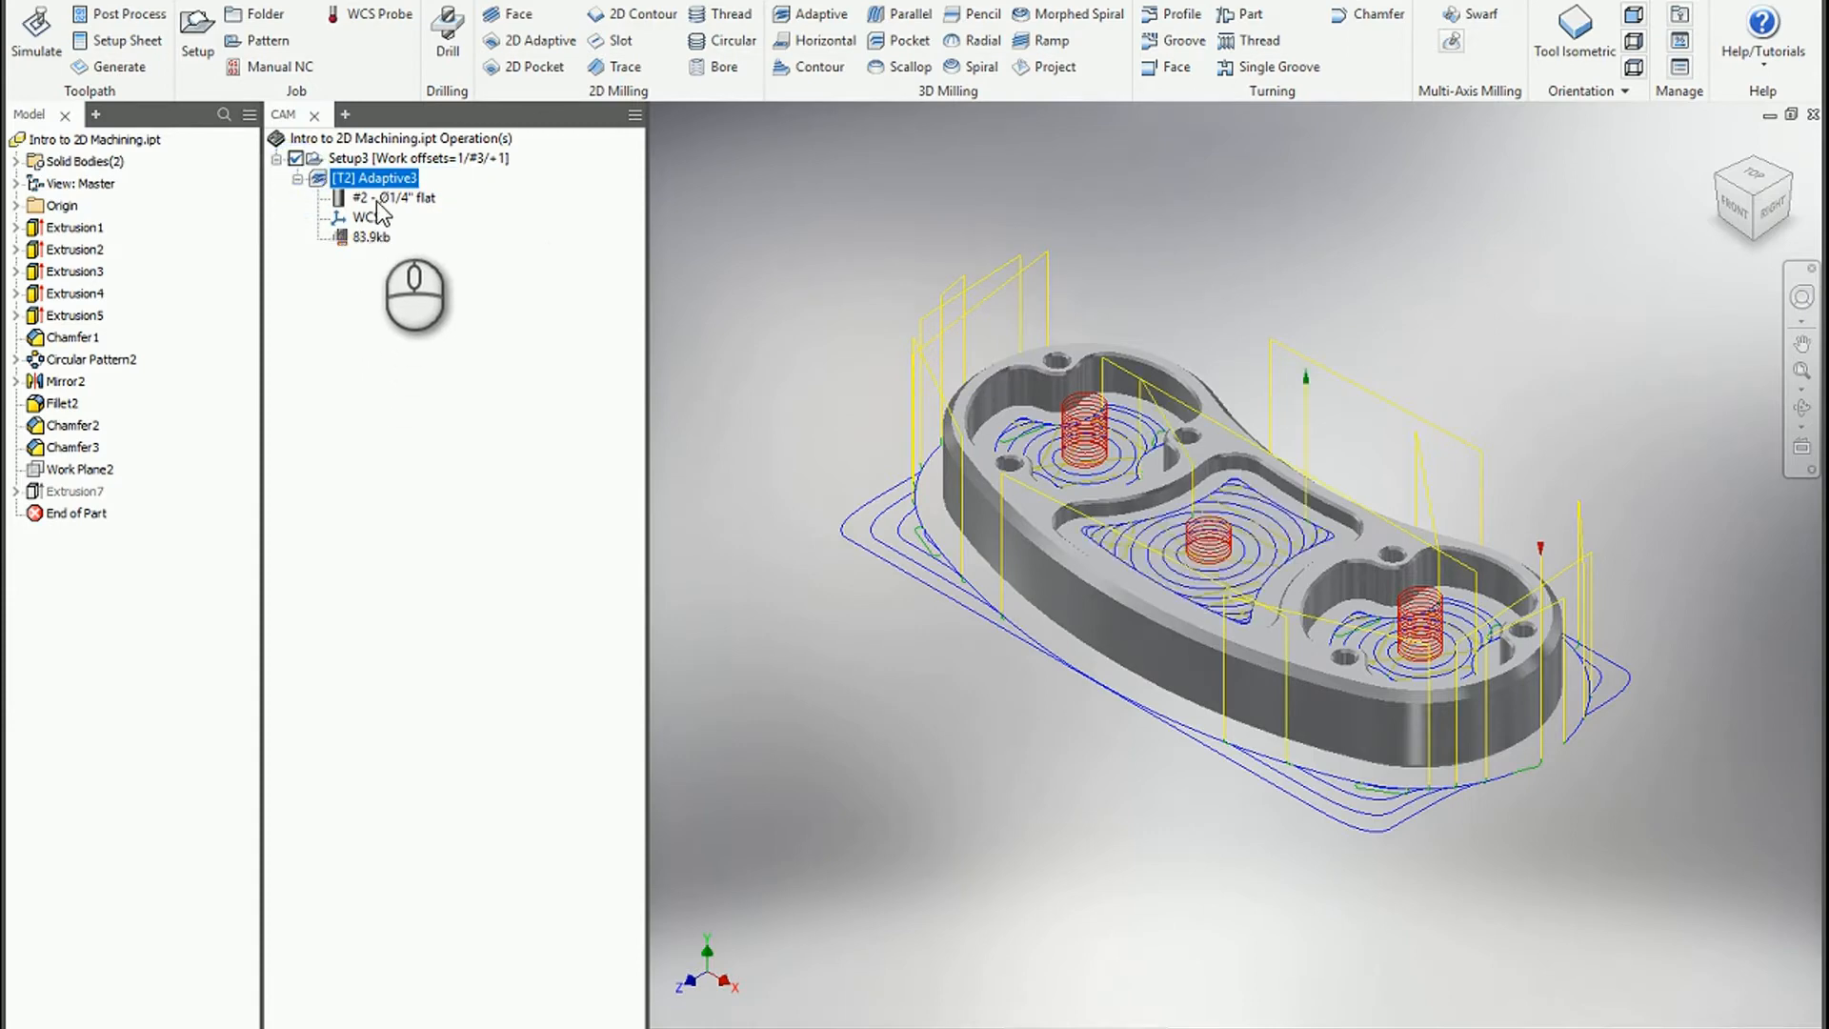
left_click(372, 237)
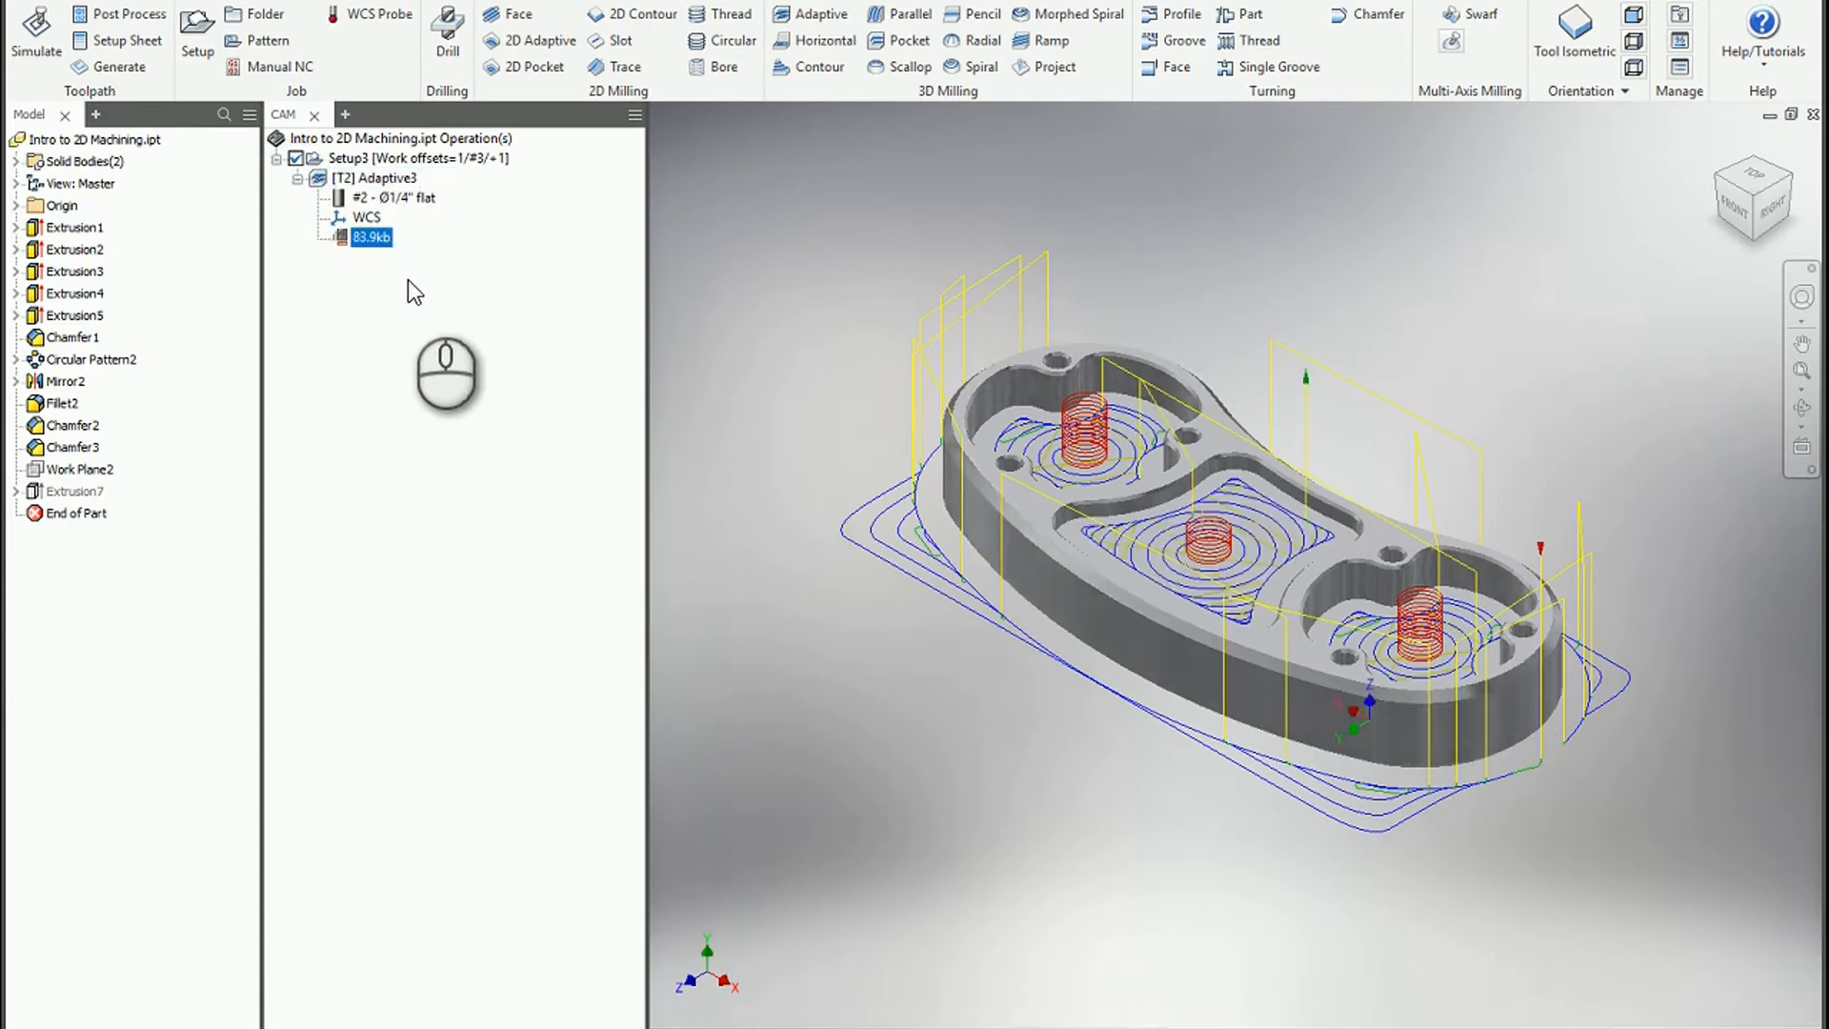
mouse_move(1050, 526)
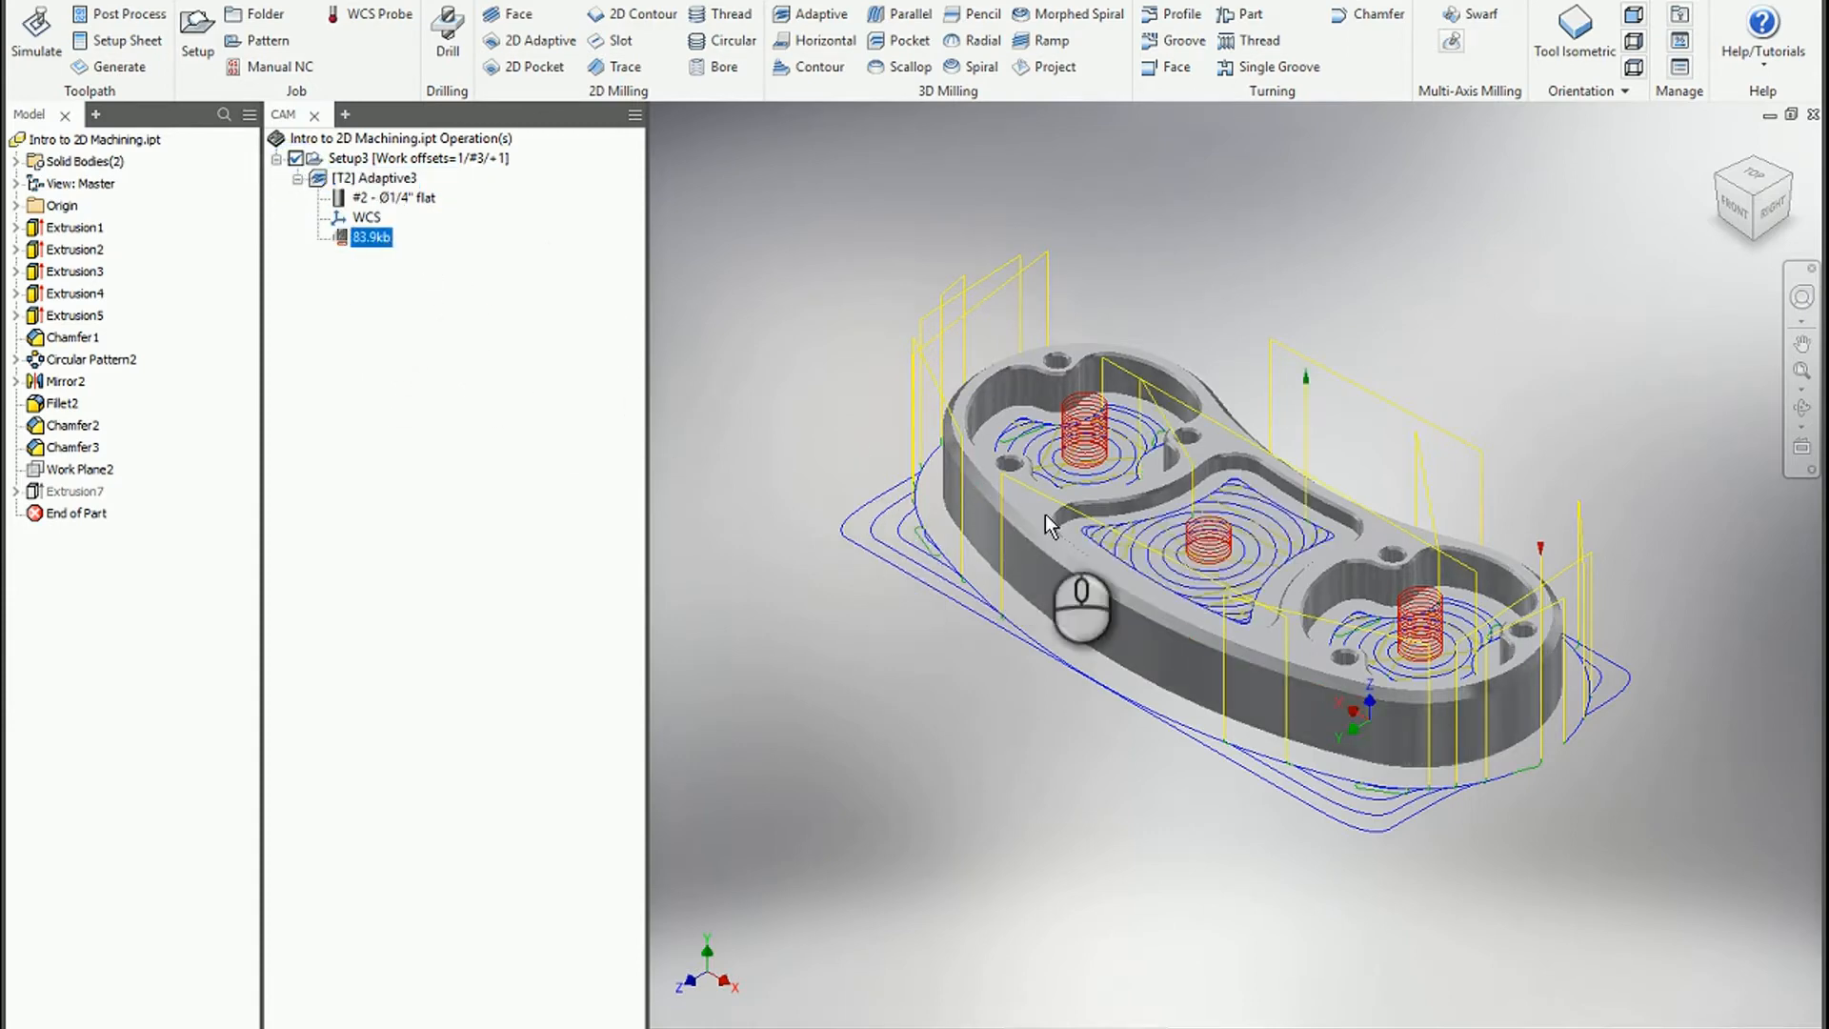
mouse_move(678, 385)
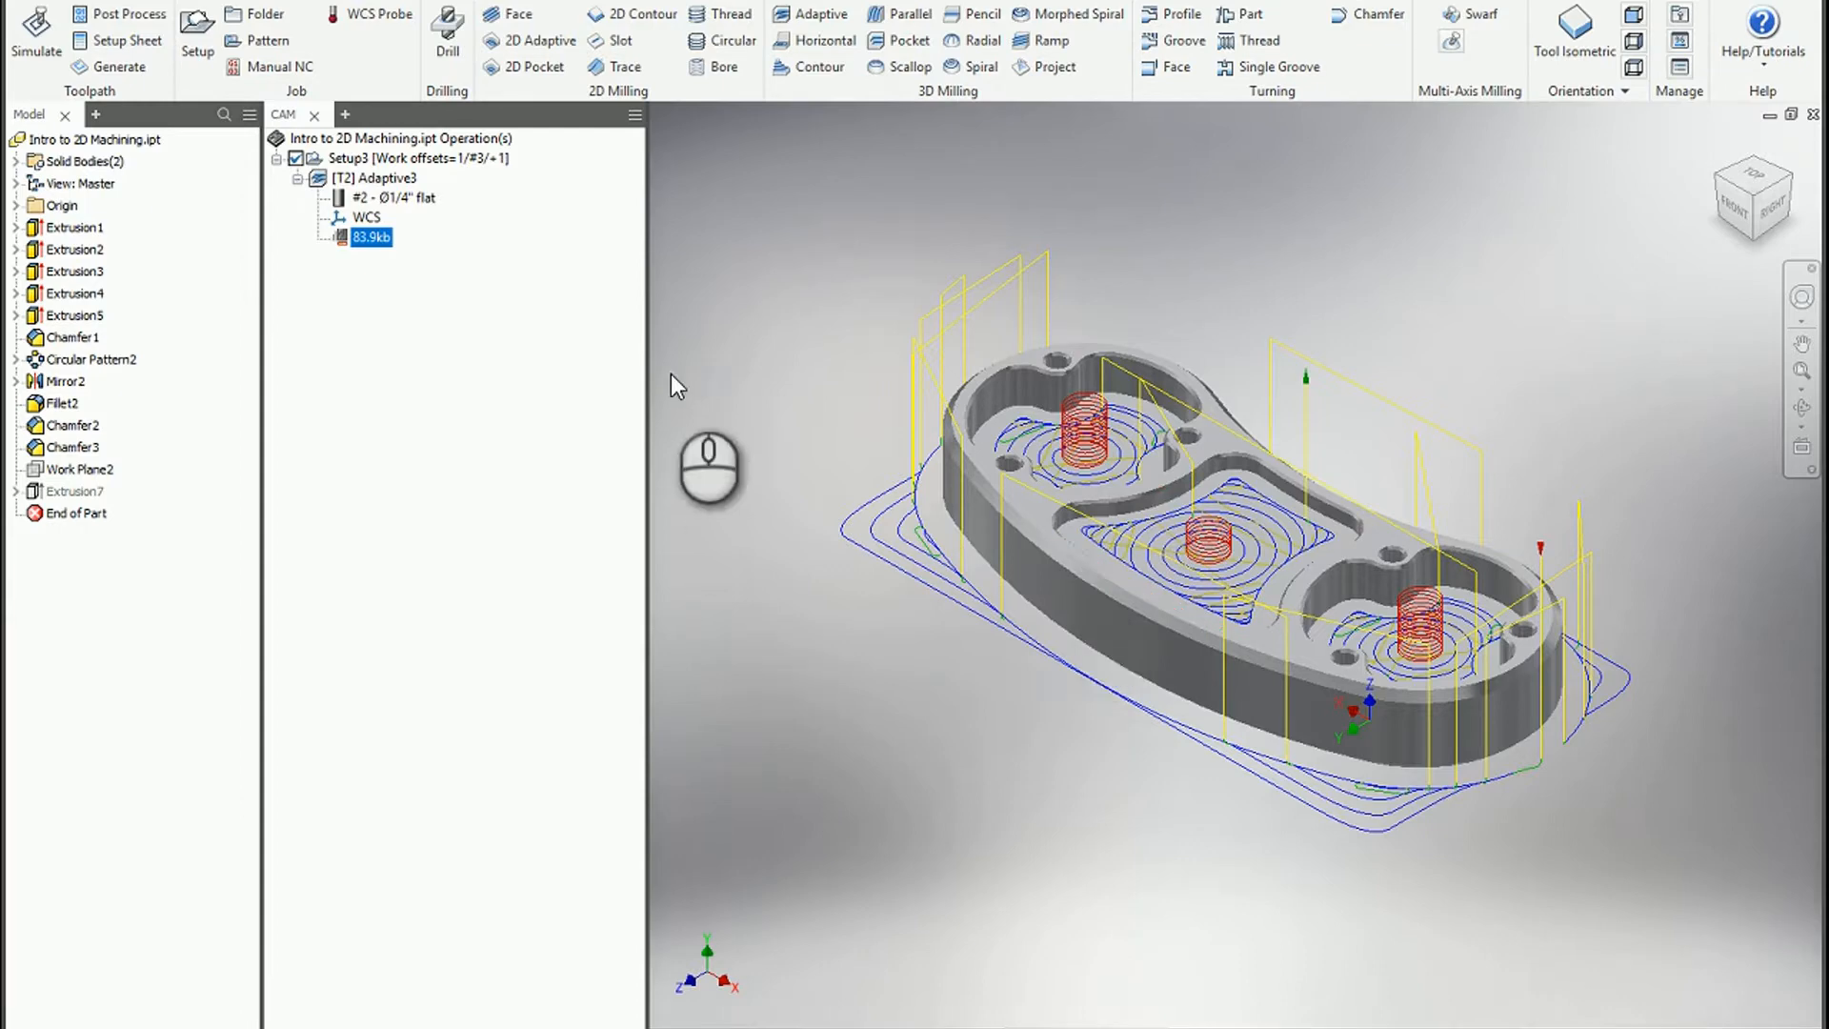
mouse_move(389, 207)
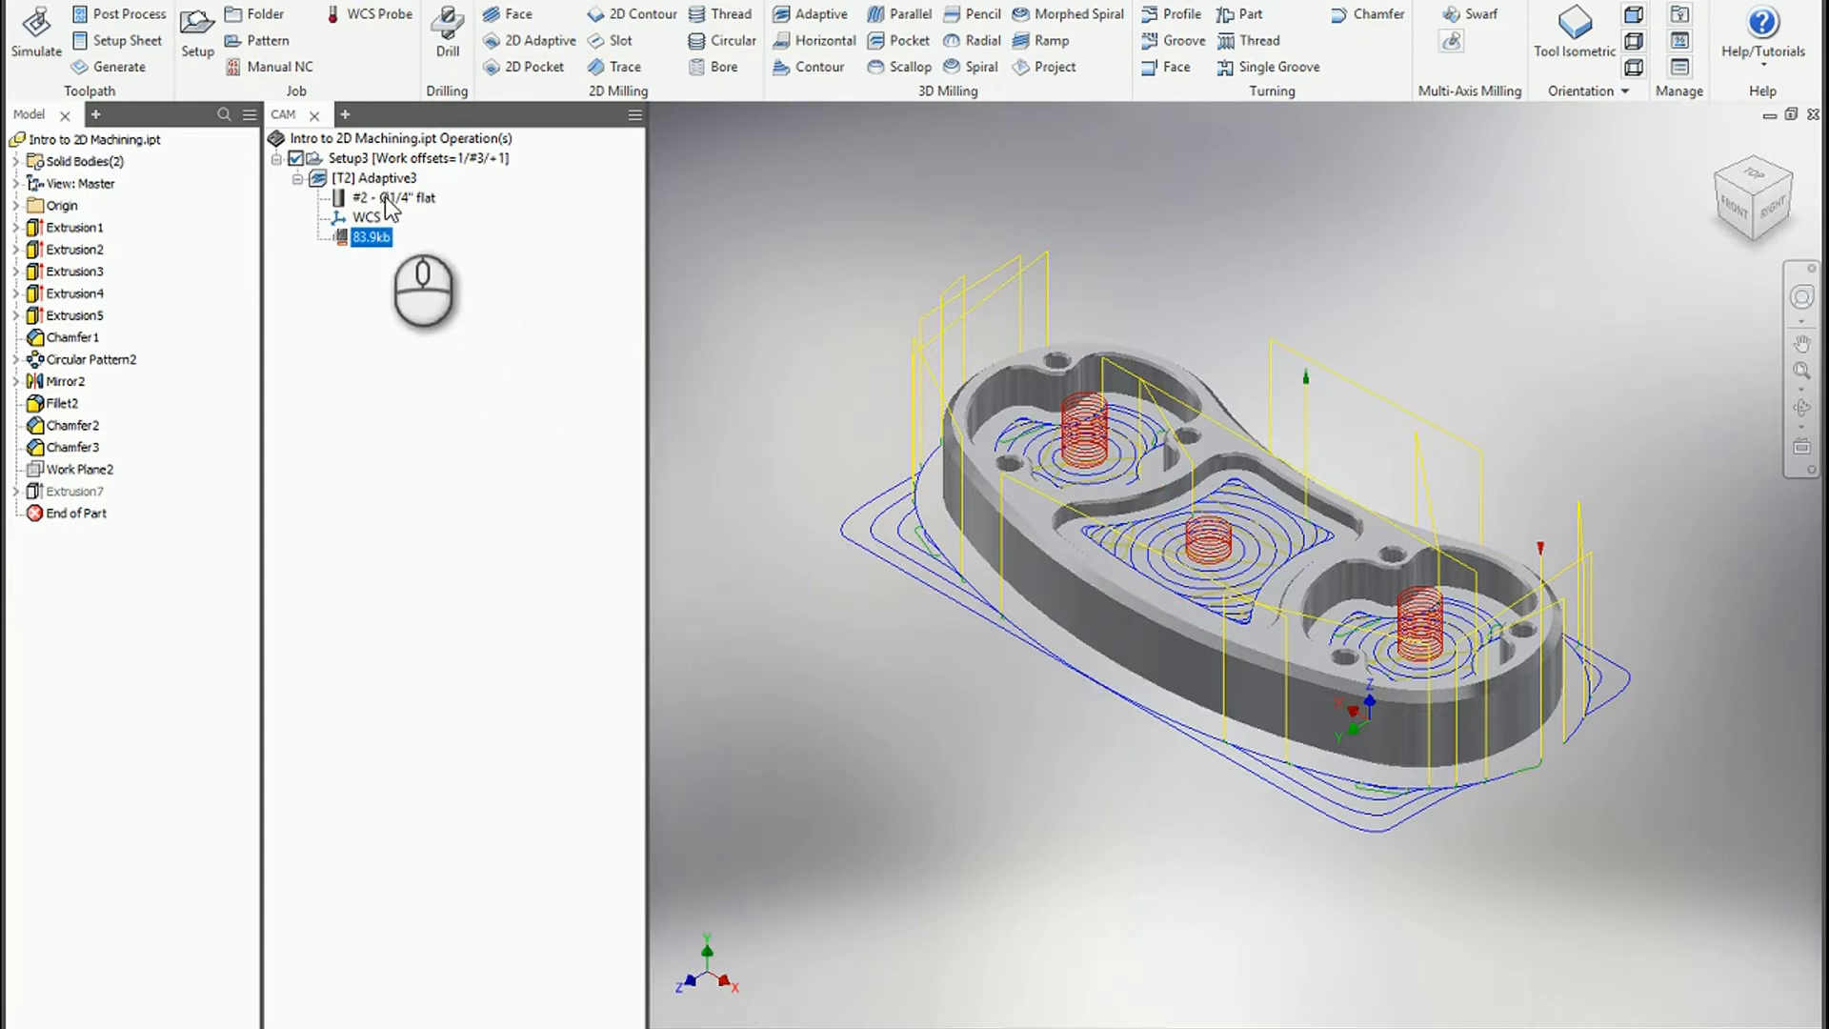
left_click(383, 178)
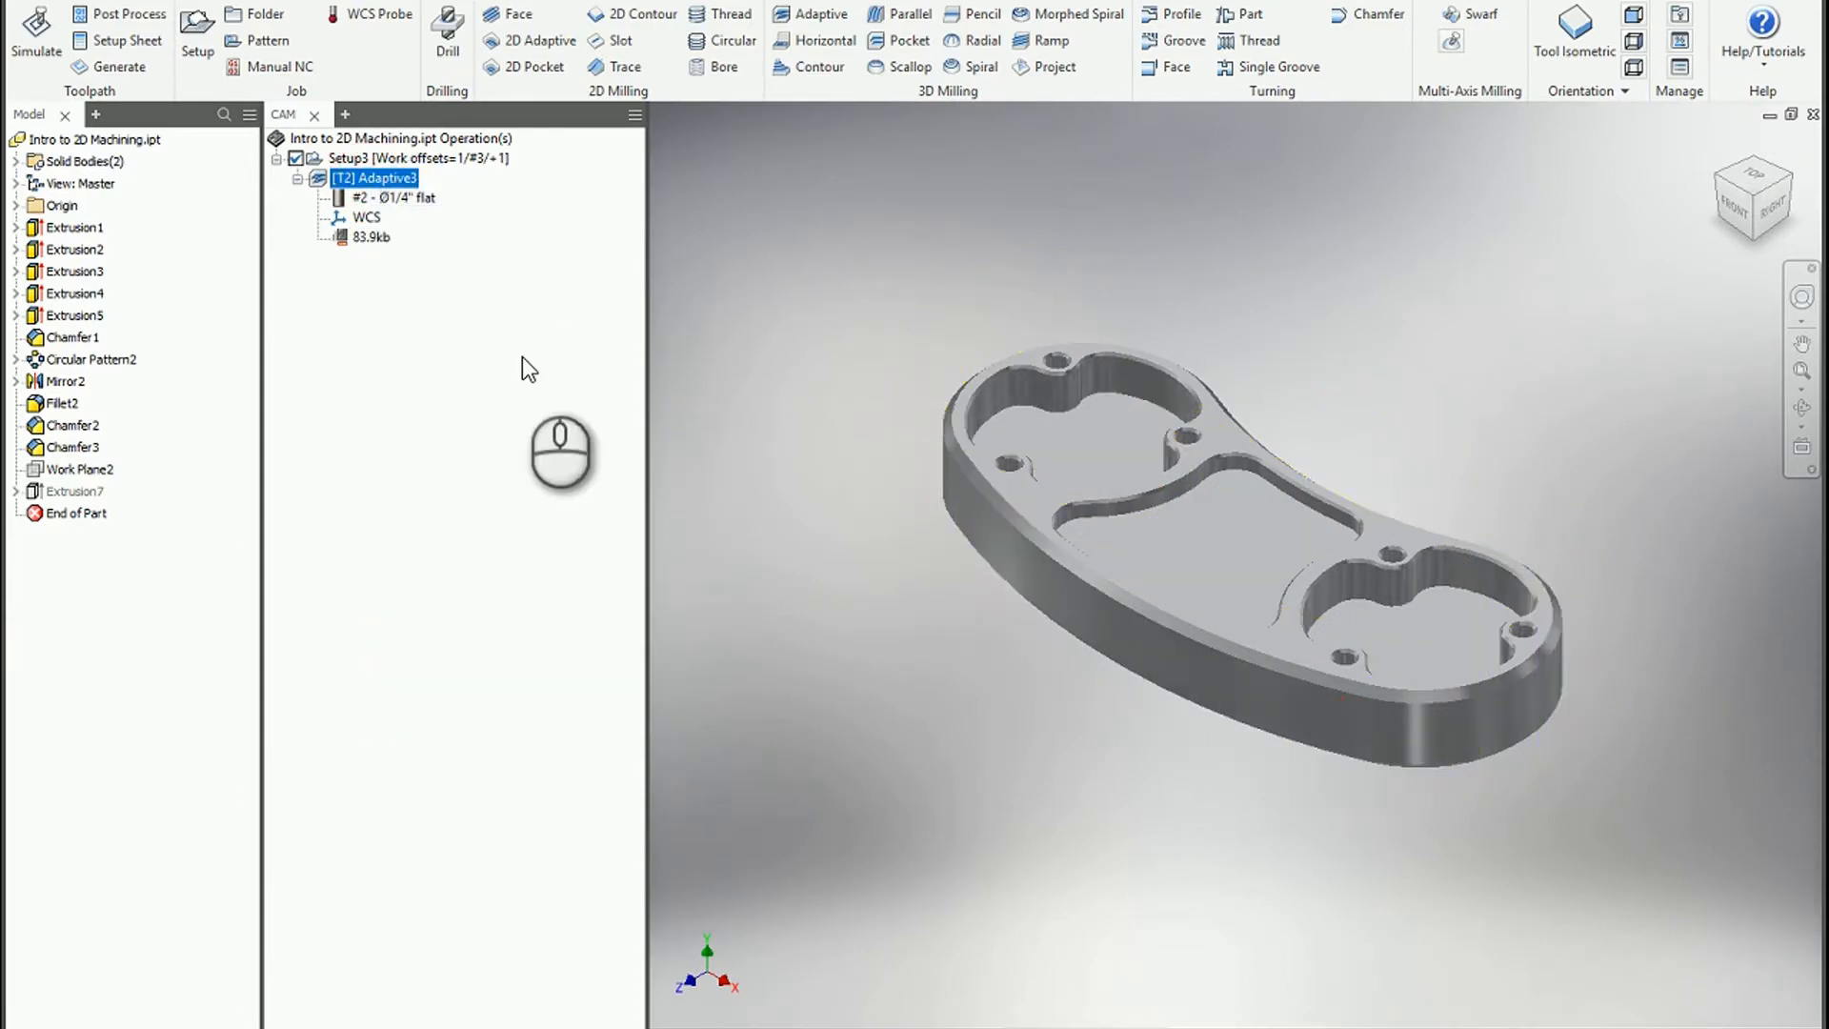
Step: Enable smoothing at 0.0004 in tolerance on Adaptive3 and regenerate, shrinking it to 46.3kb
double_click(379, 177)
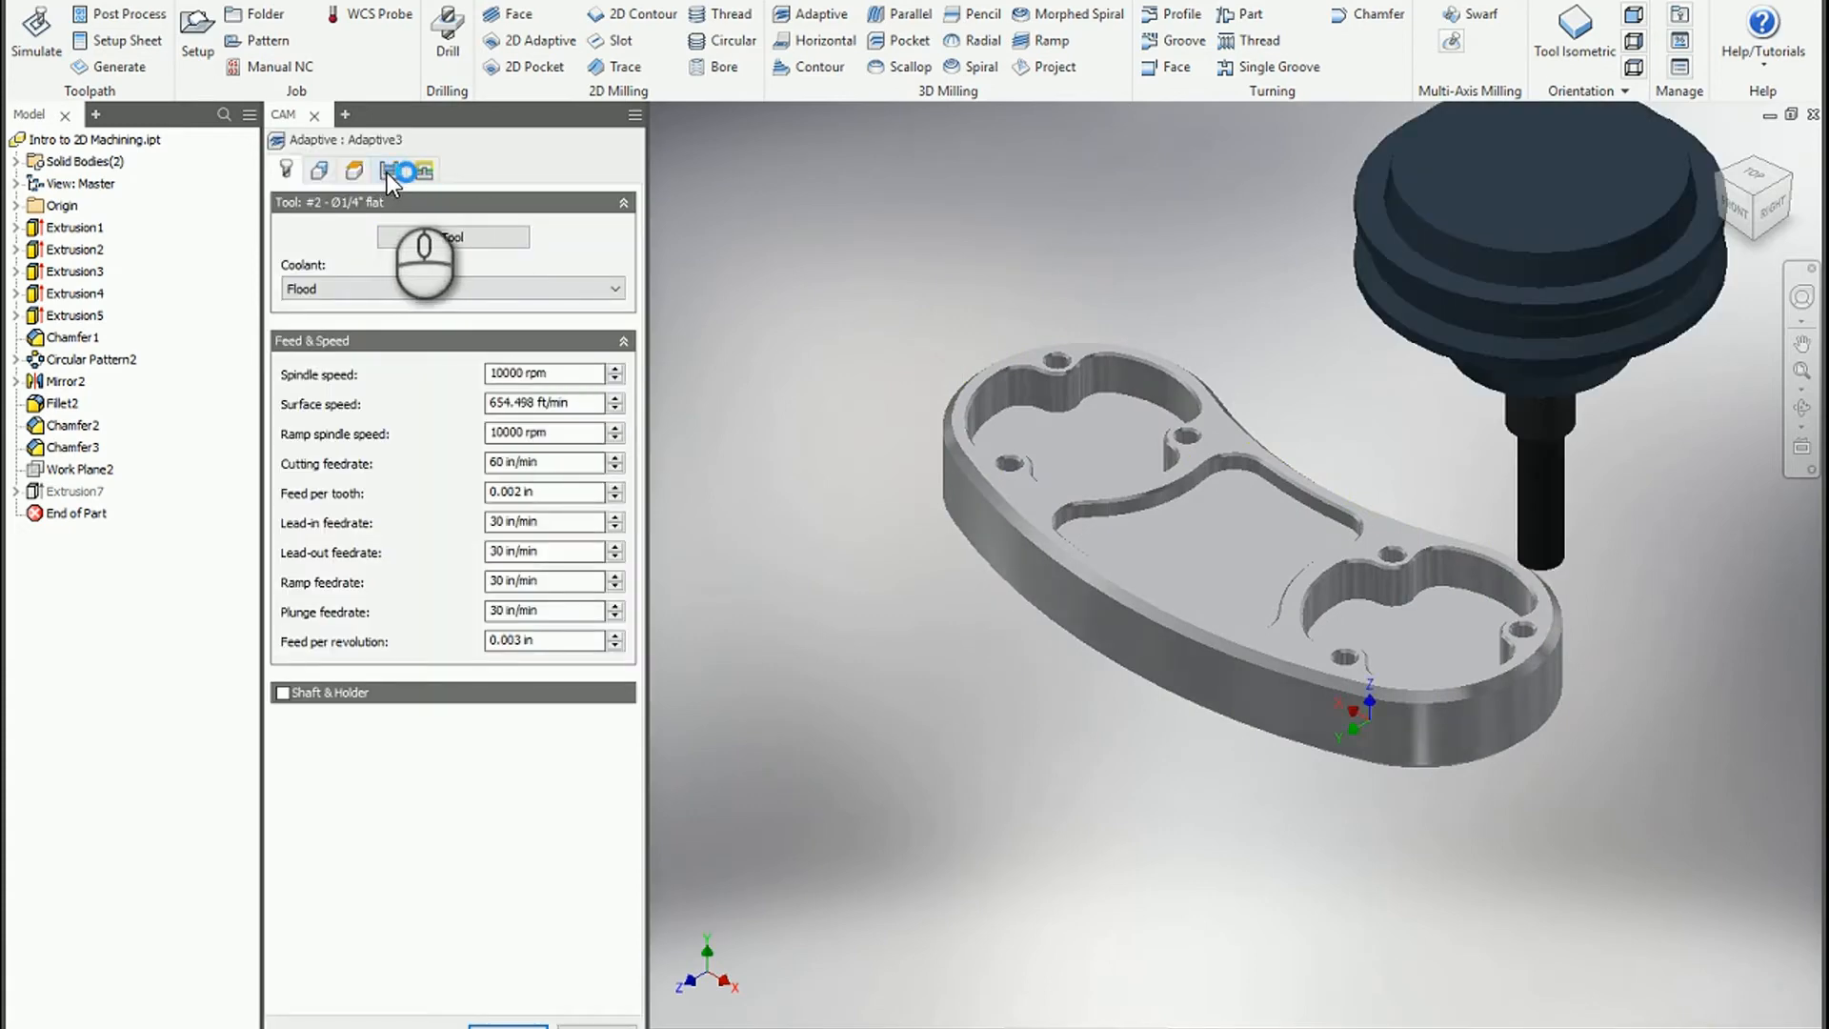
left_click(423, 169)
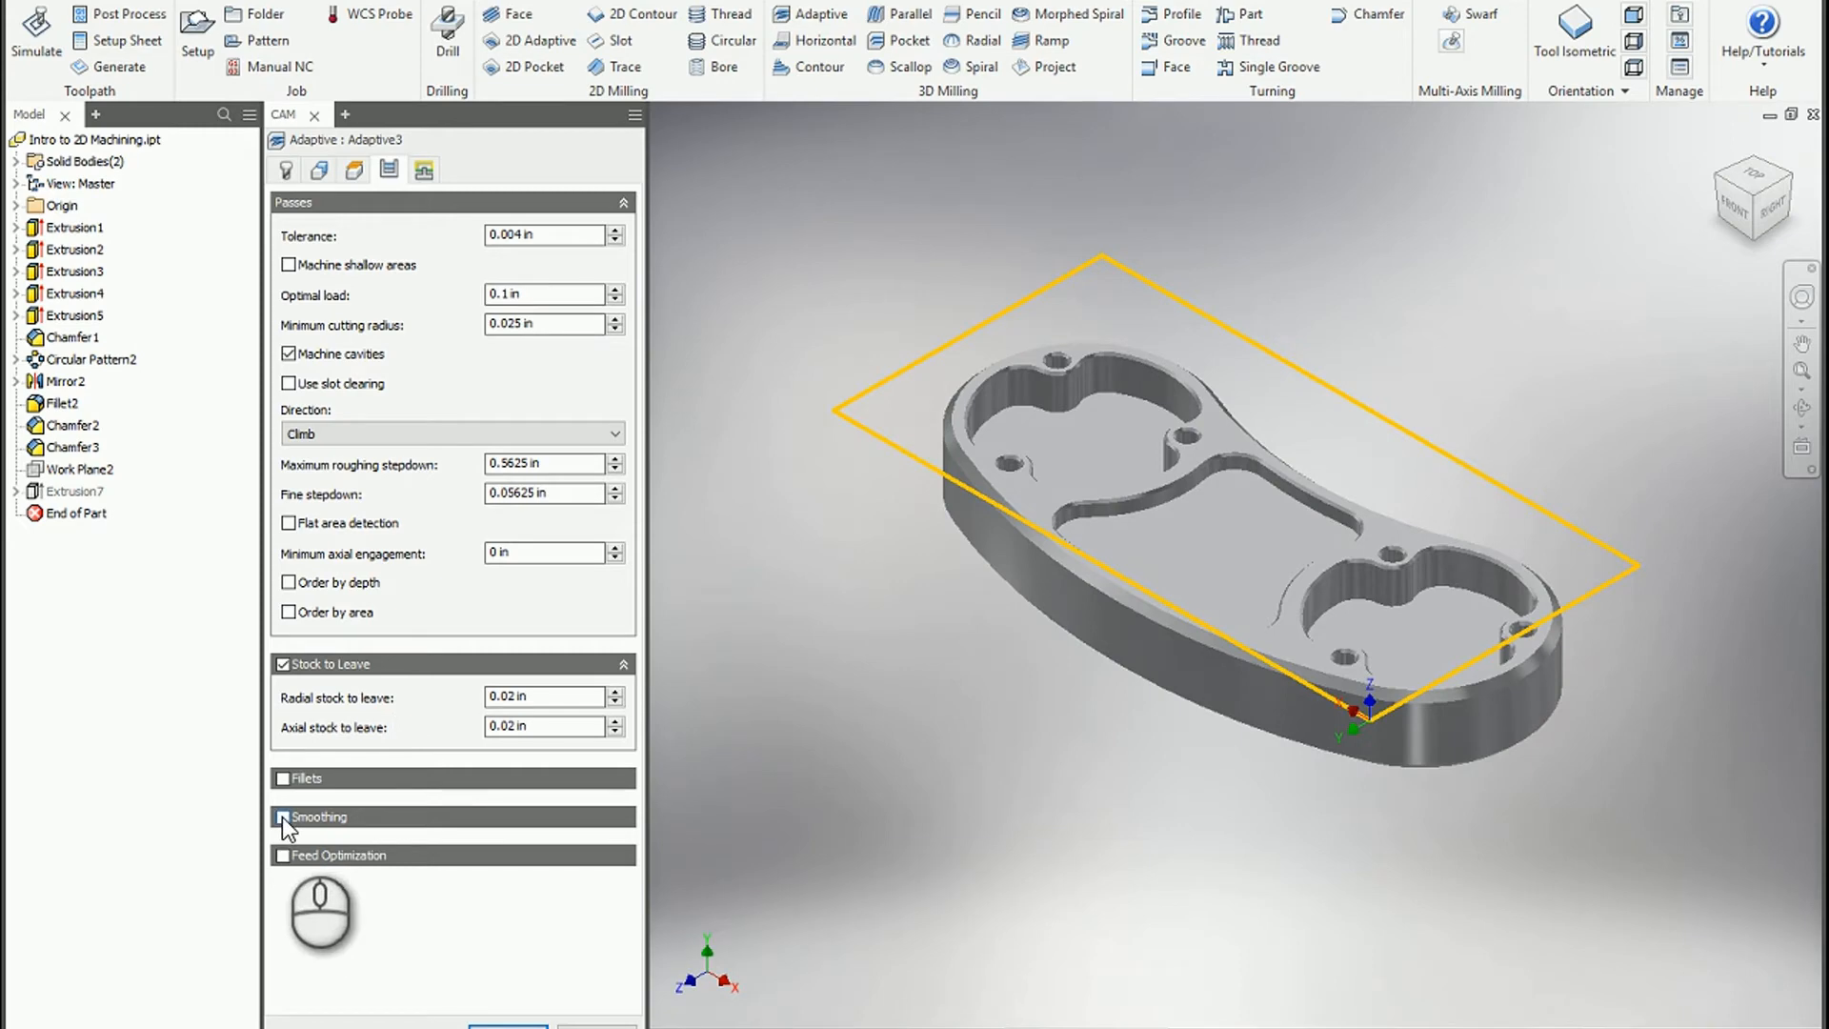
left_click(282, 818)
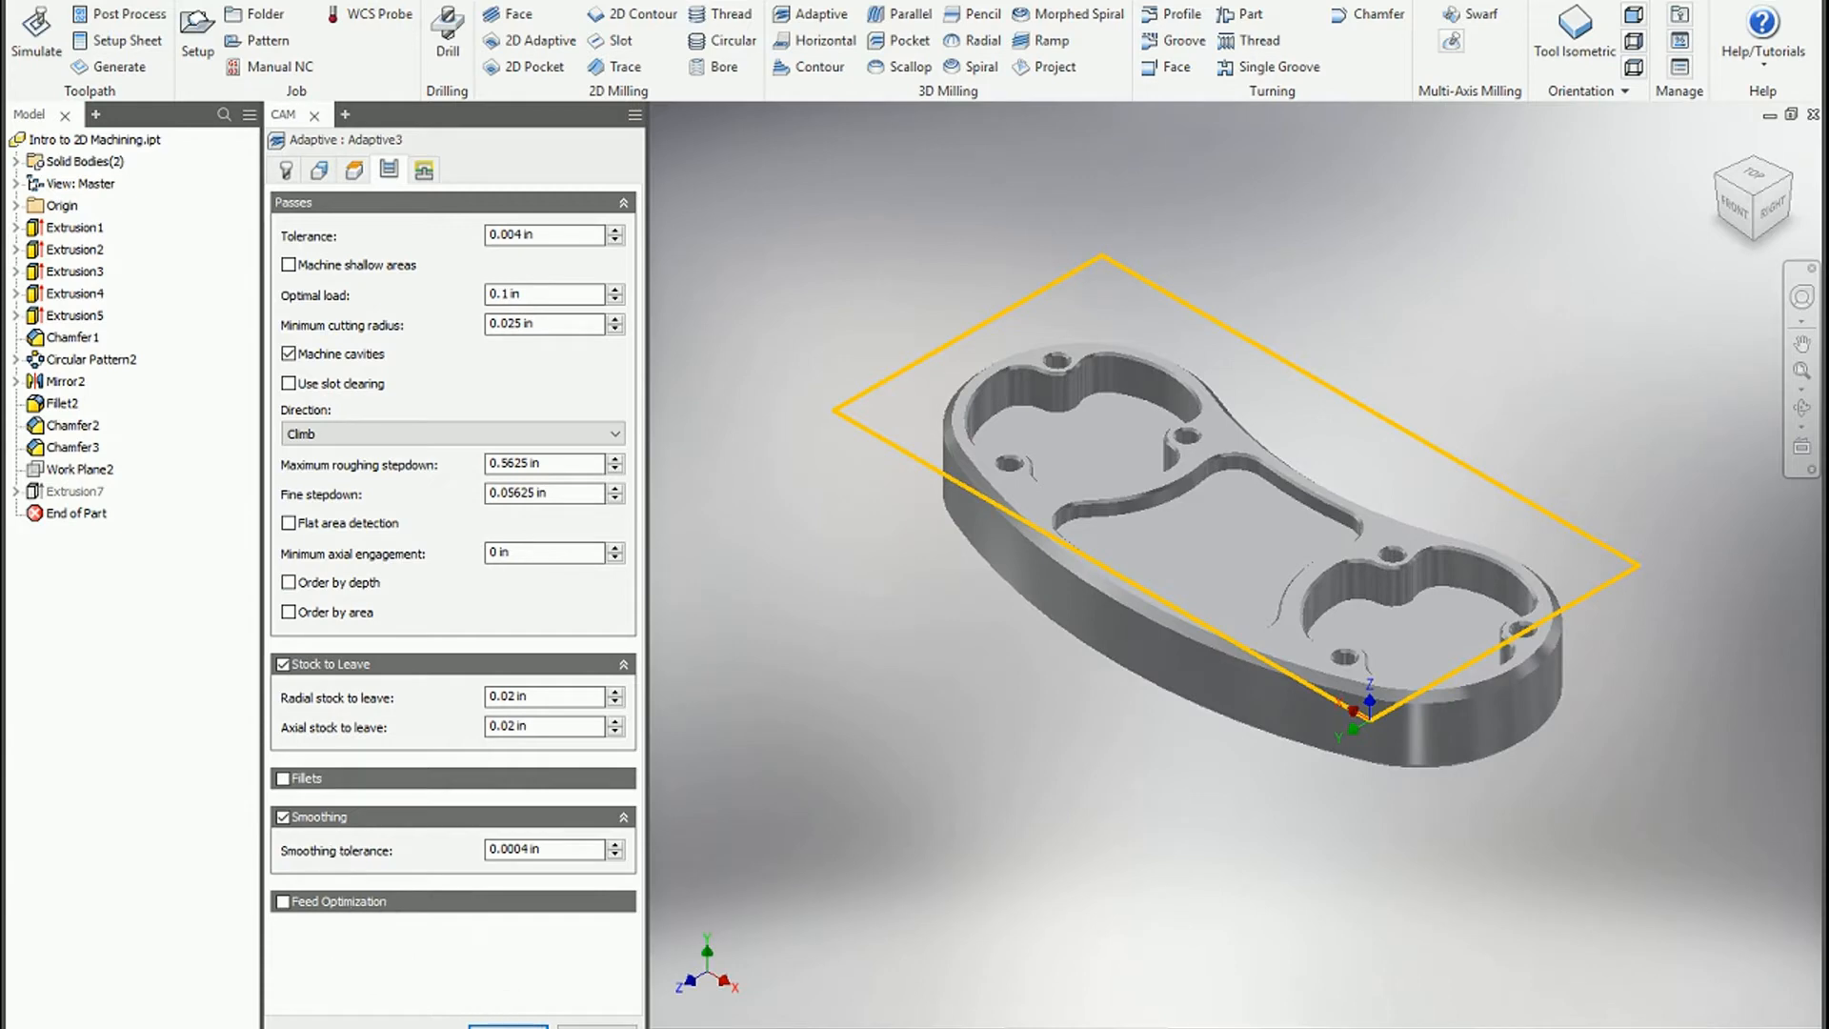
left_click(507, 1025)
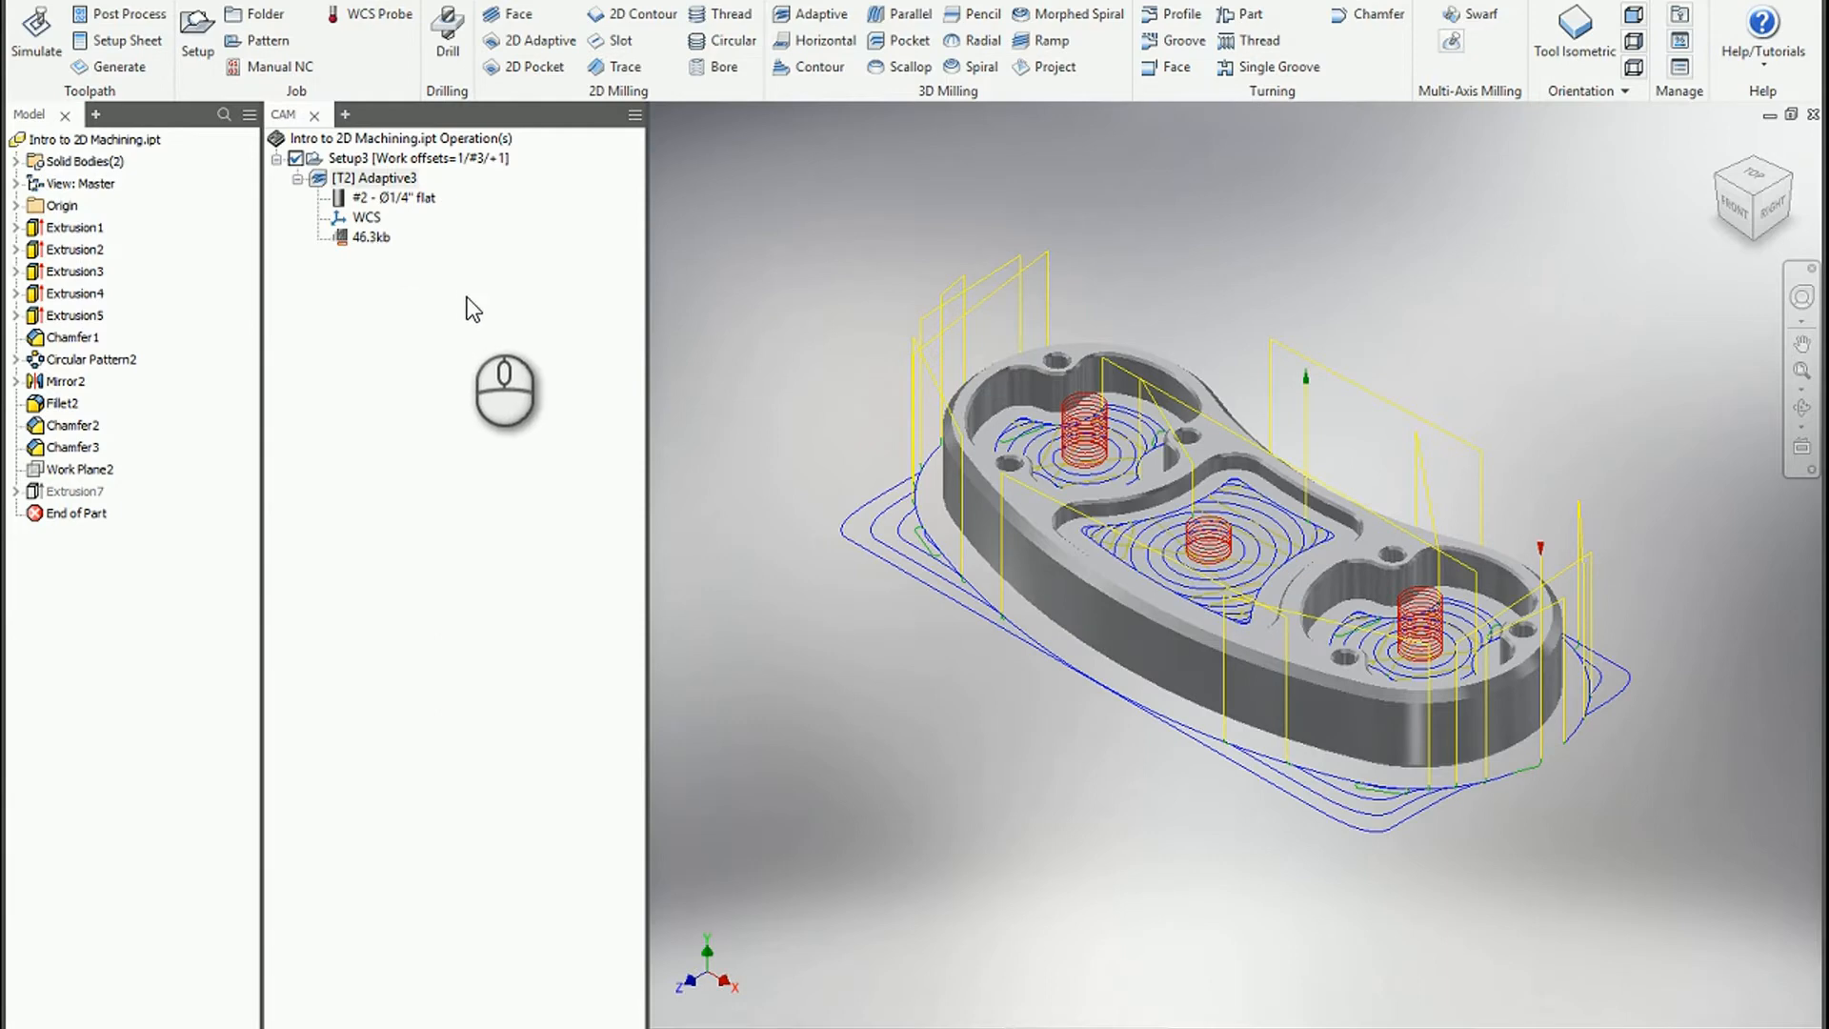
mouse_move(375, 231)
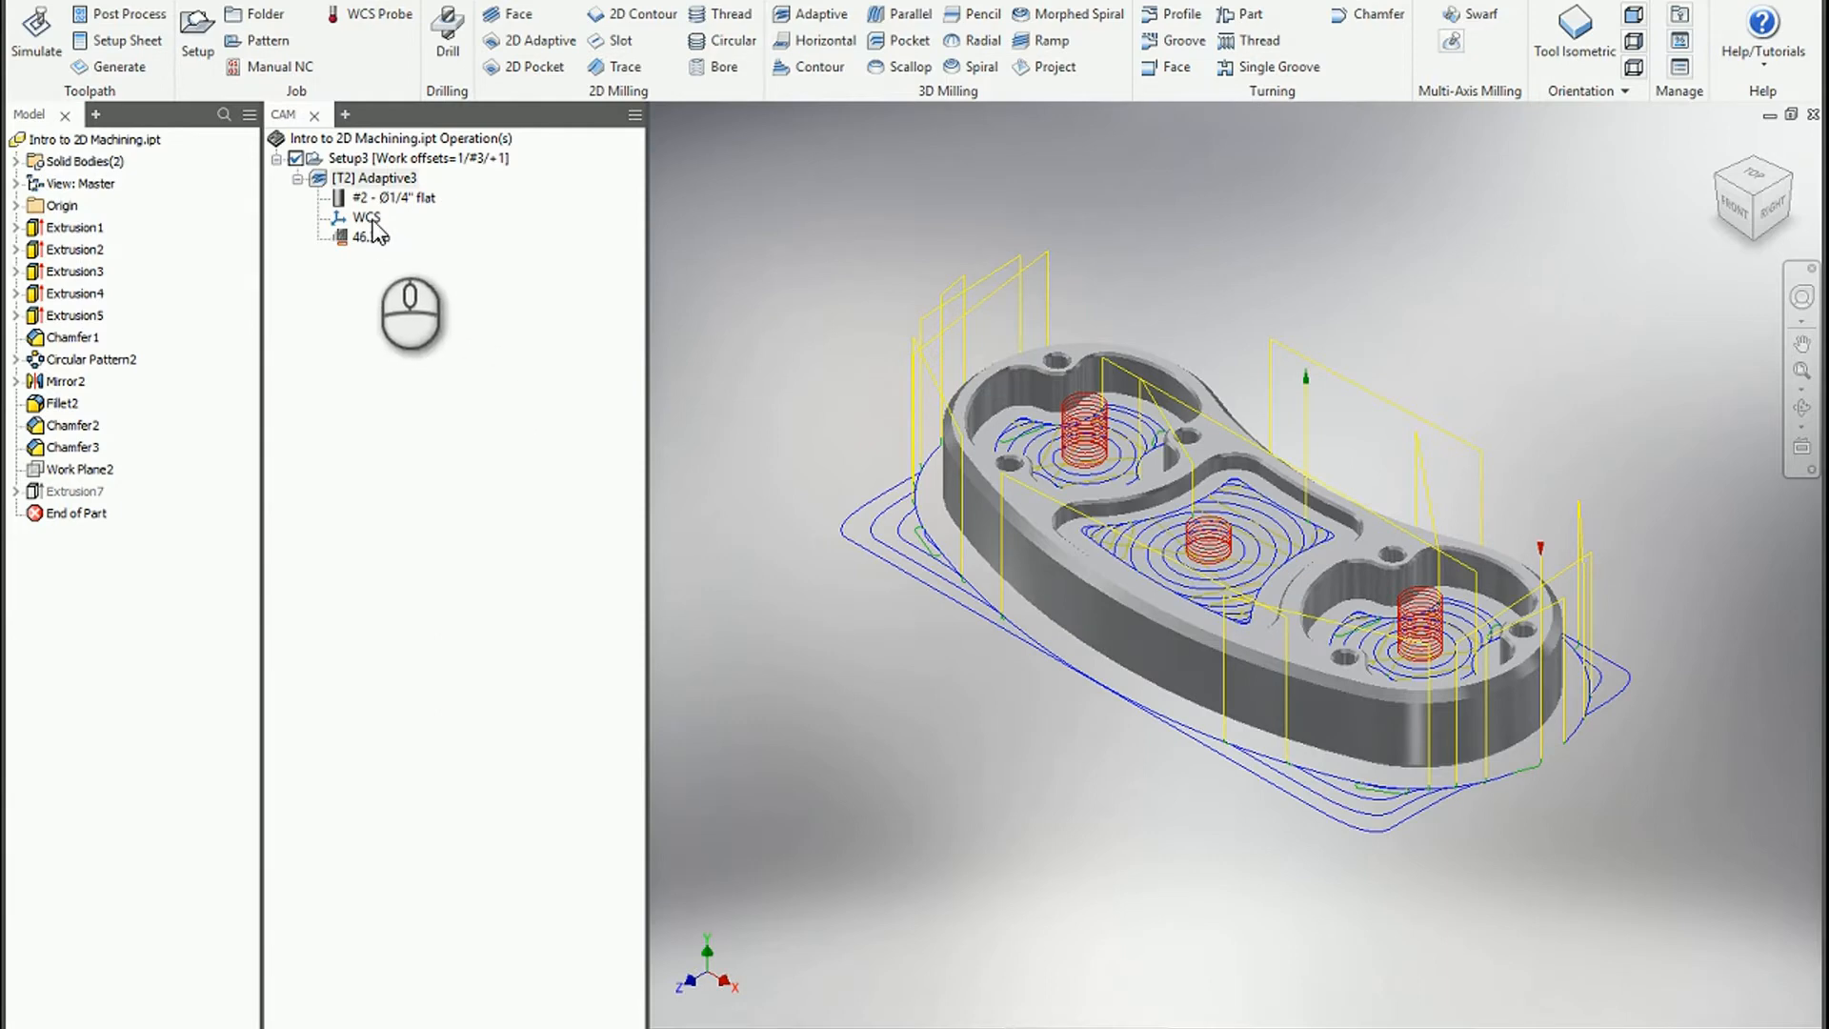
Step: Post Adaptive3 to 1001.nc, replacing the existing file
left_click(118, 13)
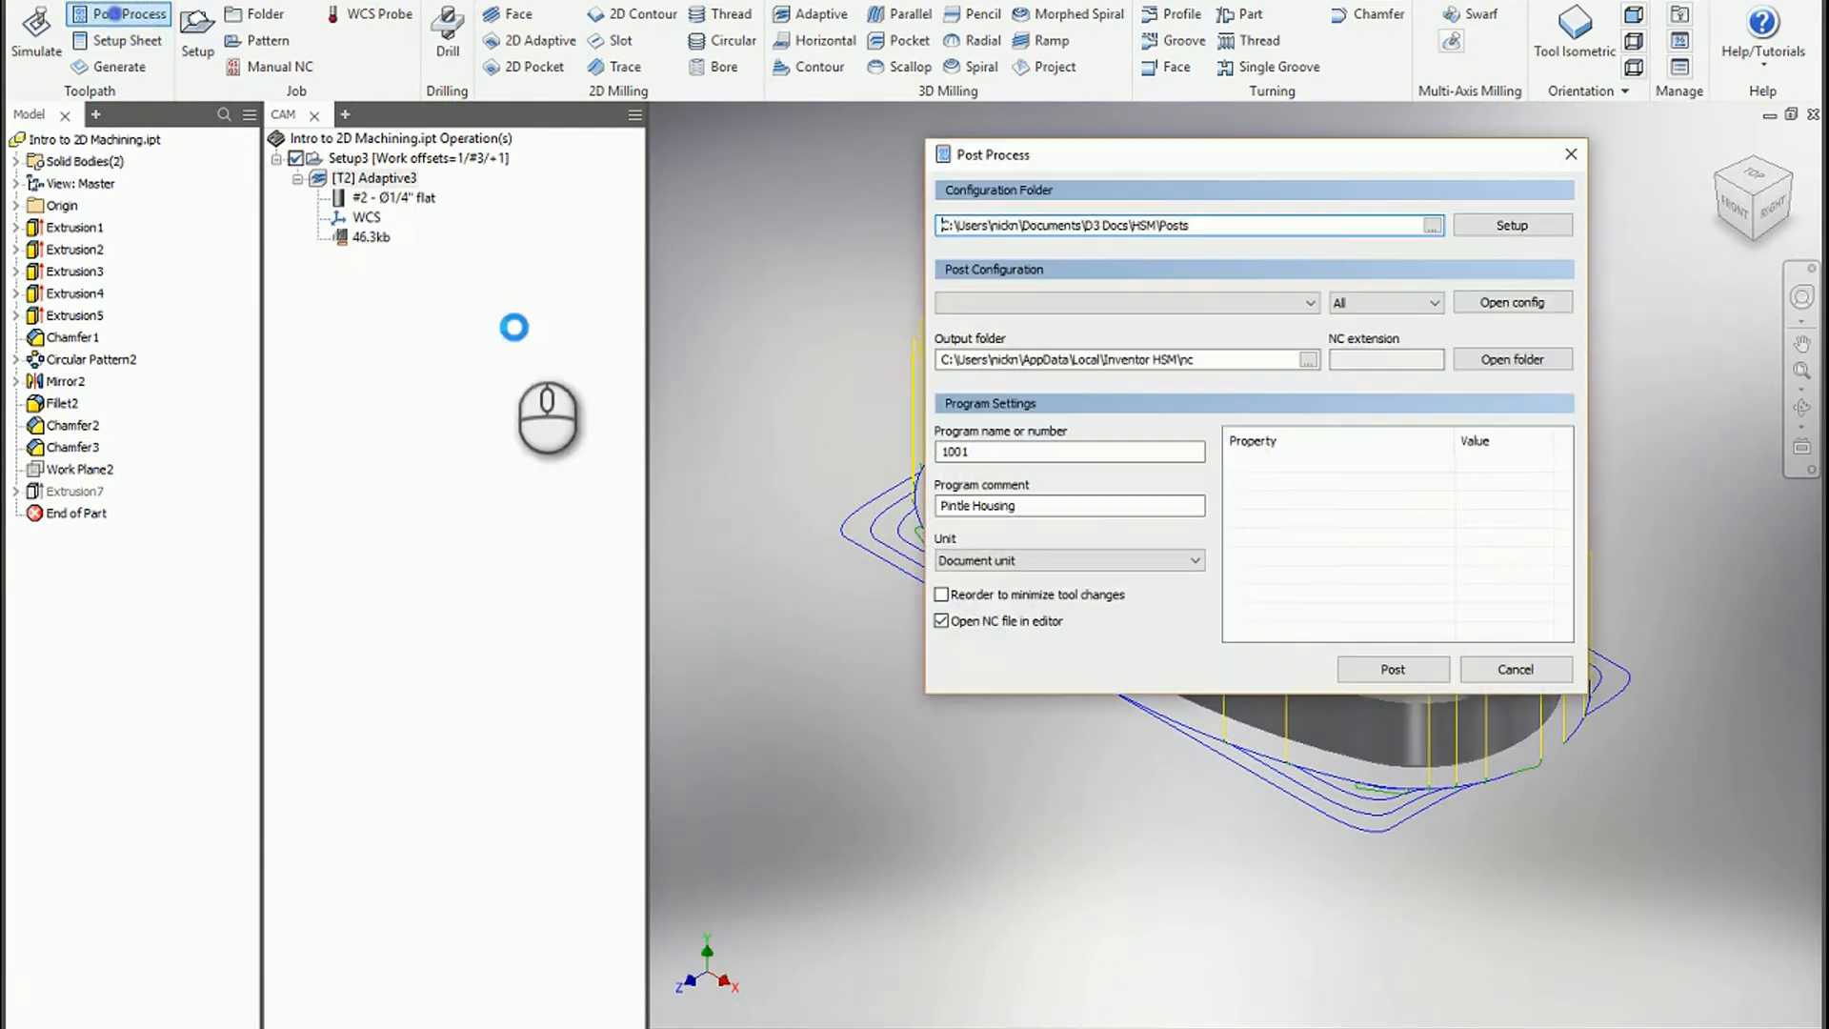
left_click(1391, 669)
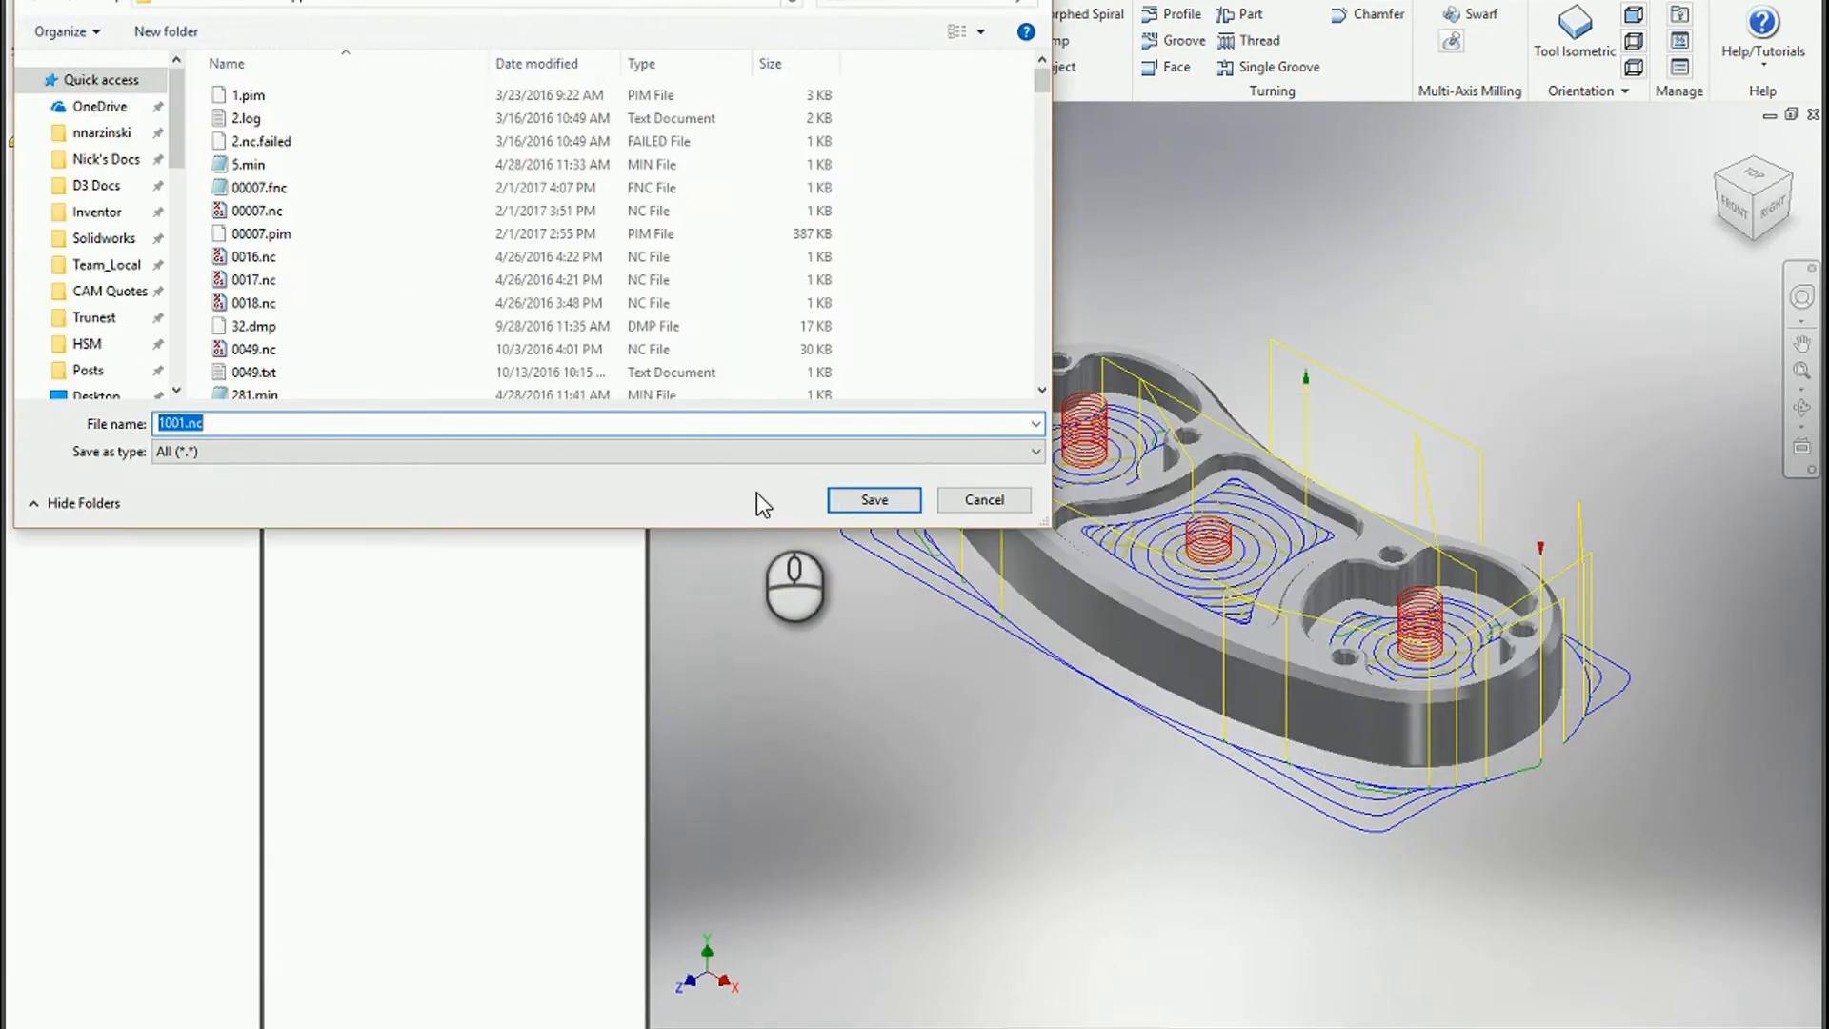
left_click(873, 499)
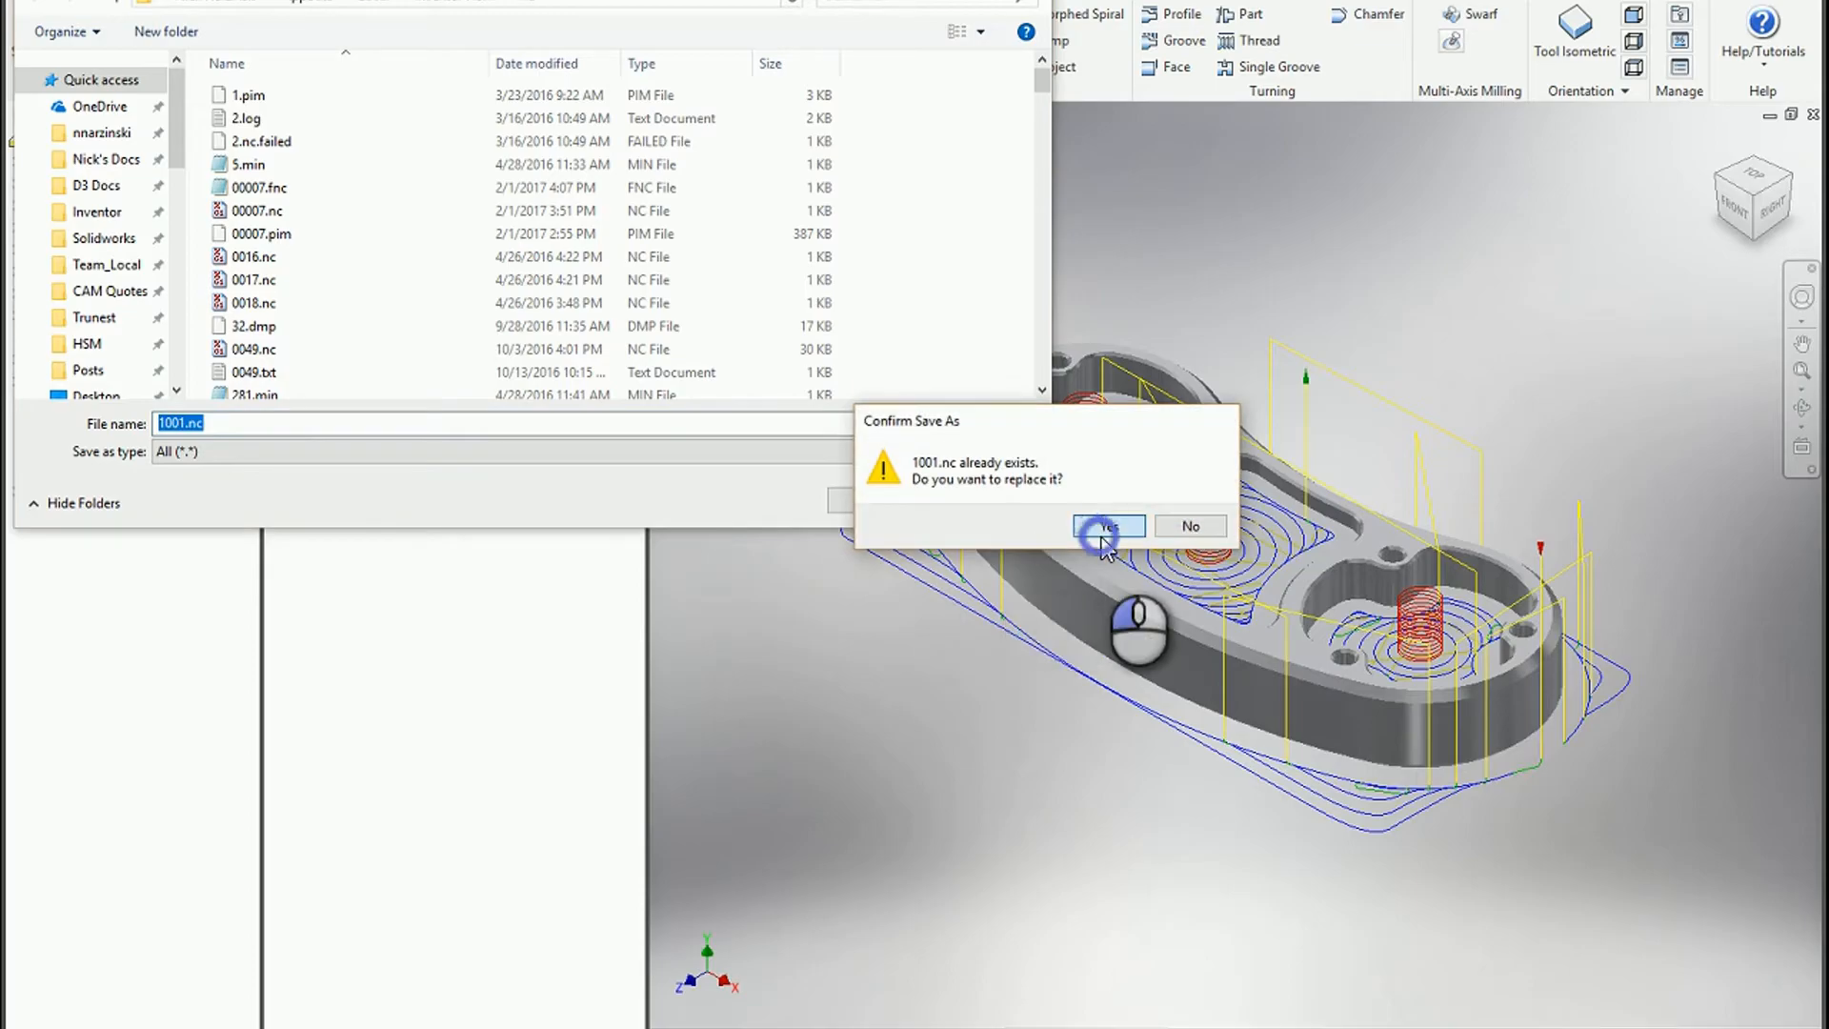
left_click(1106, 525)
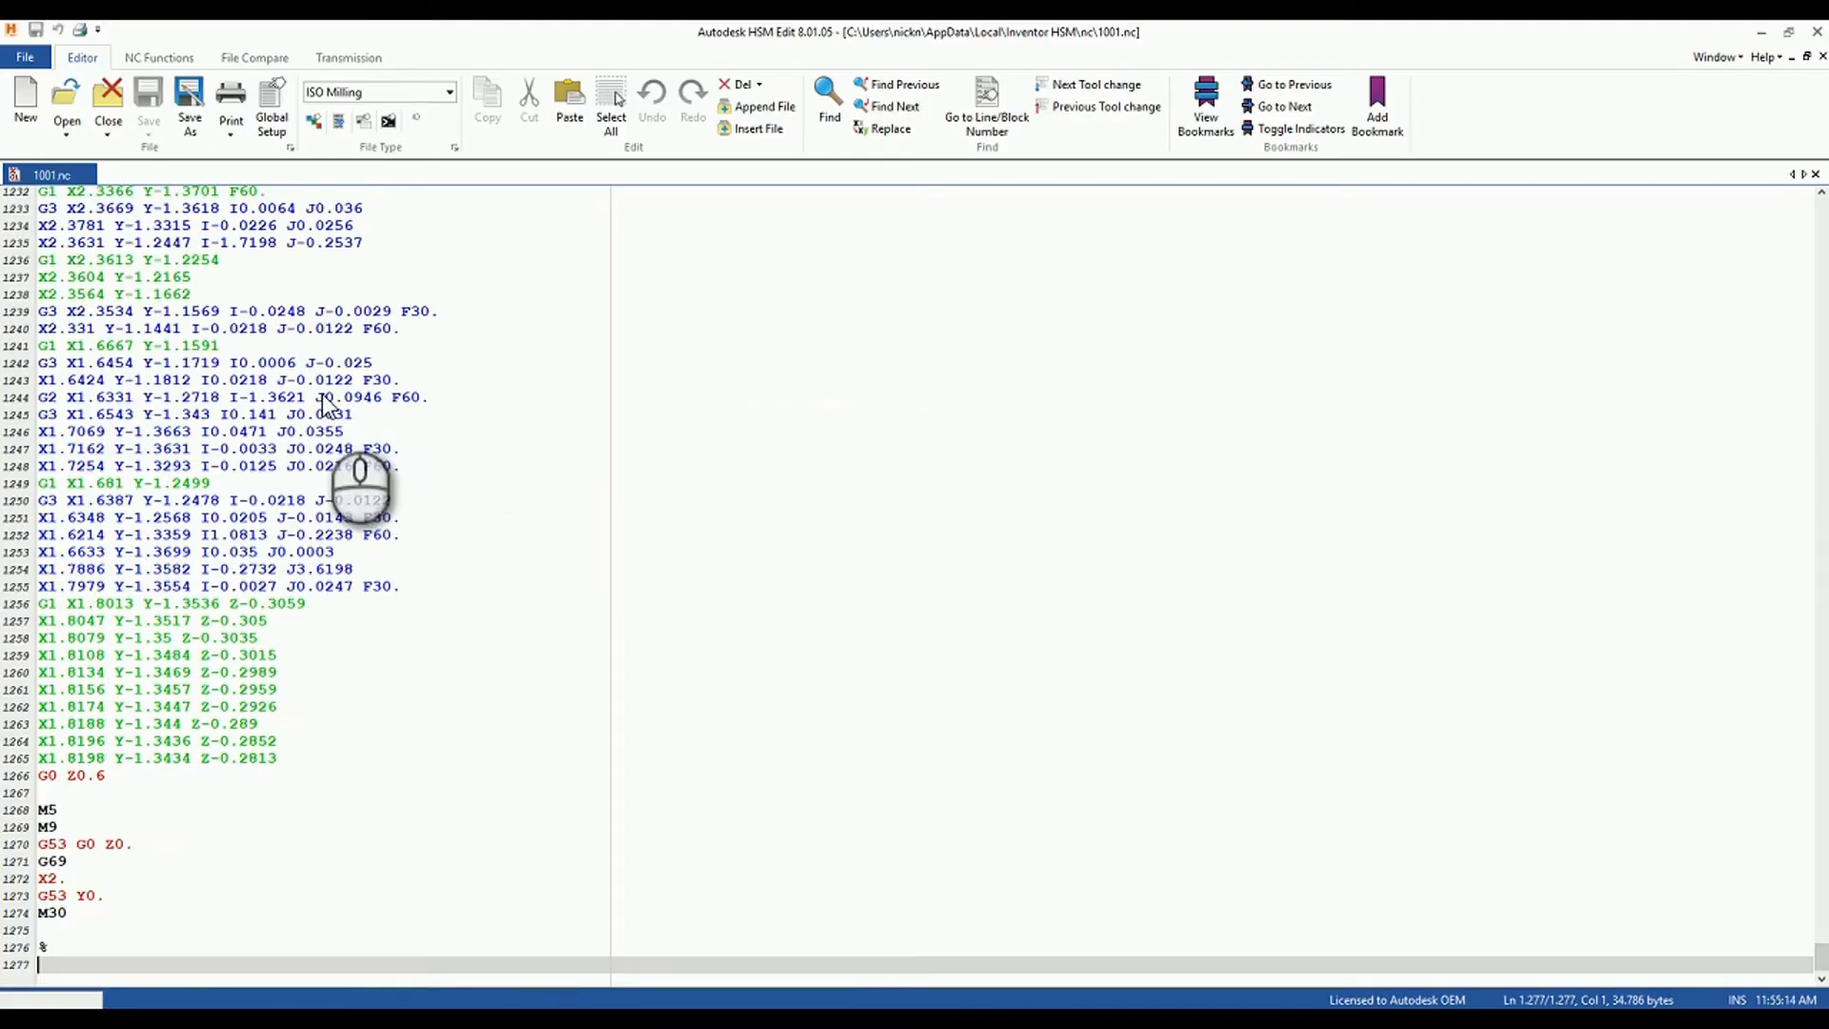
Step: Scroll through the posted 1001.nc program in HSM Edit
scroll("up", 3)
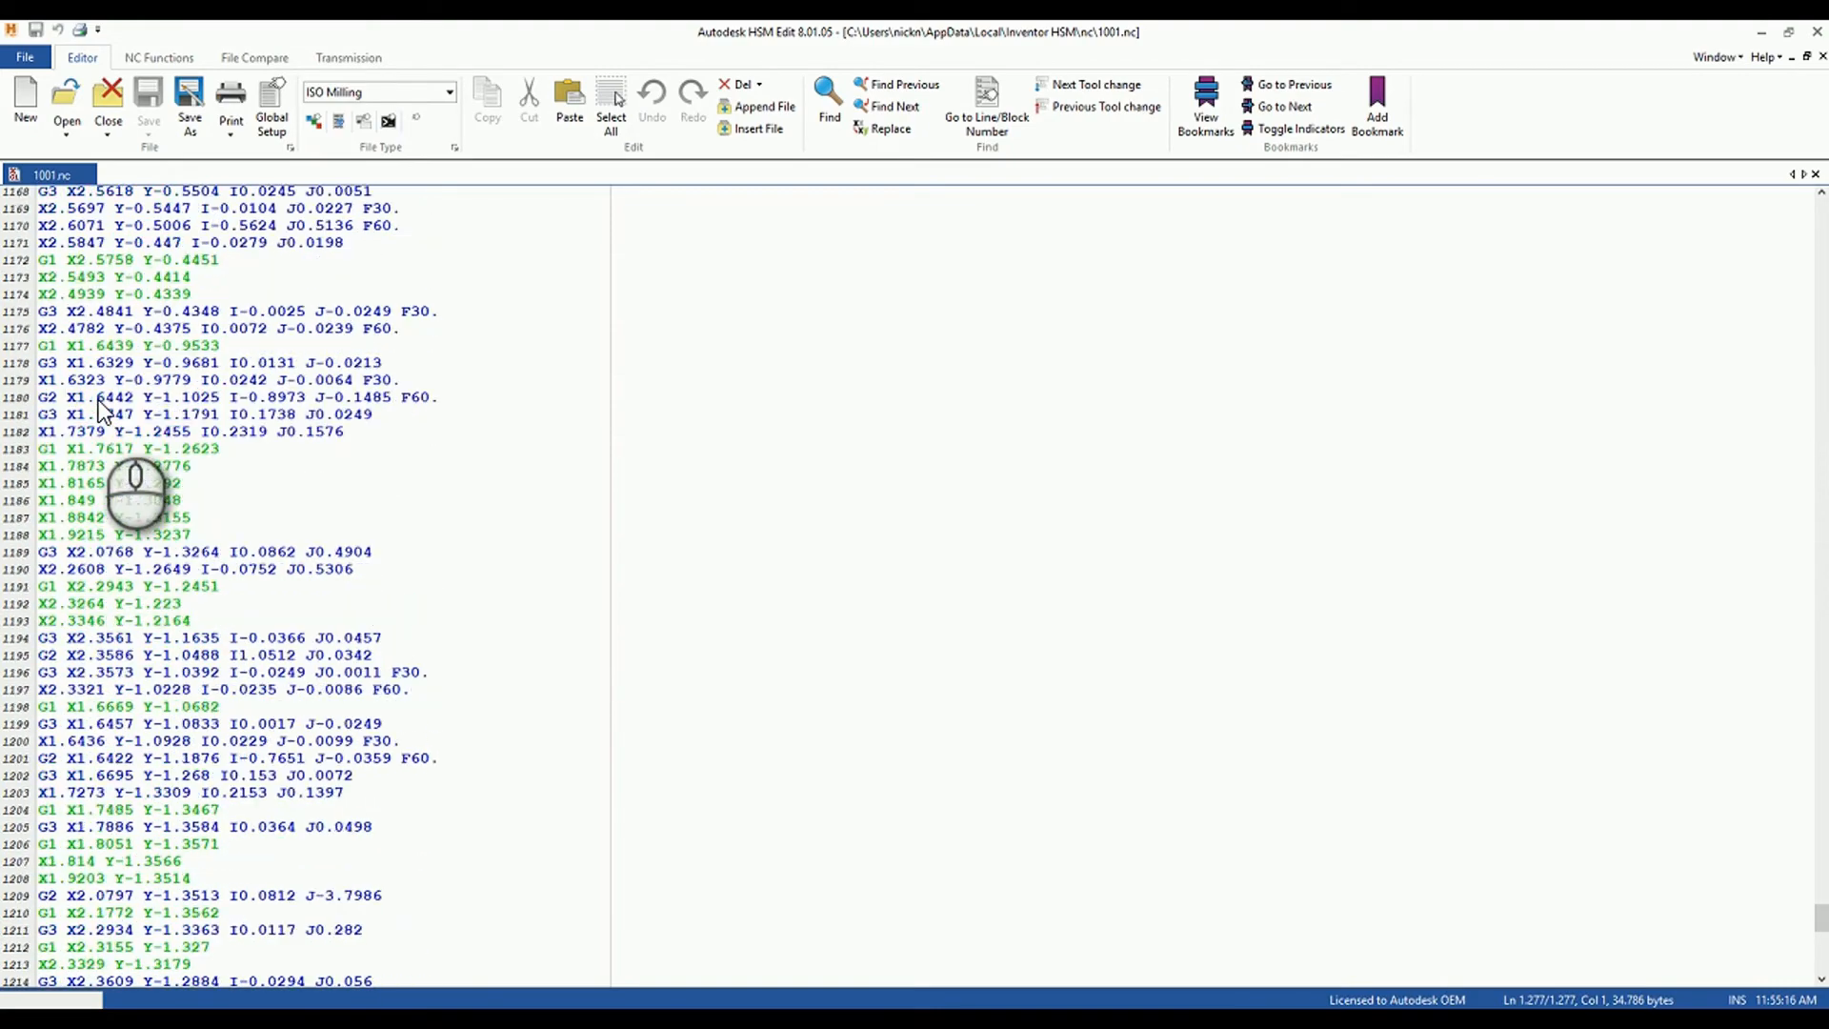
scroll("up", 3)
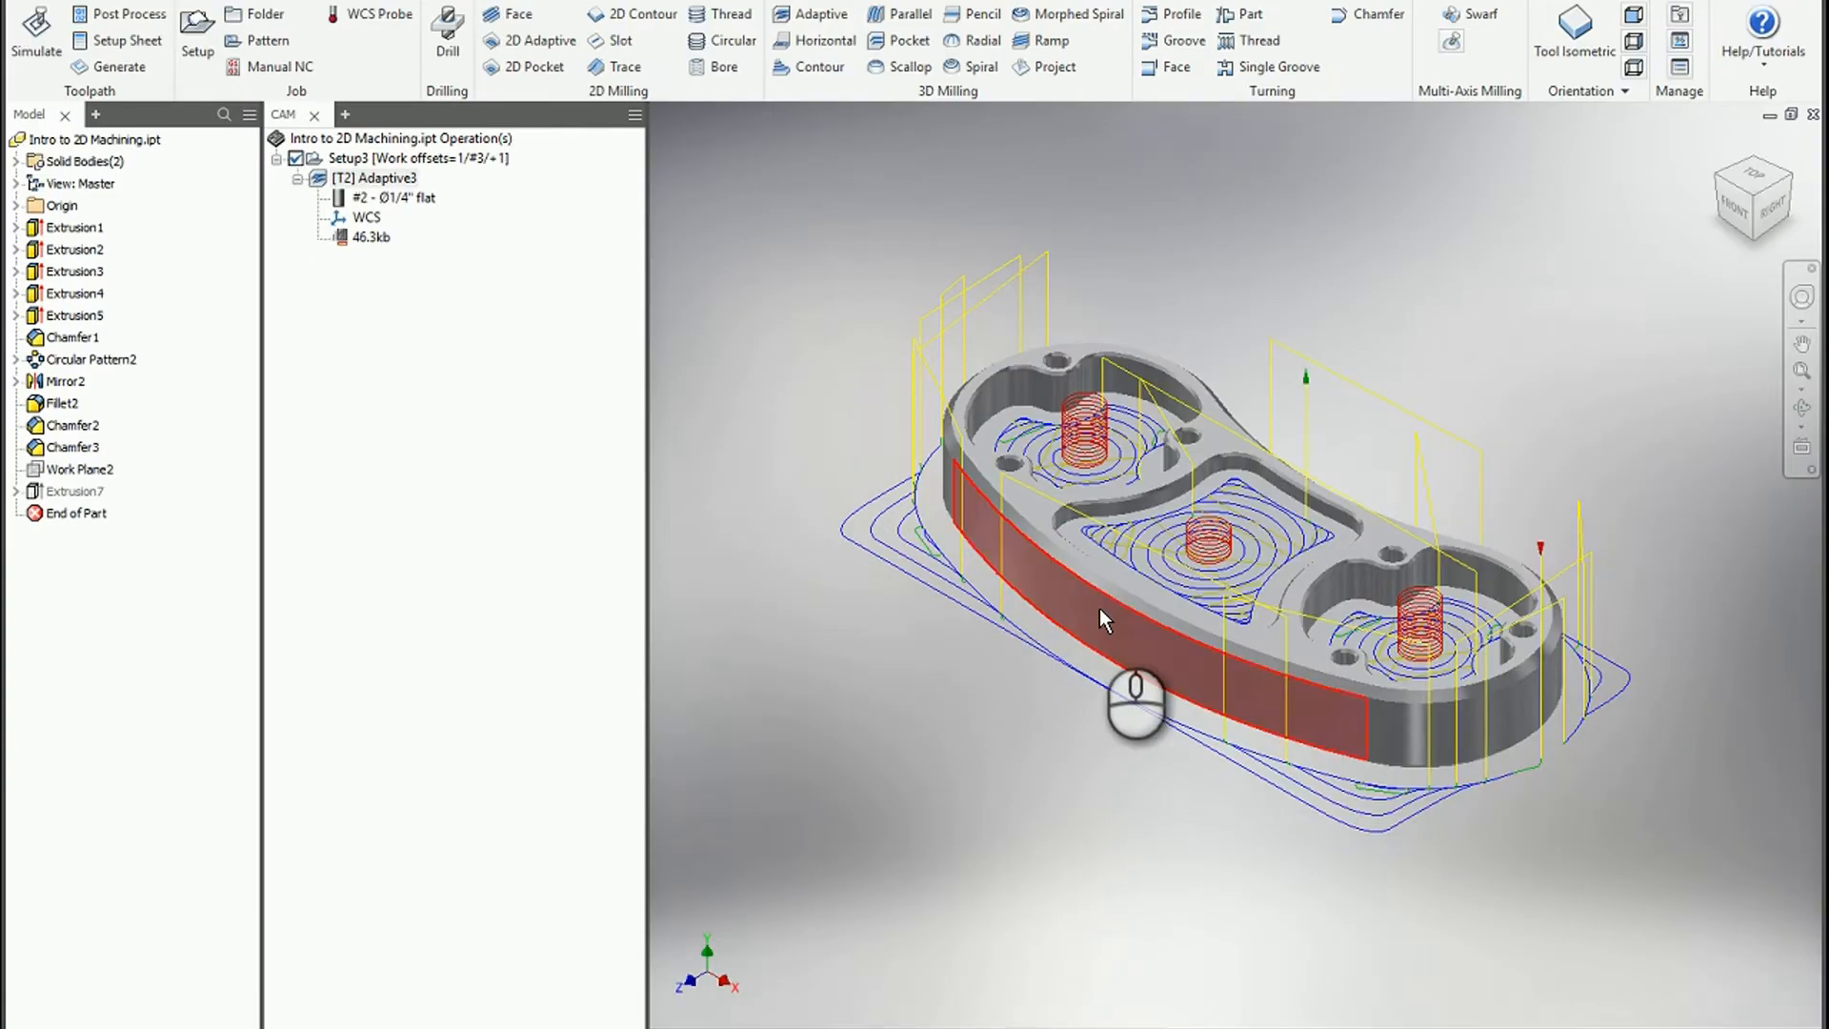
left_click(380, 177)
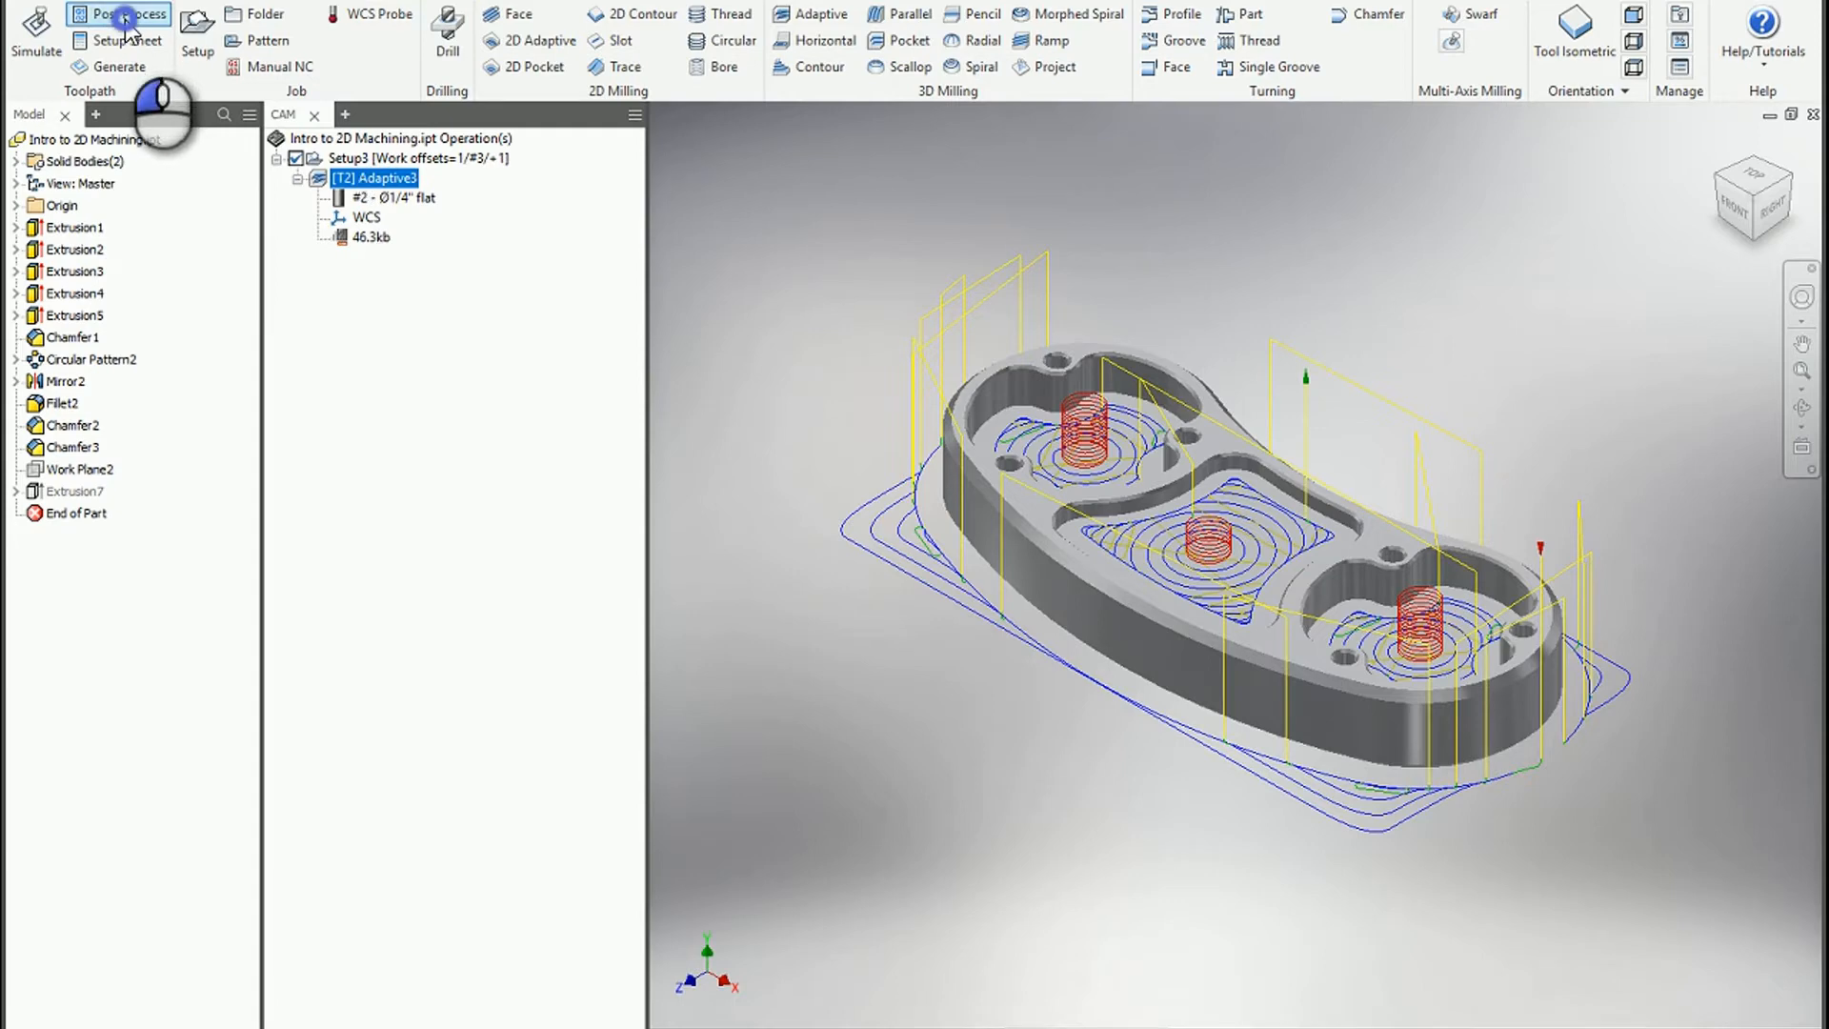
left_click(119, 13)
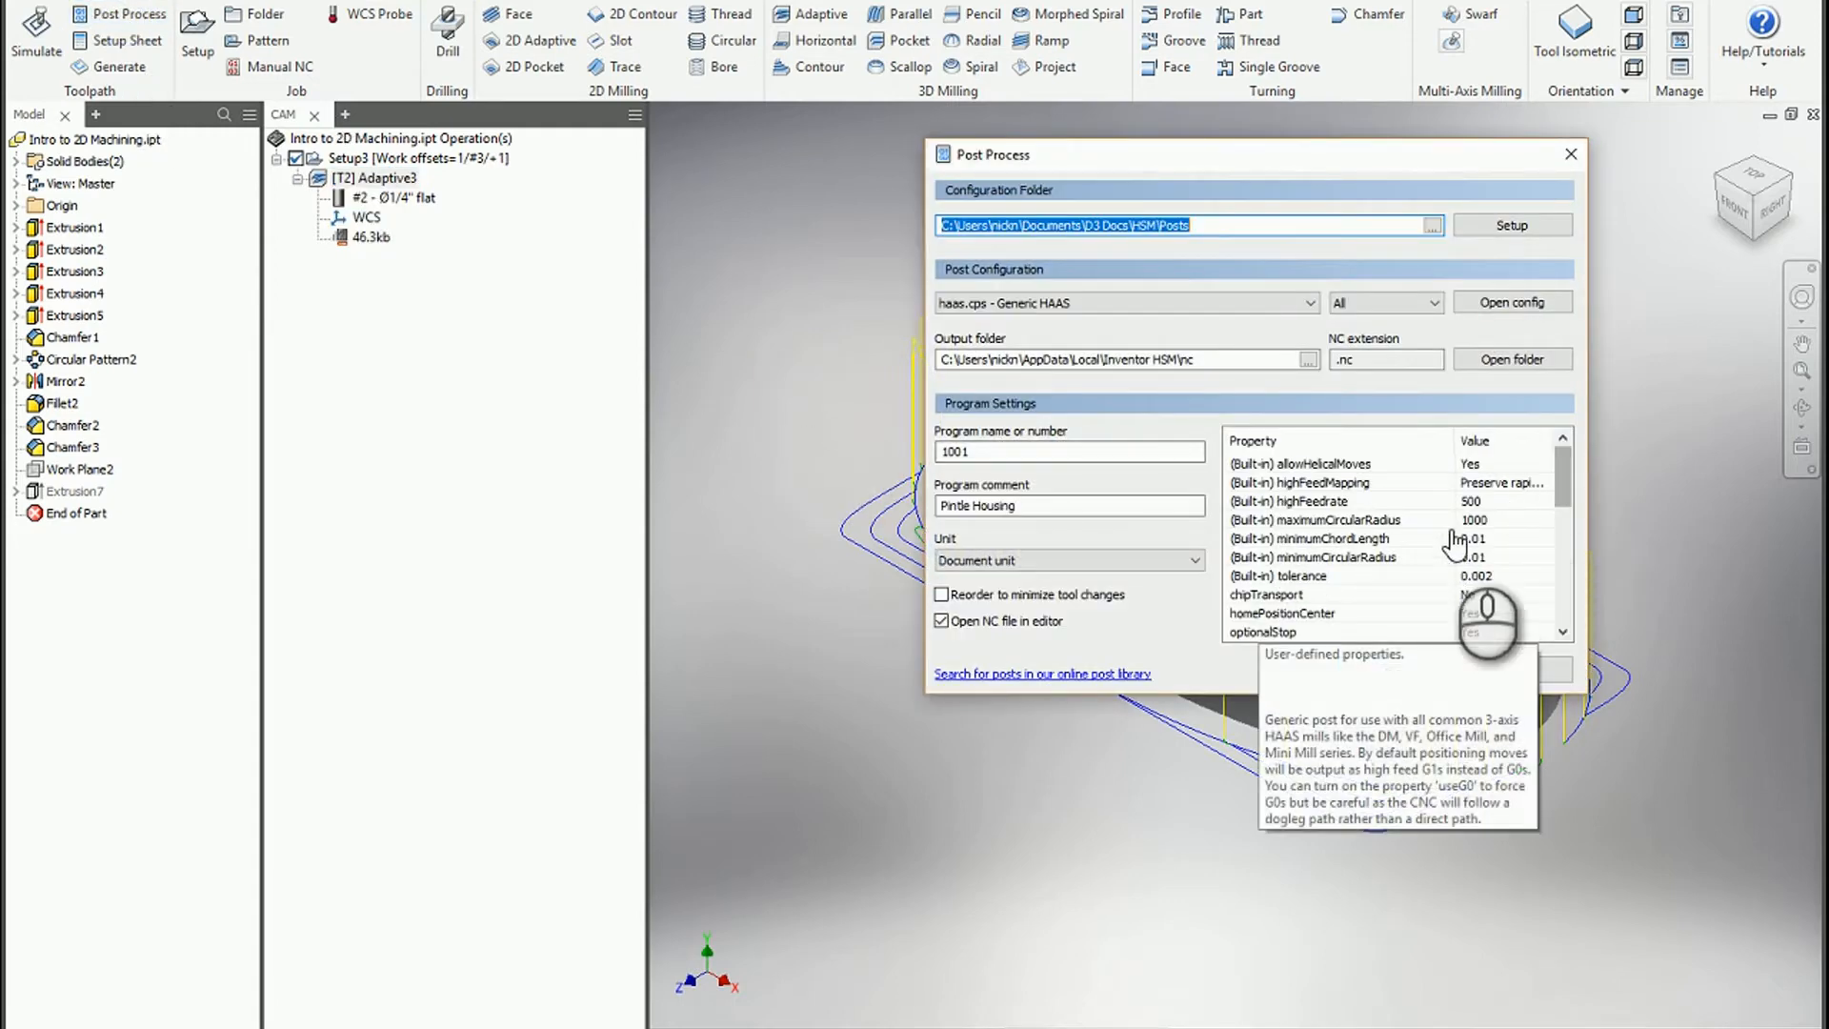
scroll("down", 3)
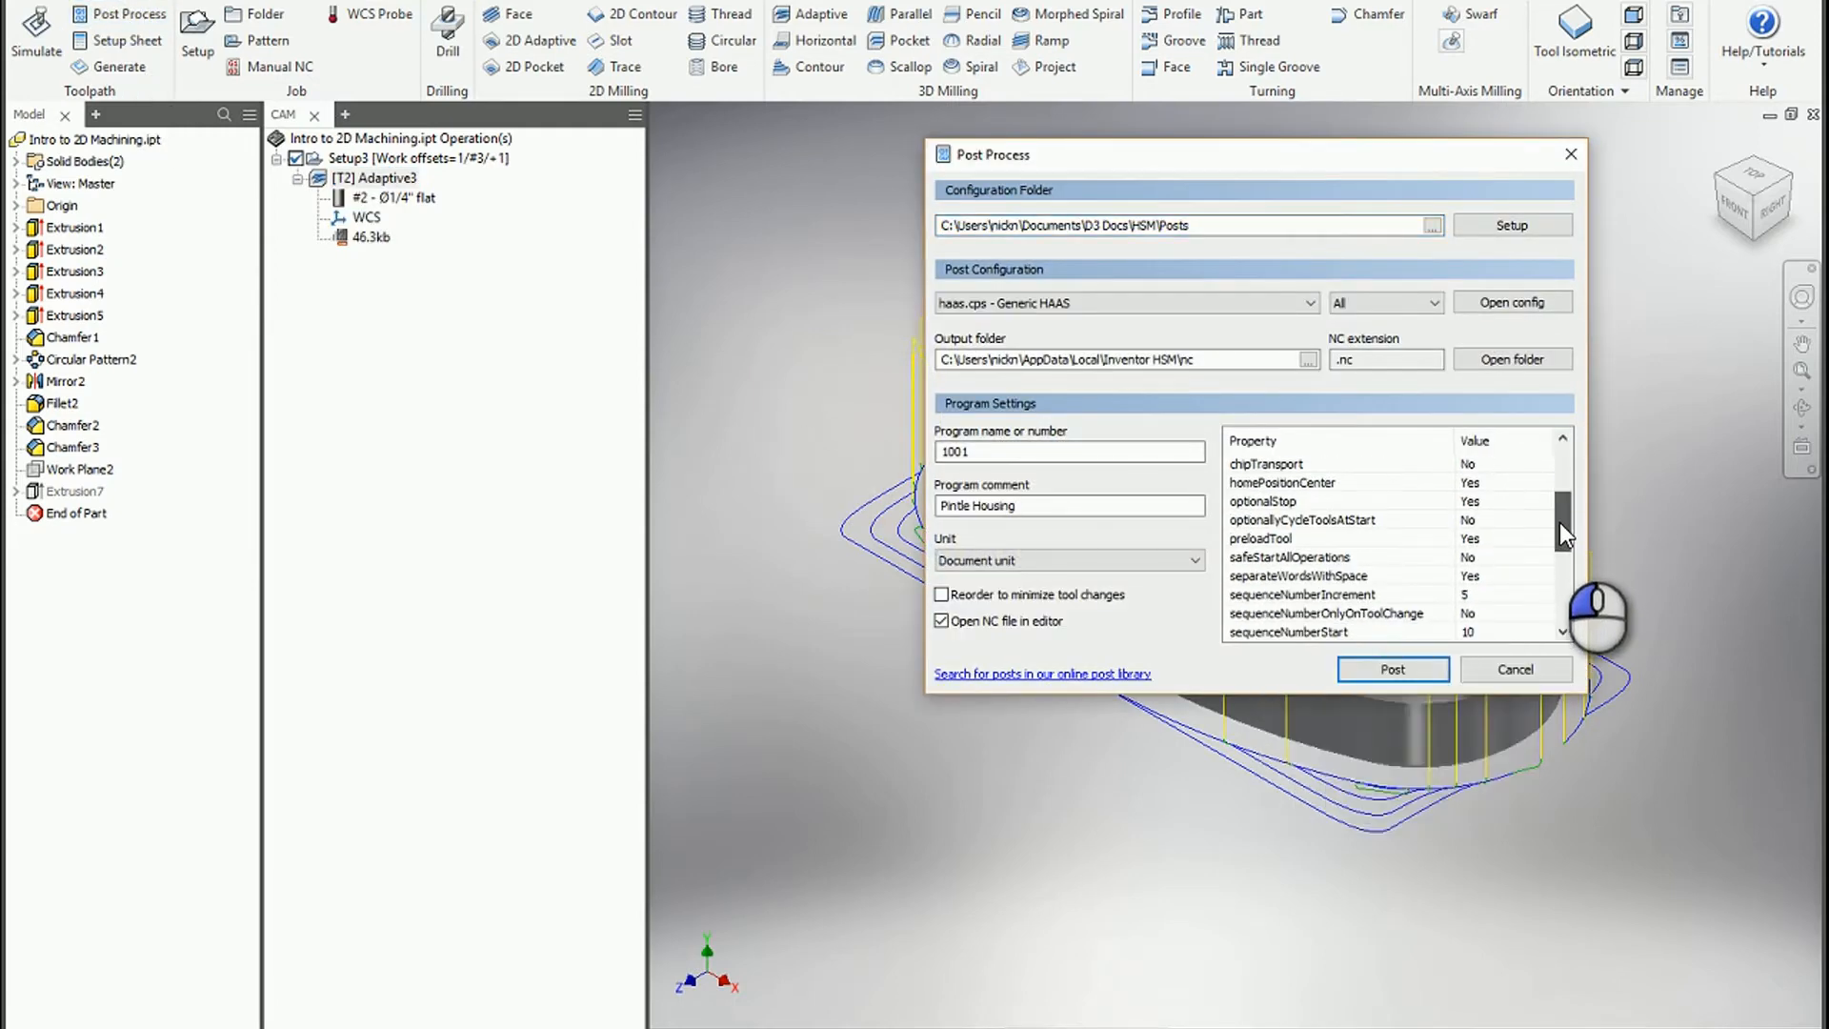
scroll("down", 3)
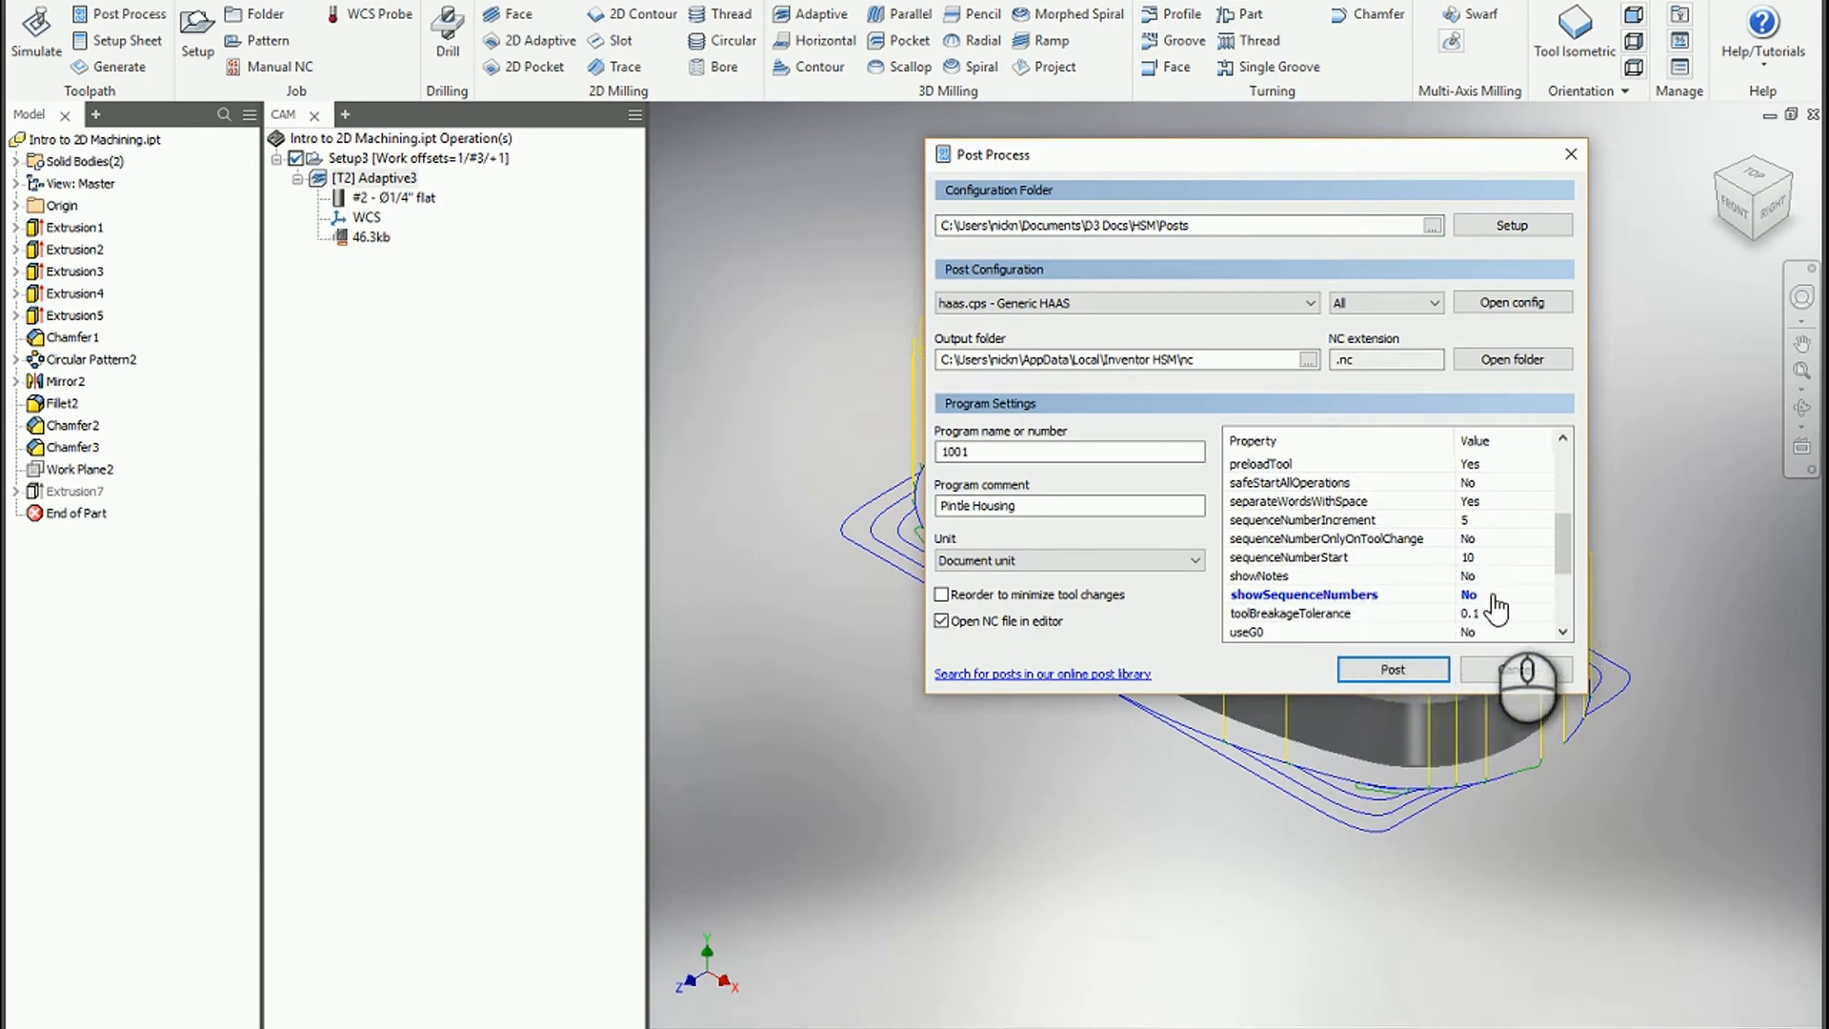
scroll("down", 3)
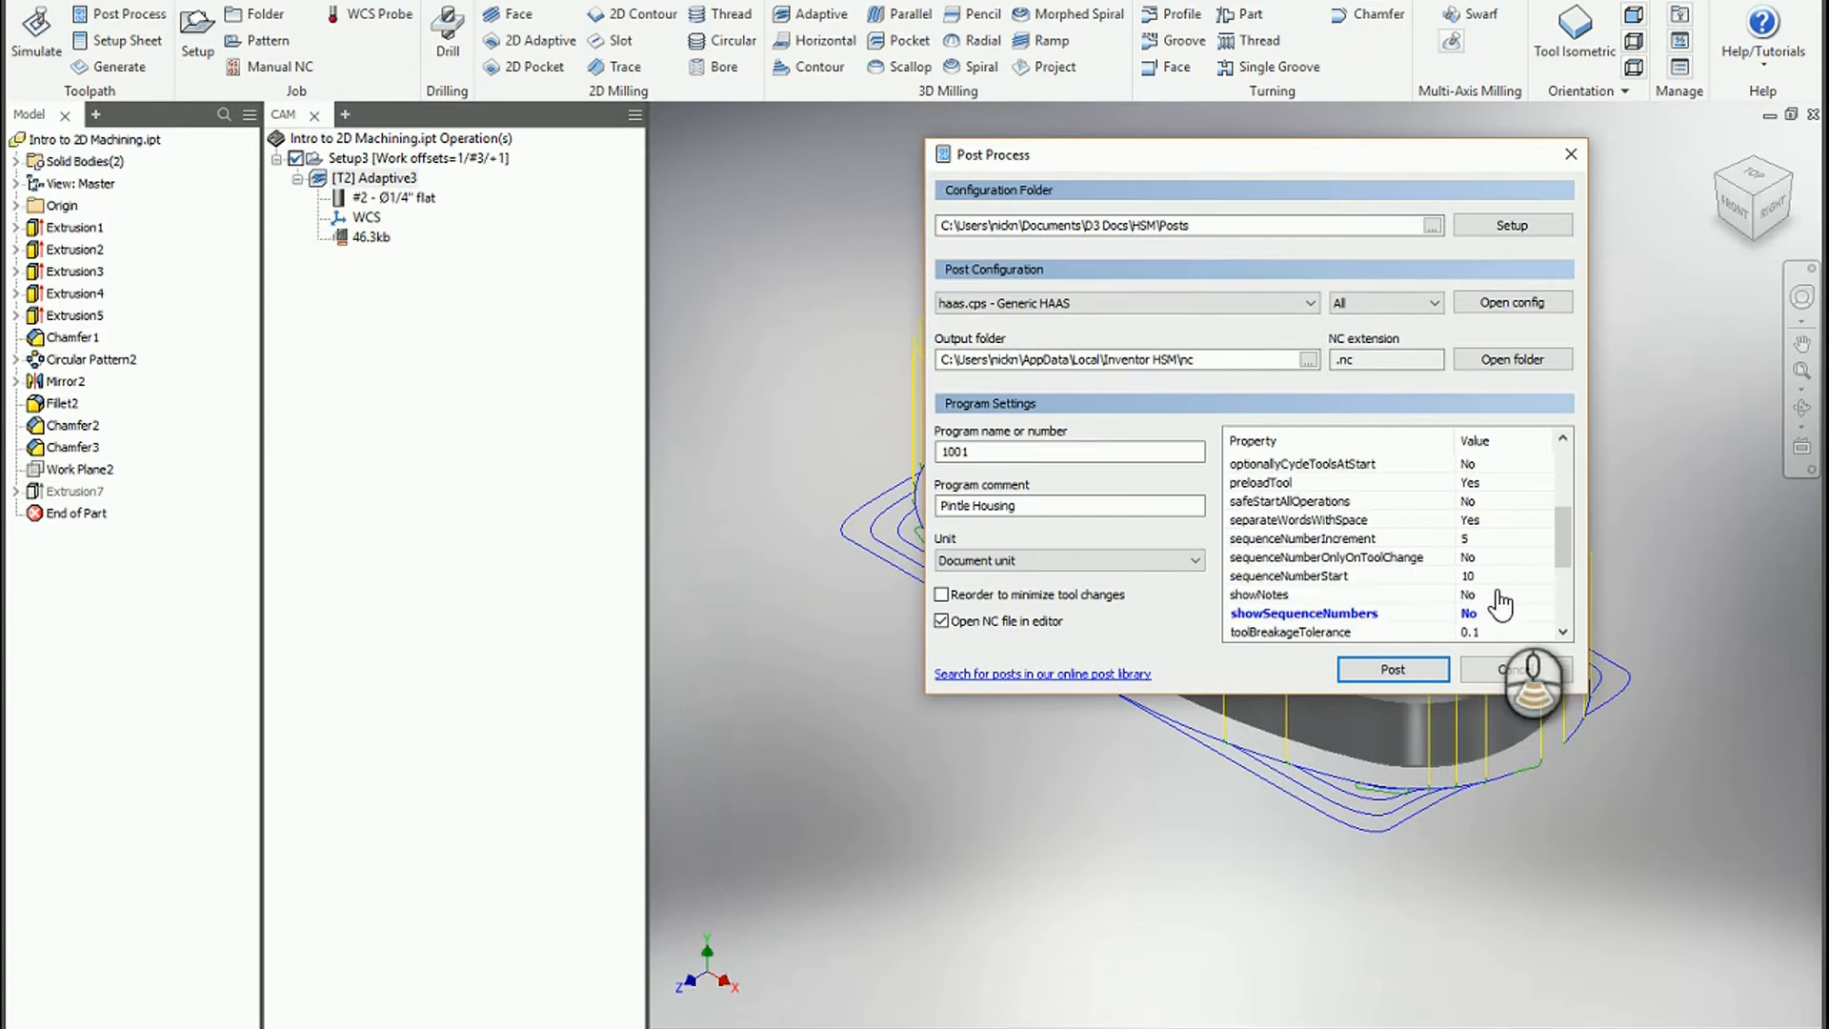
scroll("down", 3)
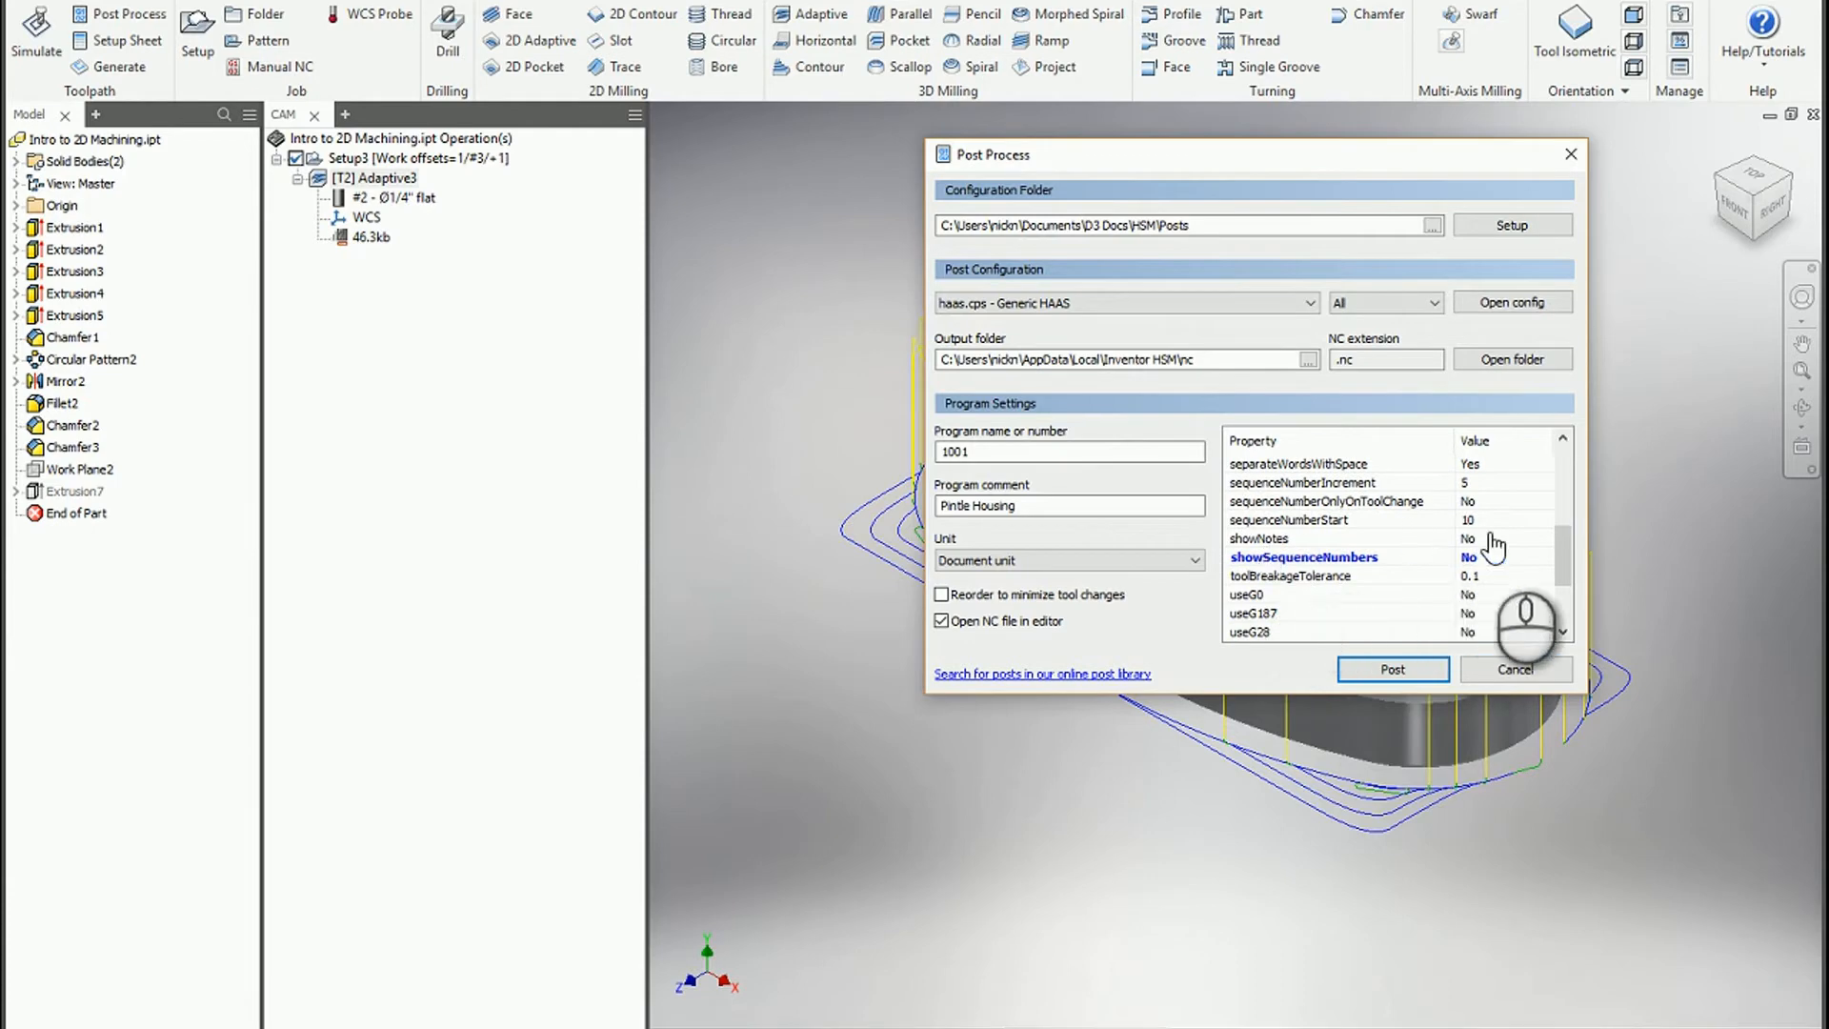
mouse_move(1339, 648)
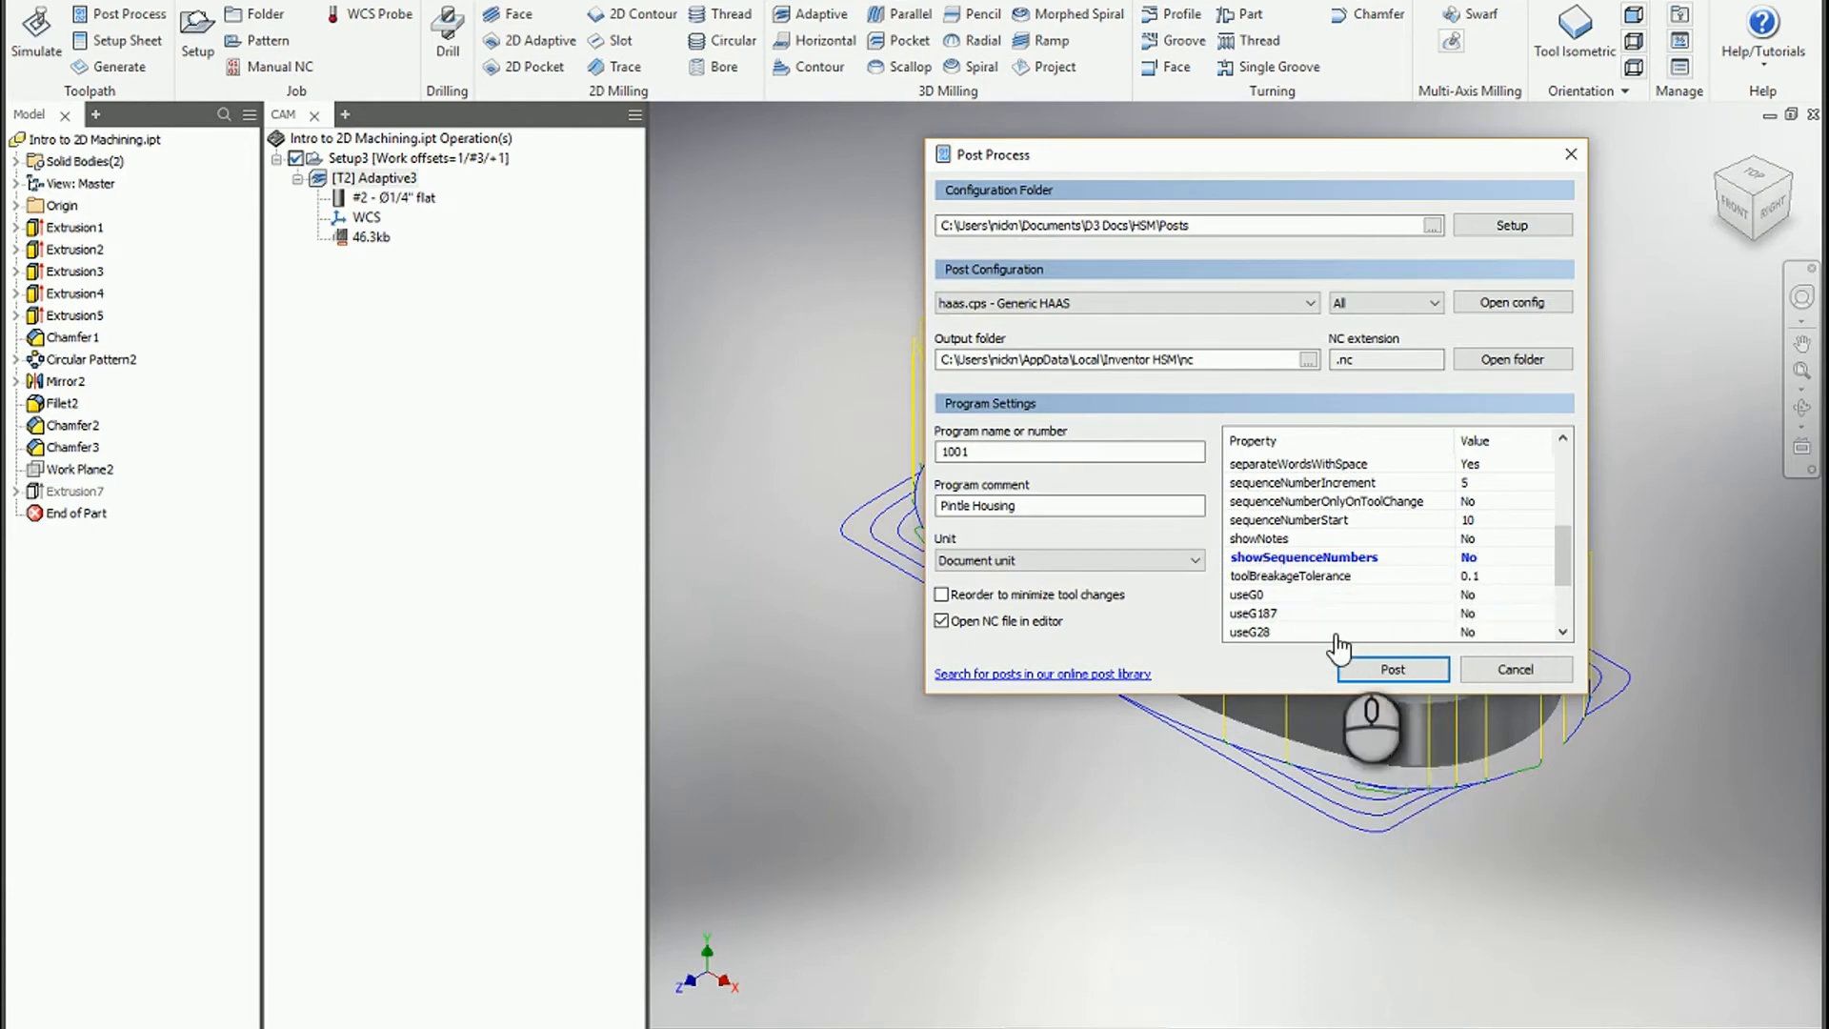
mouse_move(1517, 675)
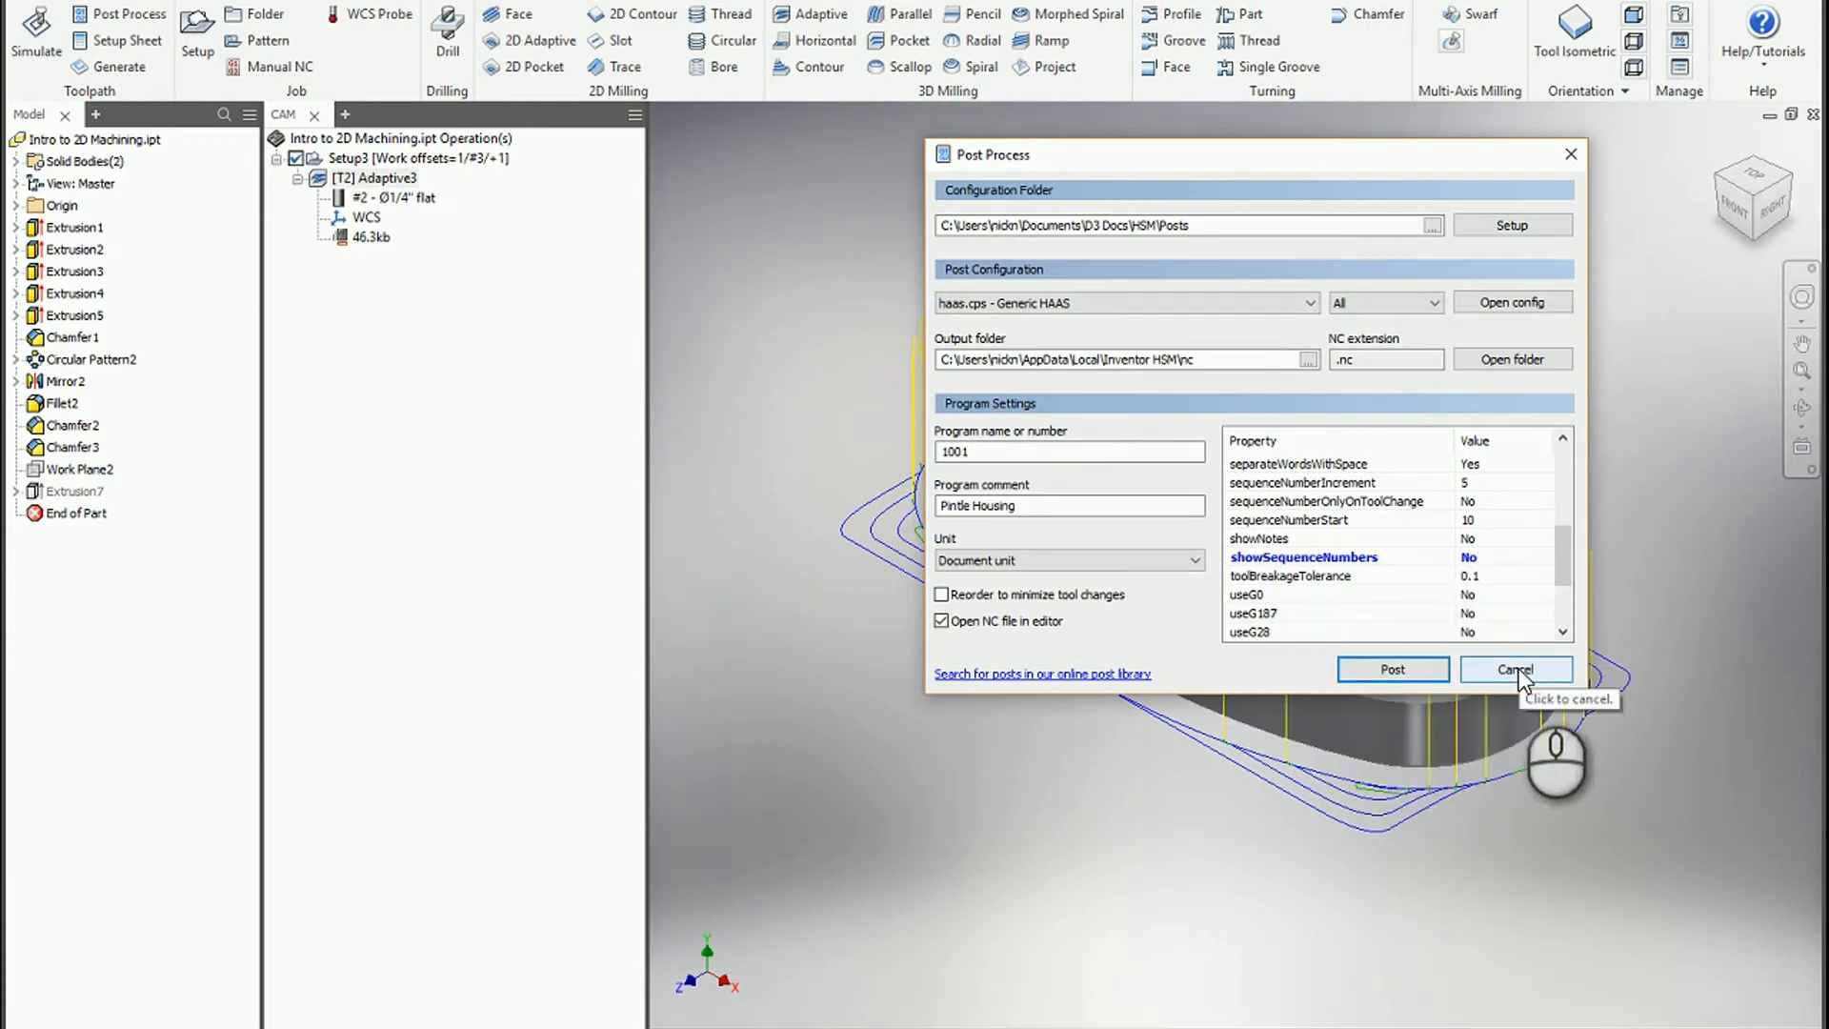
left_click(1515, 669)
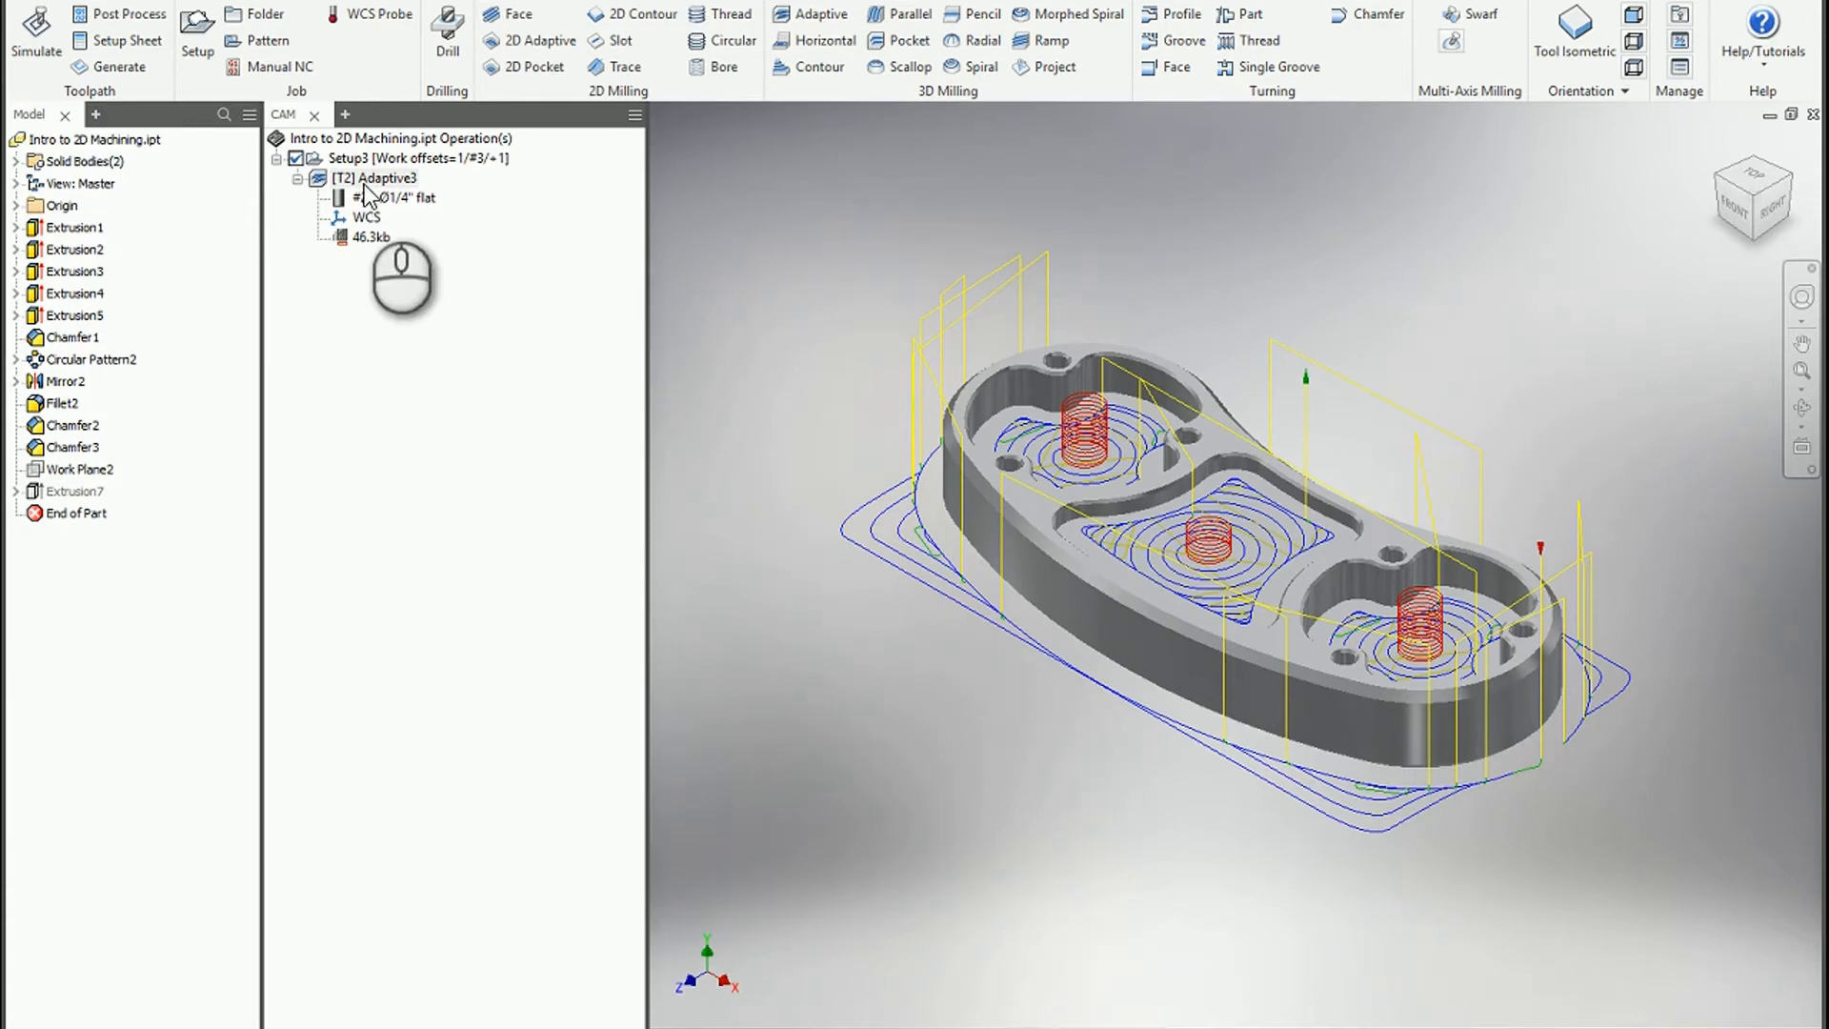
Step: Set Adaptive3's smoothing tolerance to 0.001 in, viewing its expression unchanged, and regenerate
left_click(383, 177)
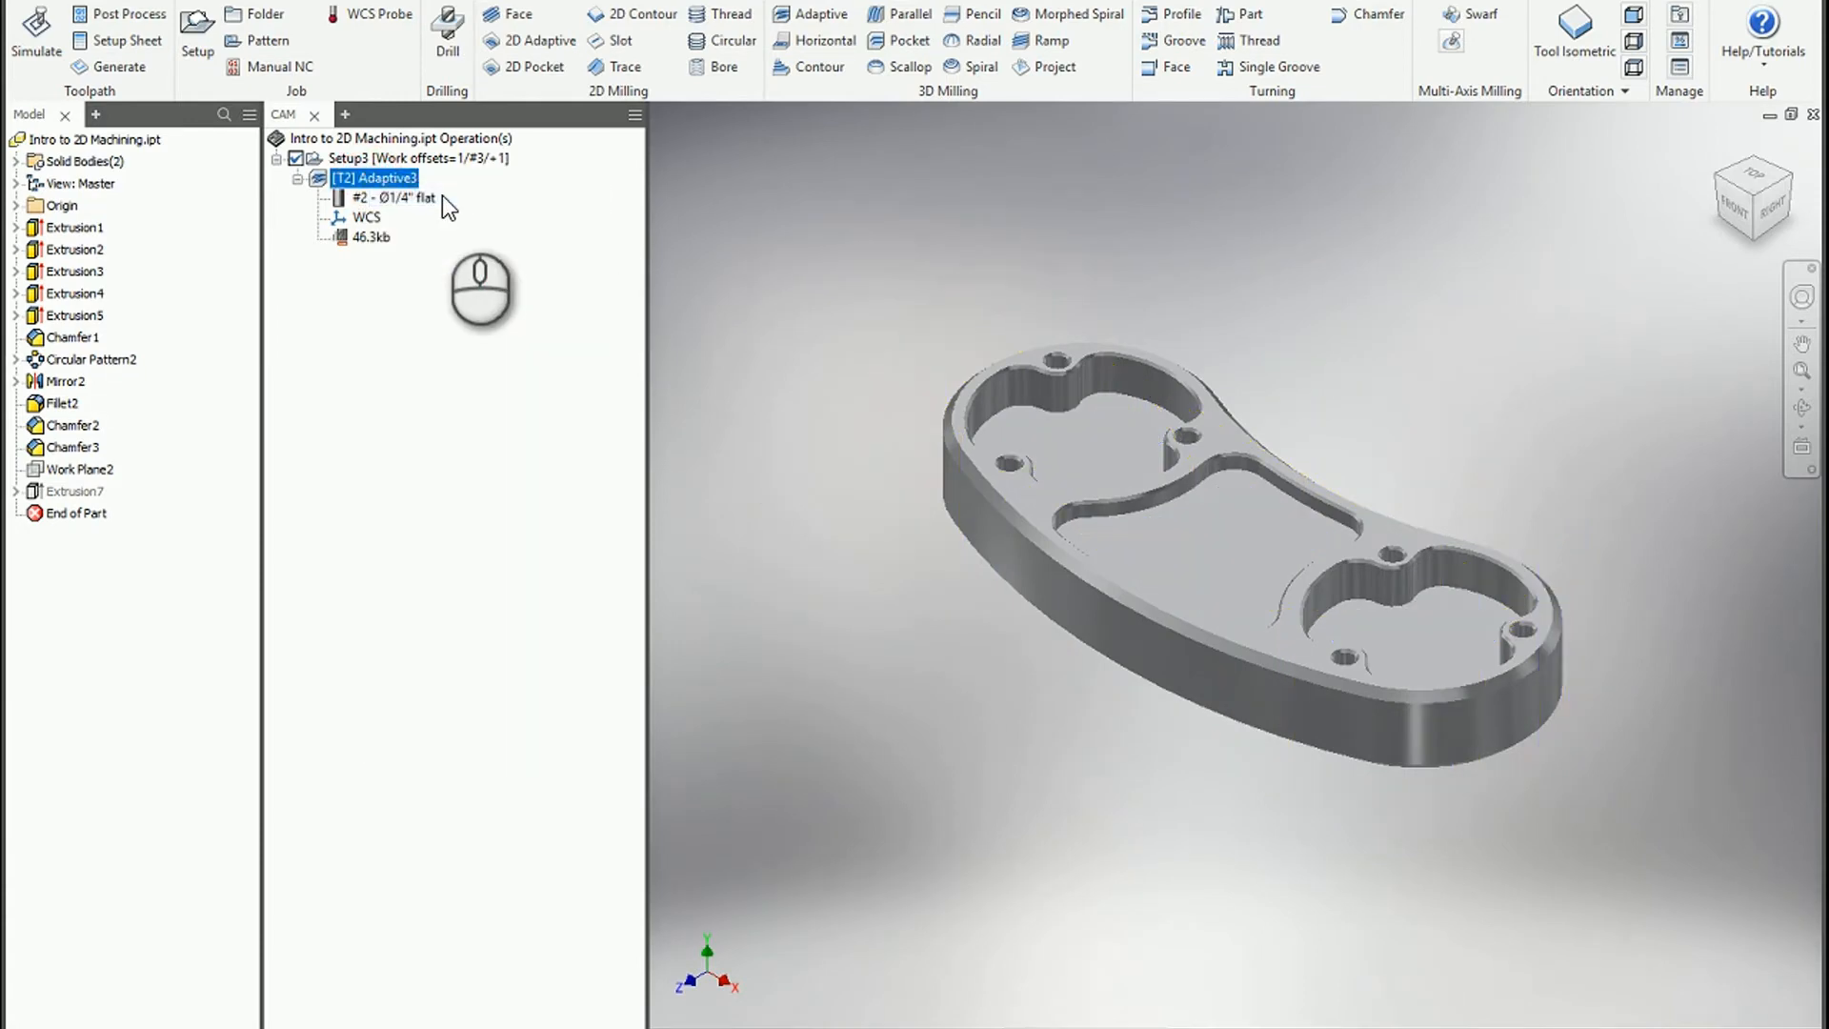
double_click(381, 178)
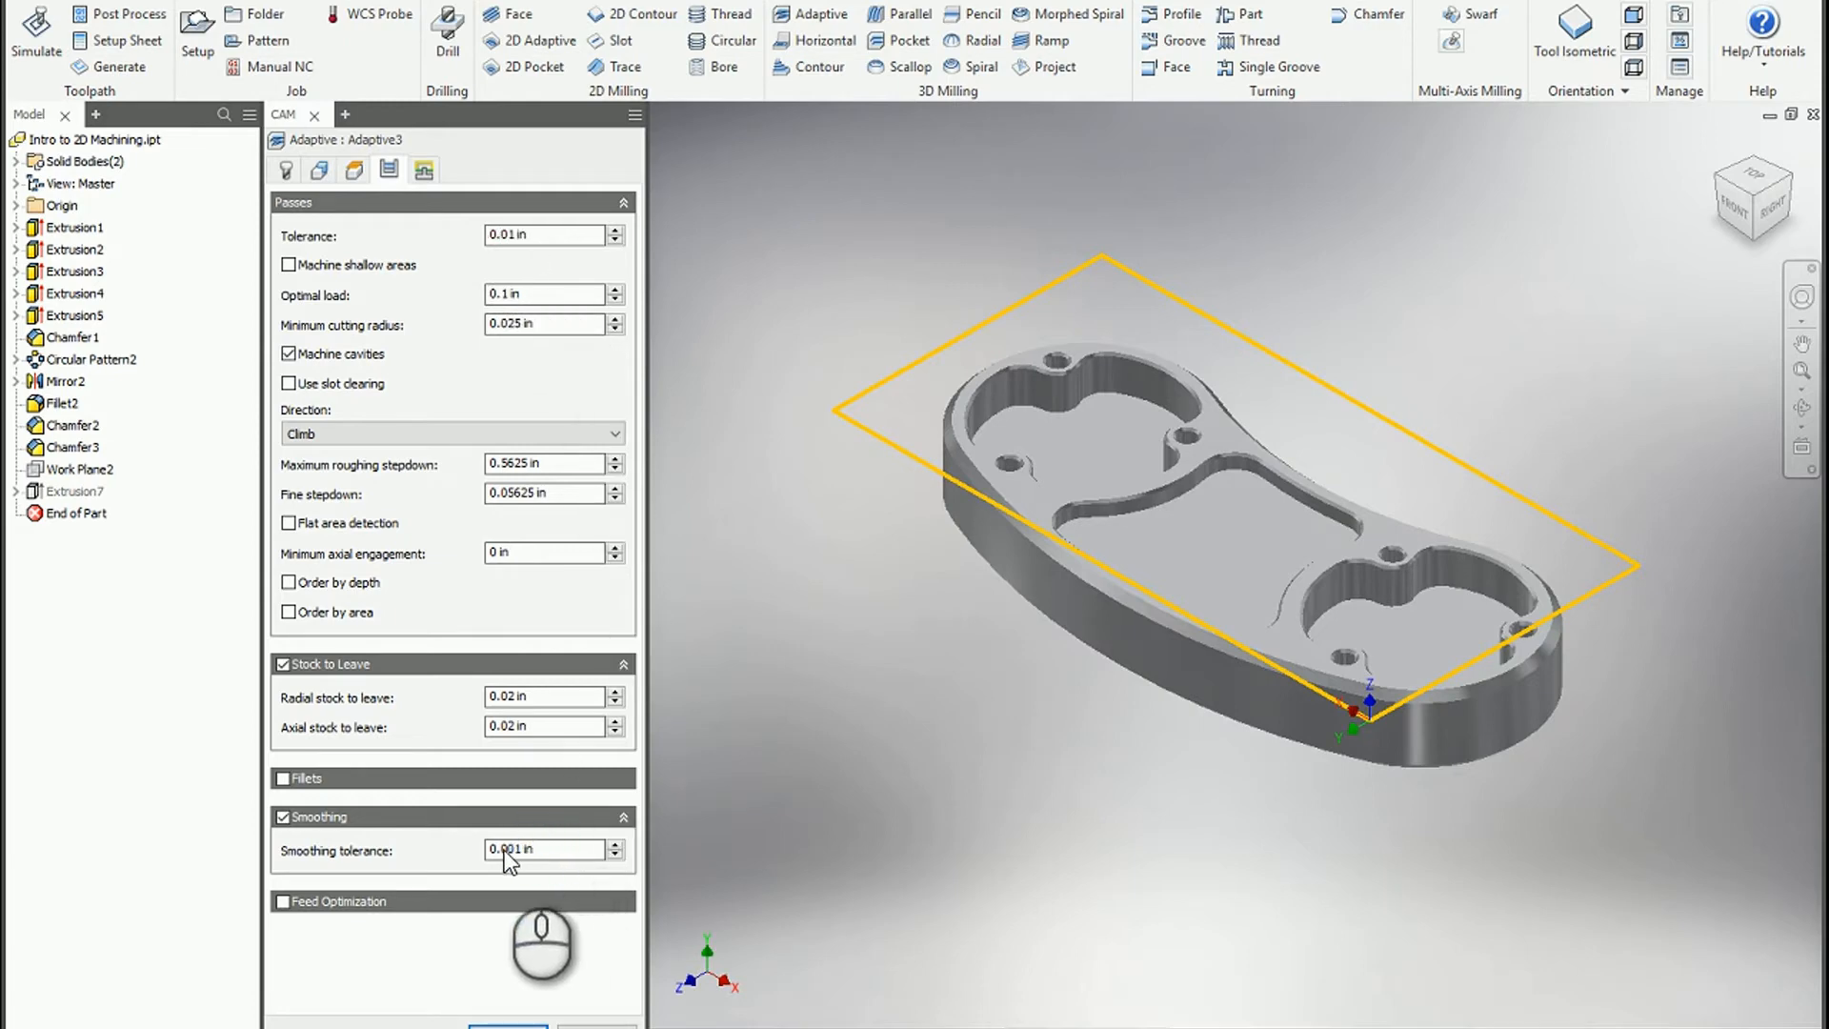
mouse_move(358, 861)
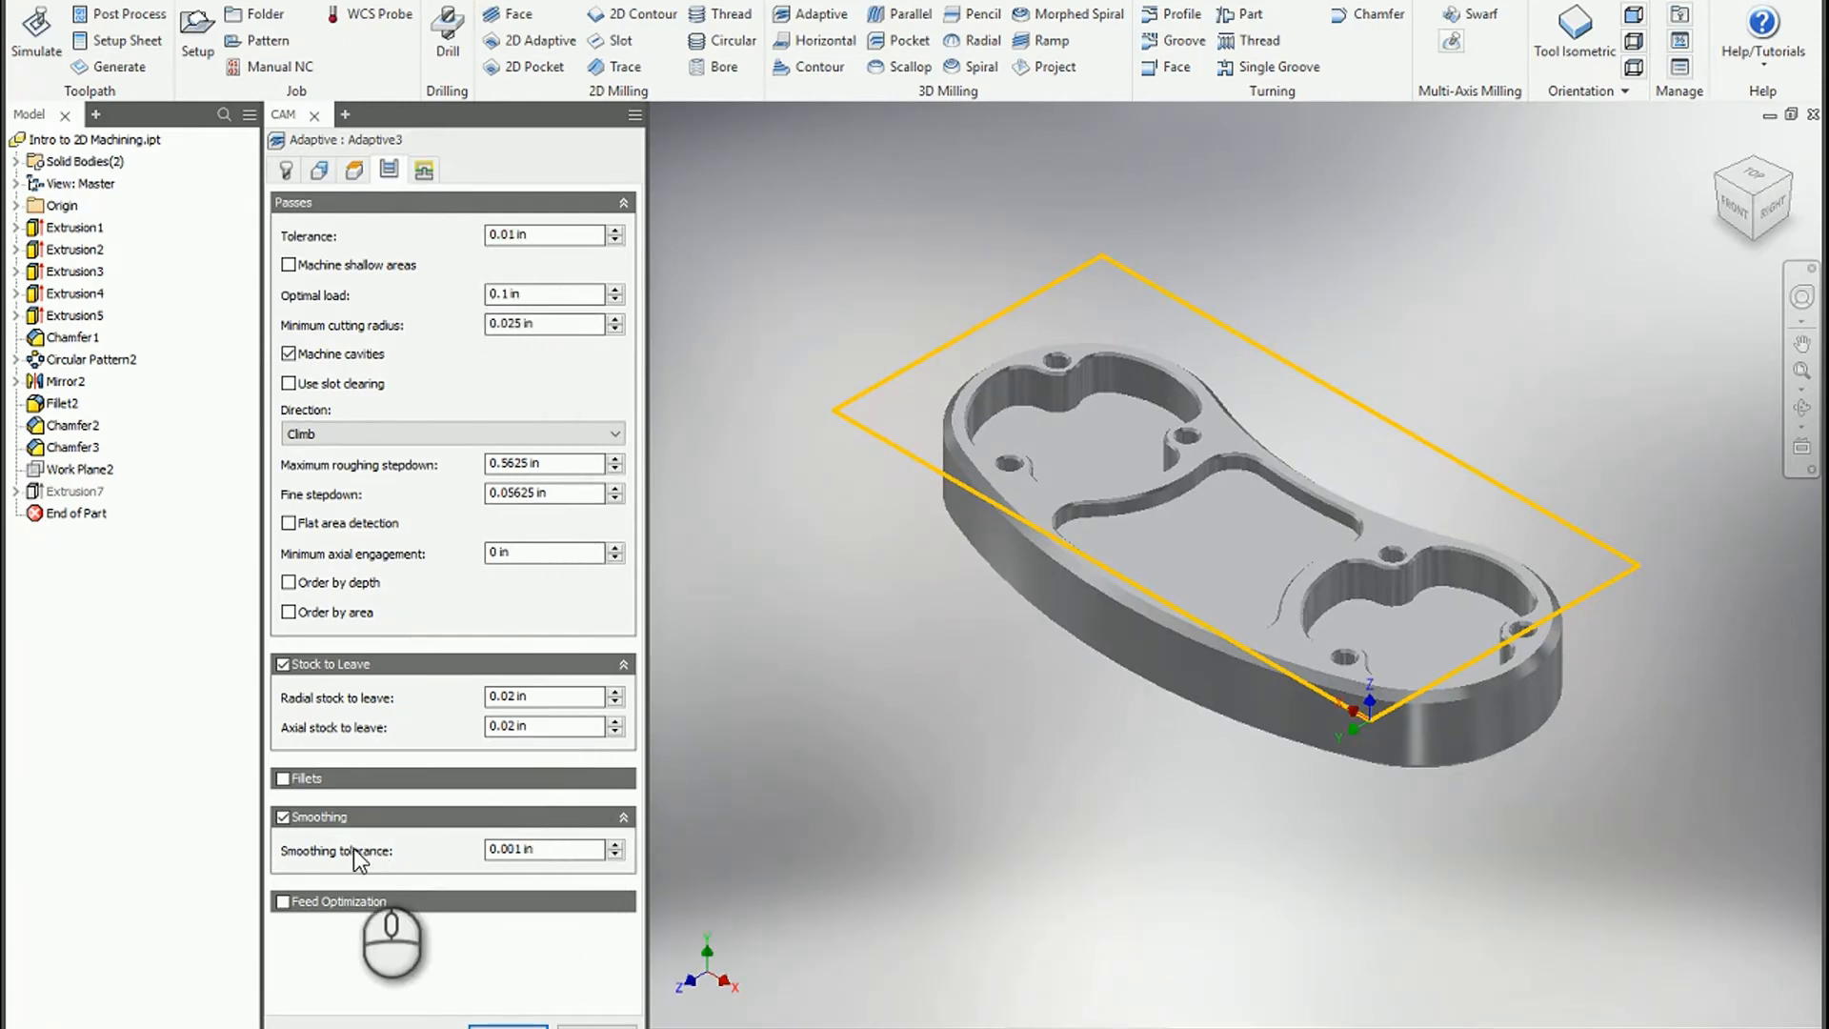
right_click(549, 850)
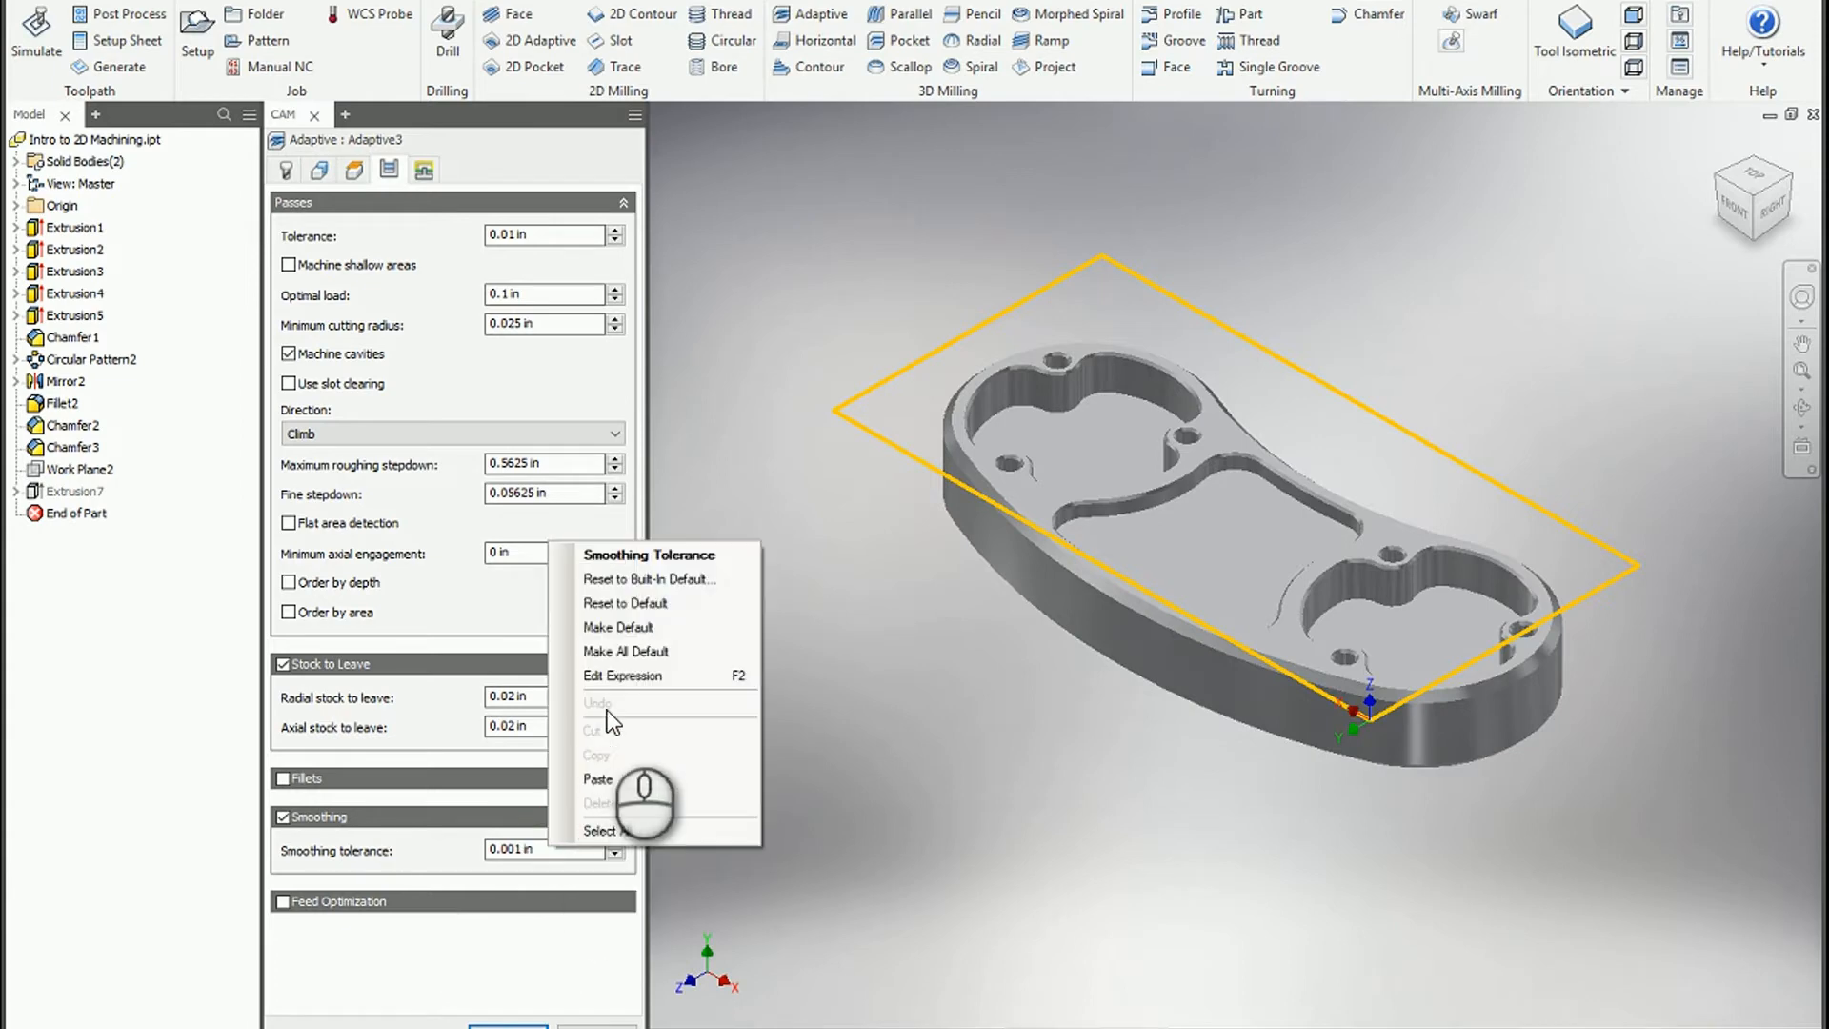
left_click(622, 674)
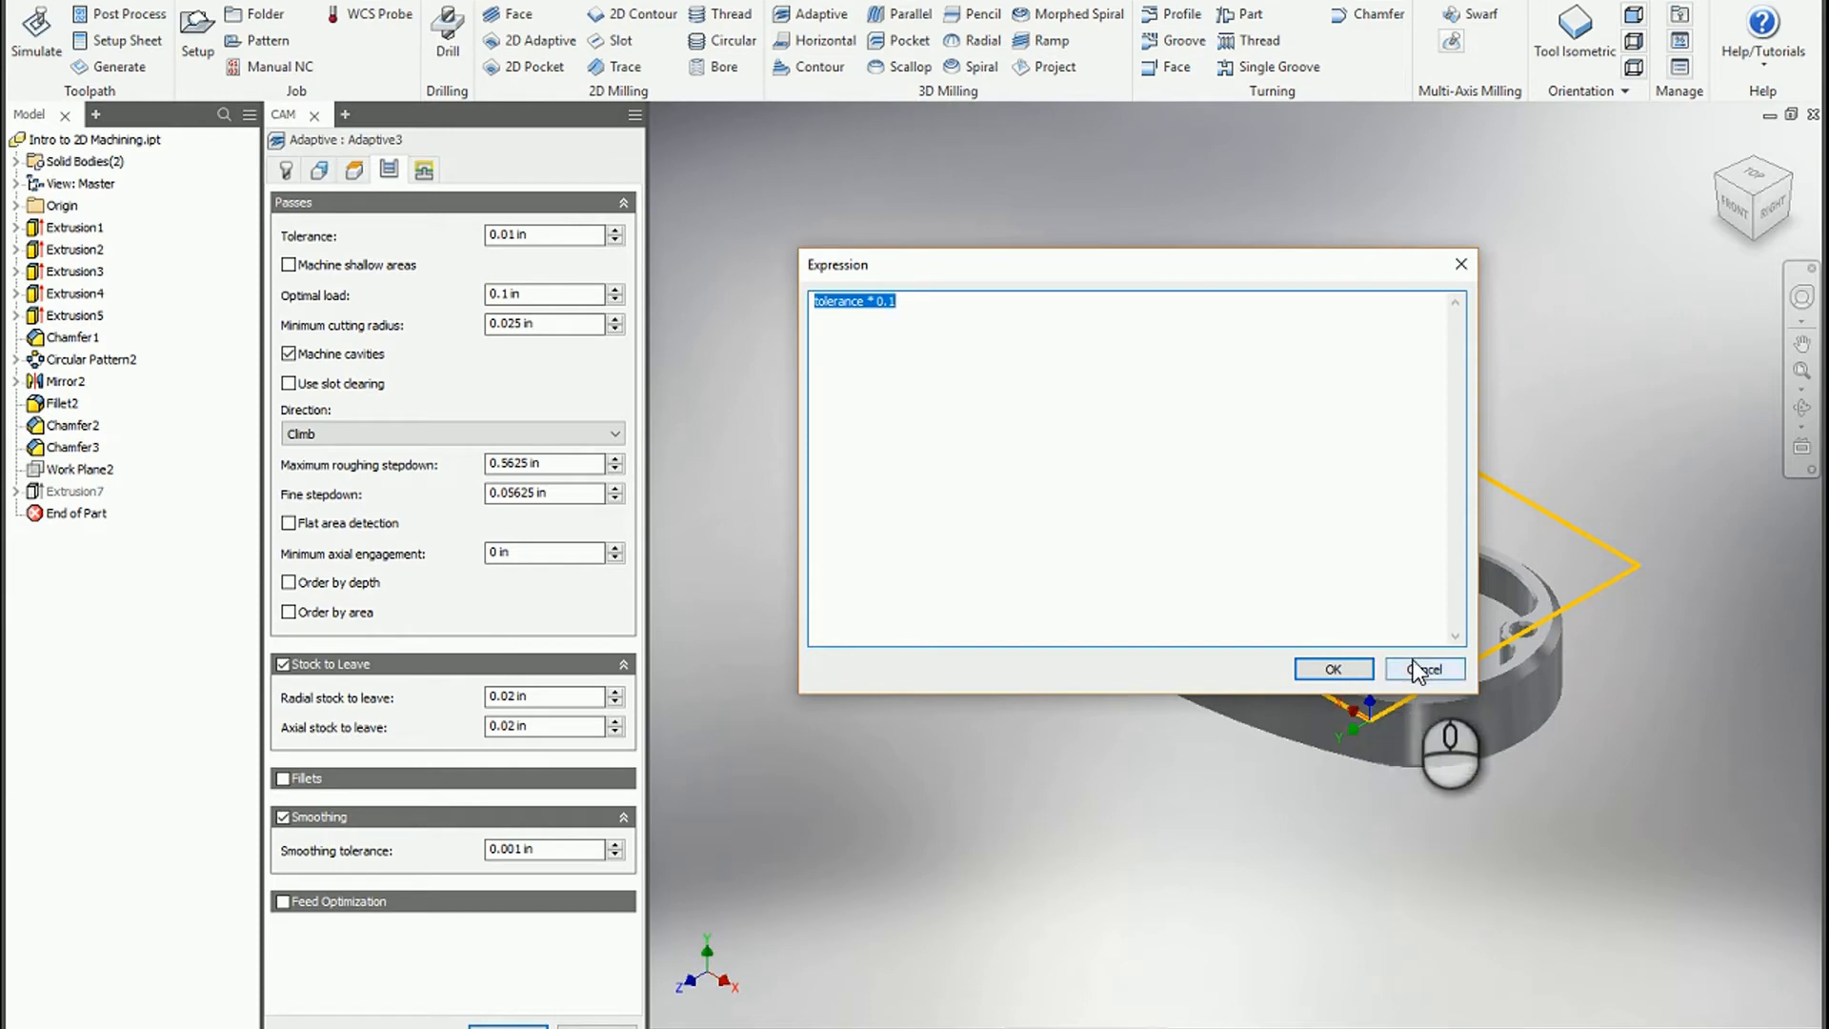
left_click(1422, 669)
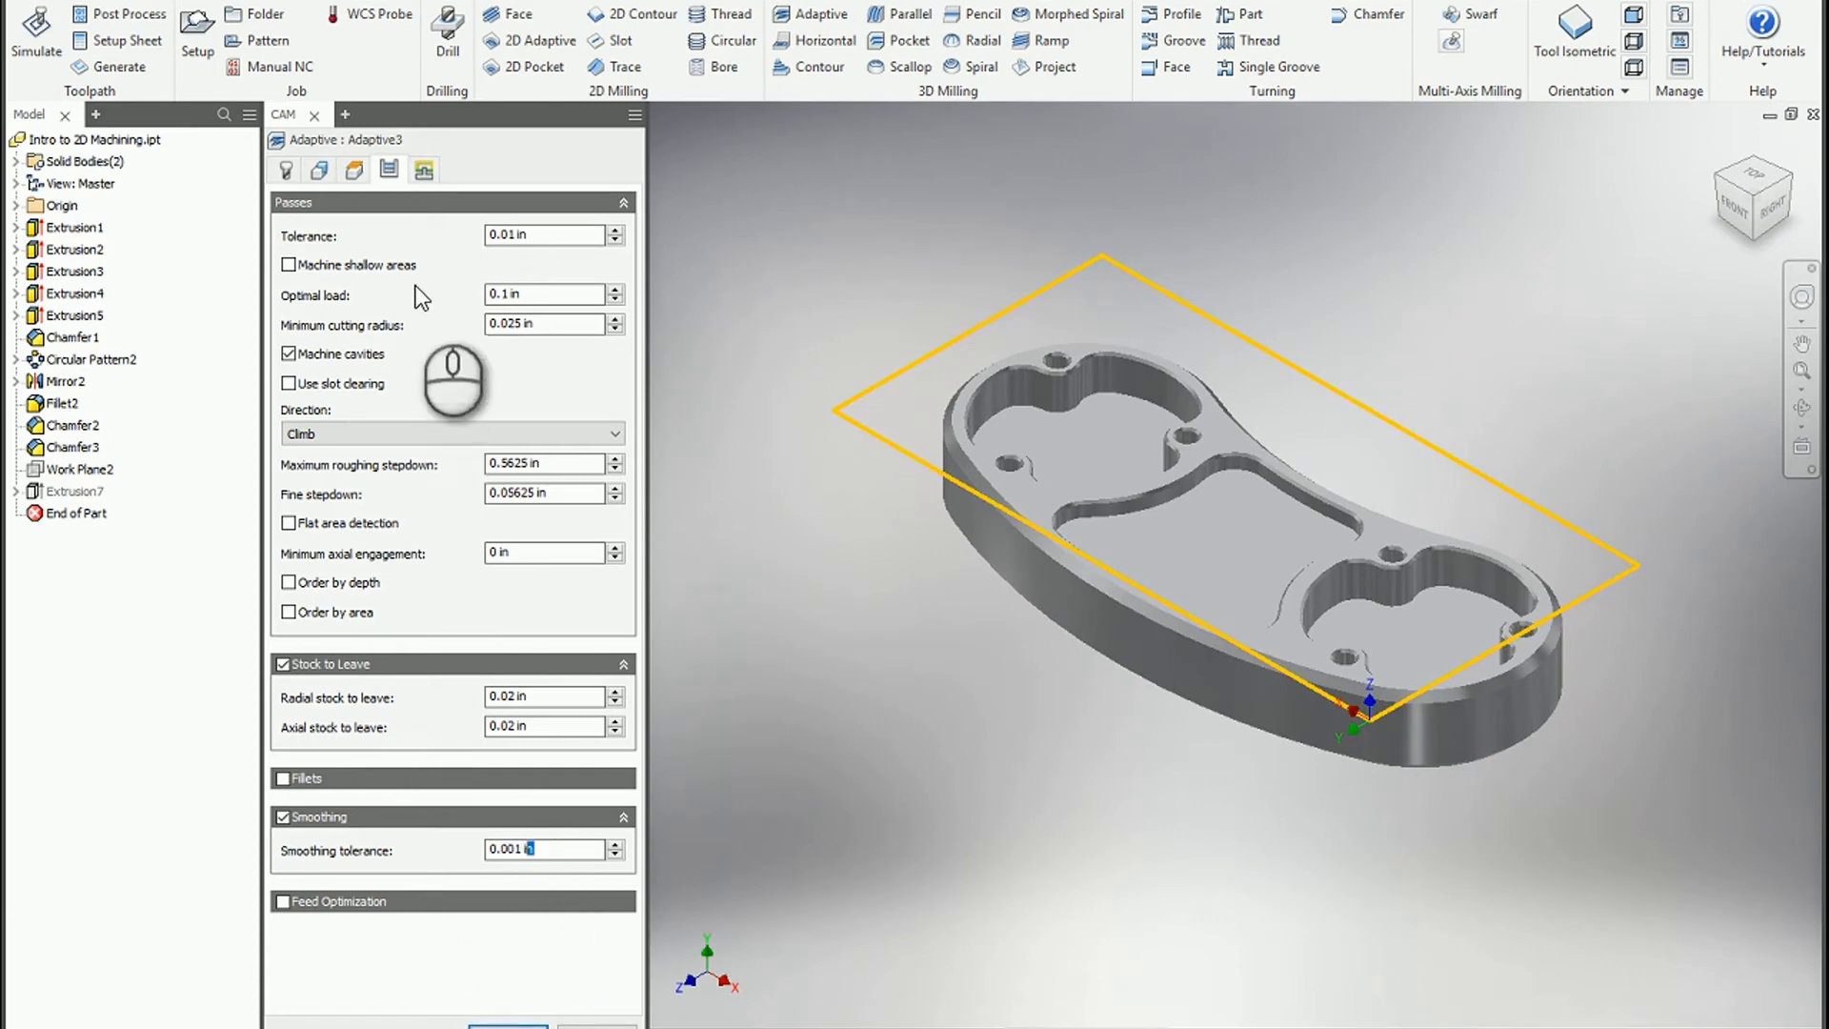
mouse_move(484, 633)
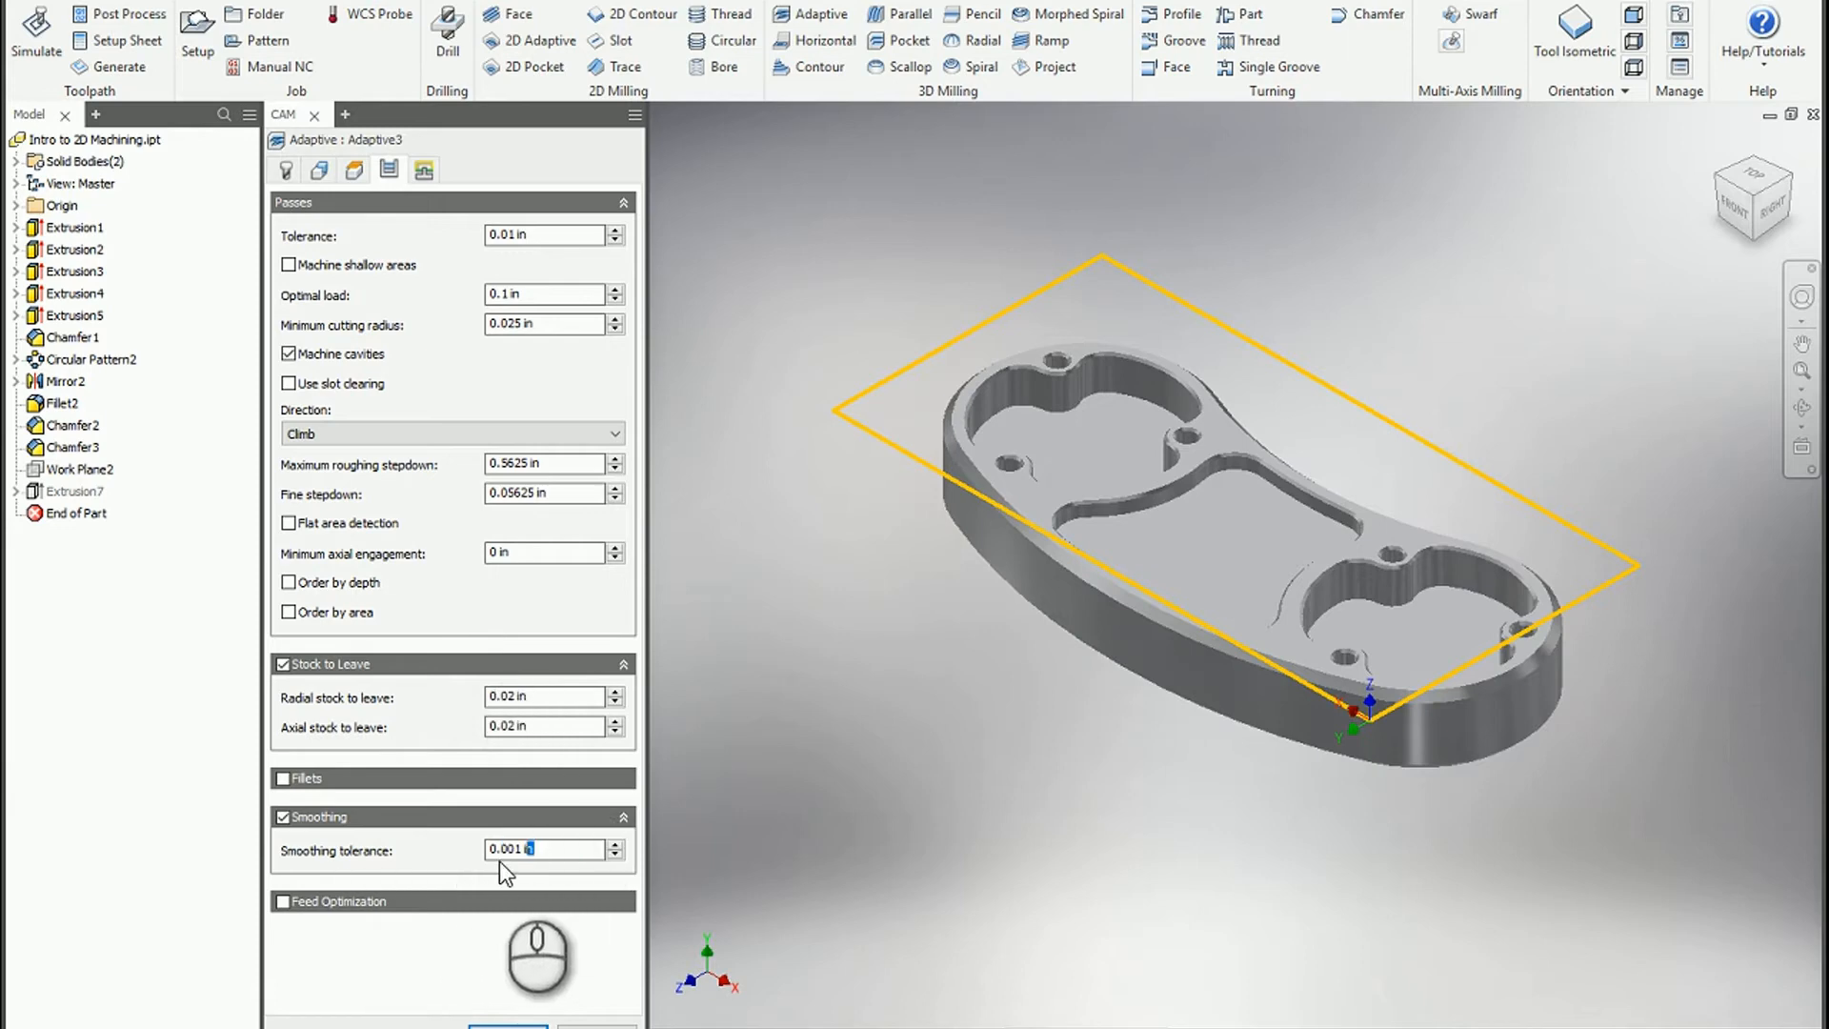
mouse_move(549, 862)
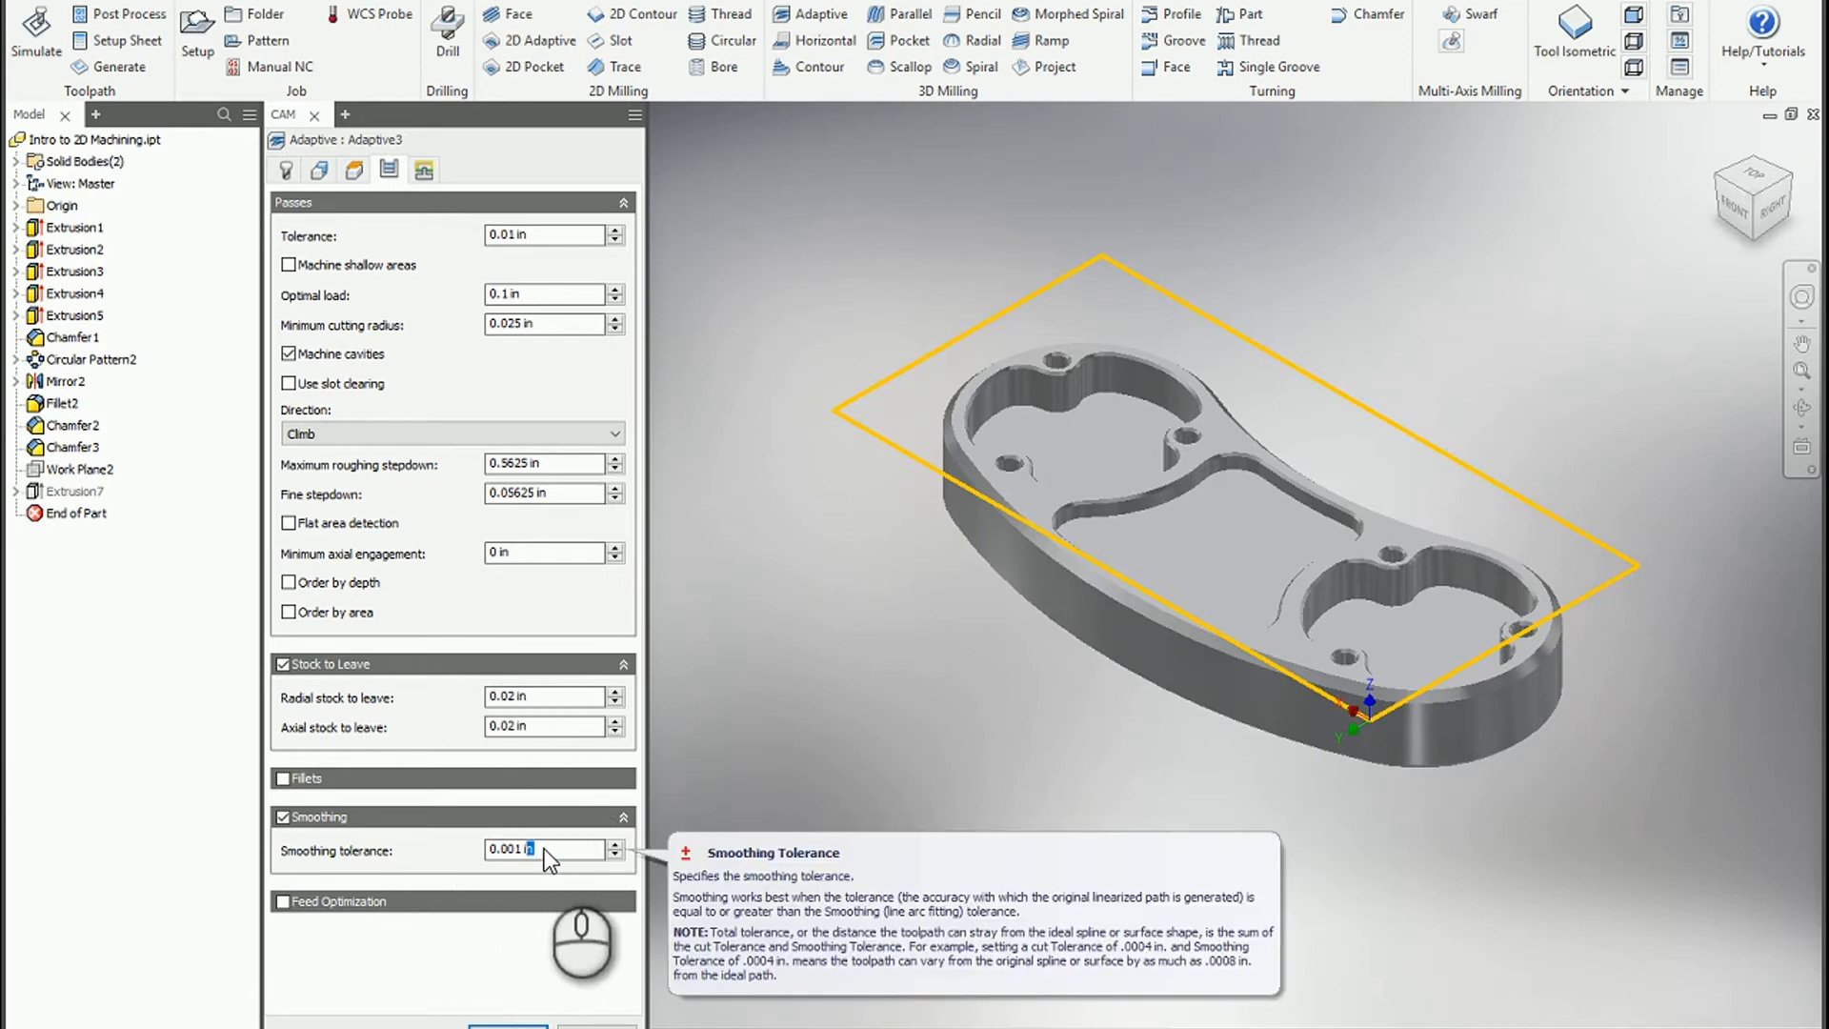
mouse_move(522, 243)
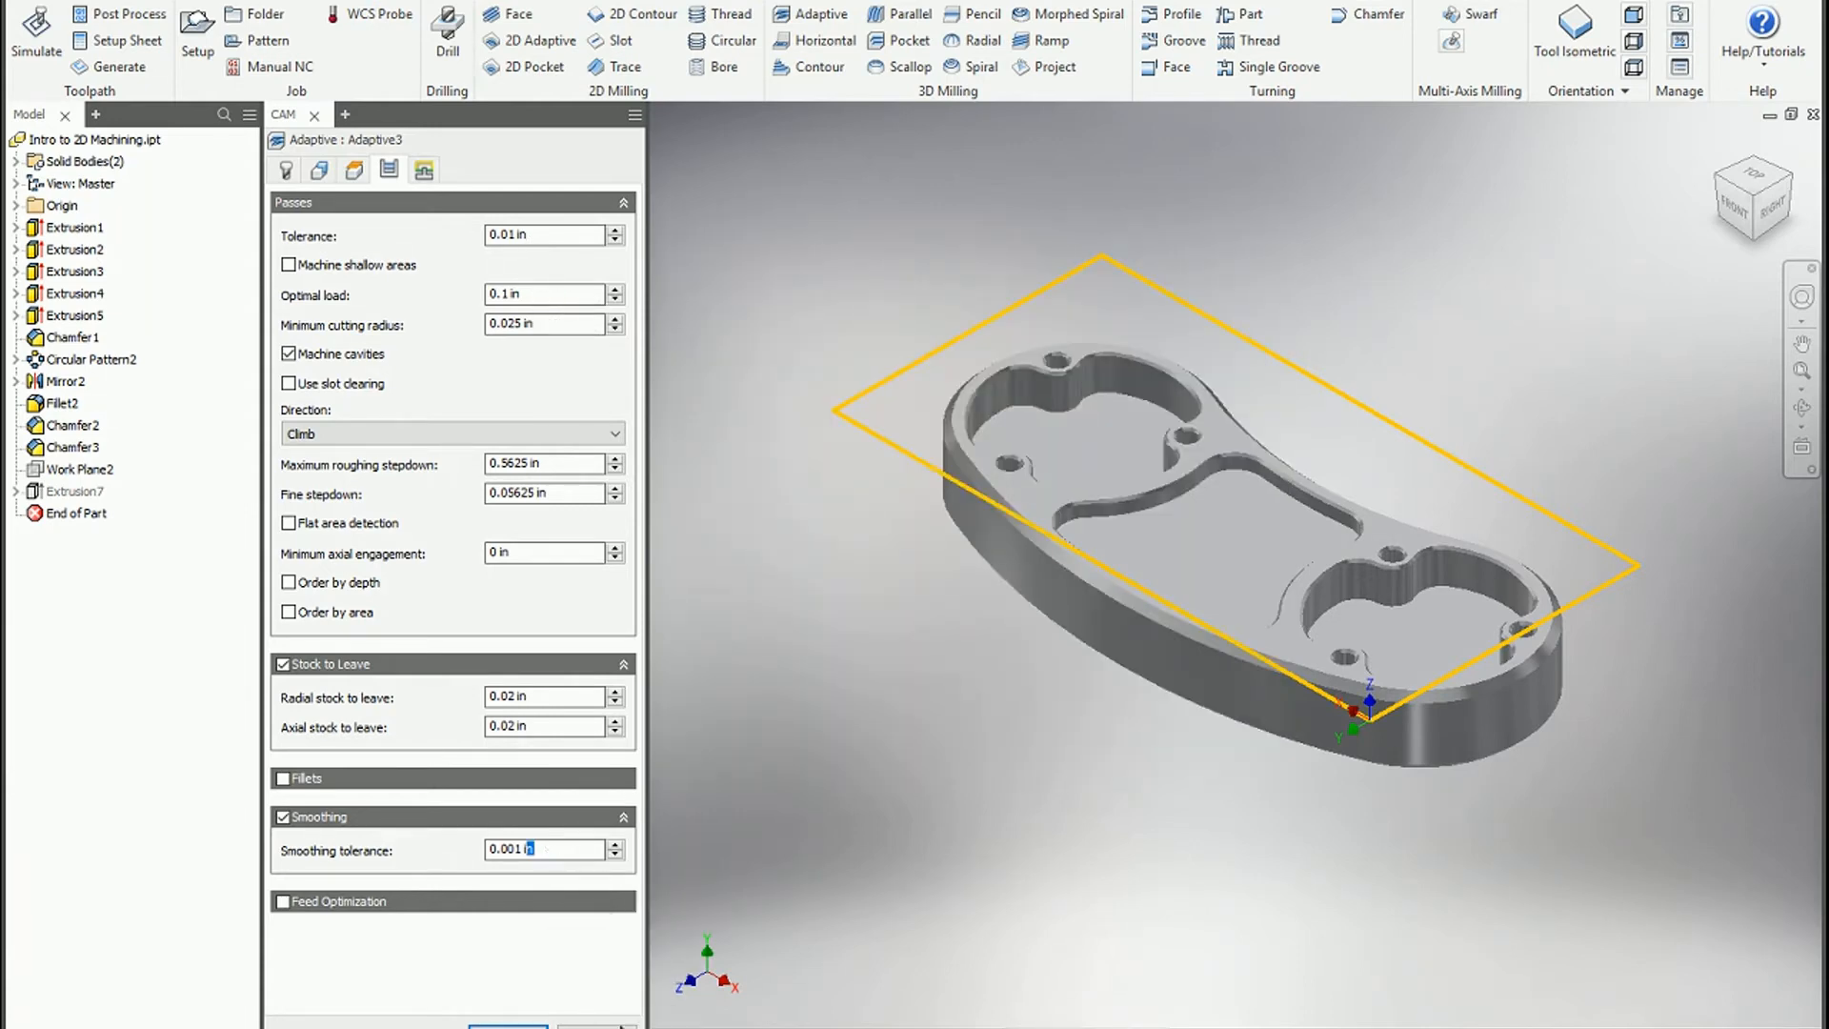
left_click(507, 1025)
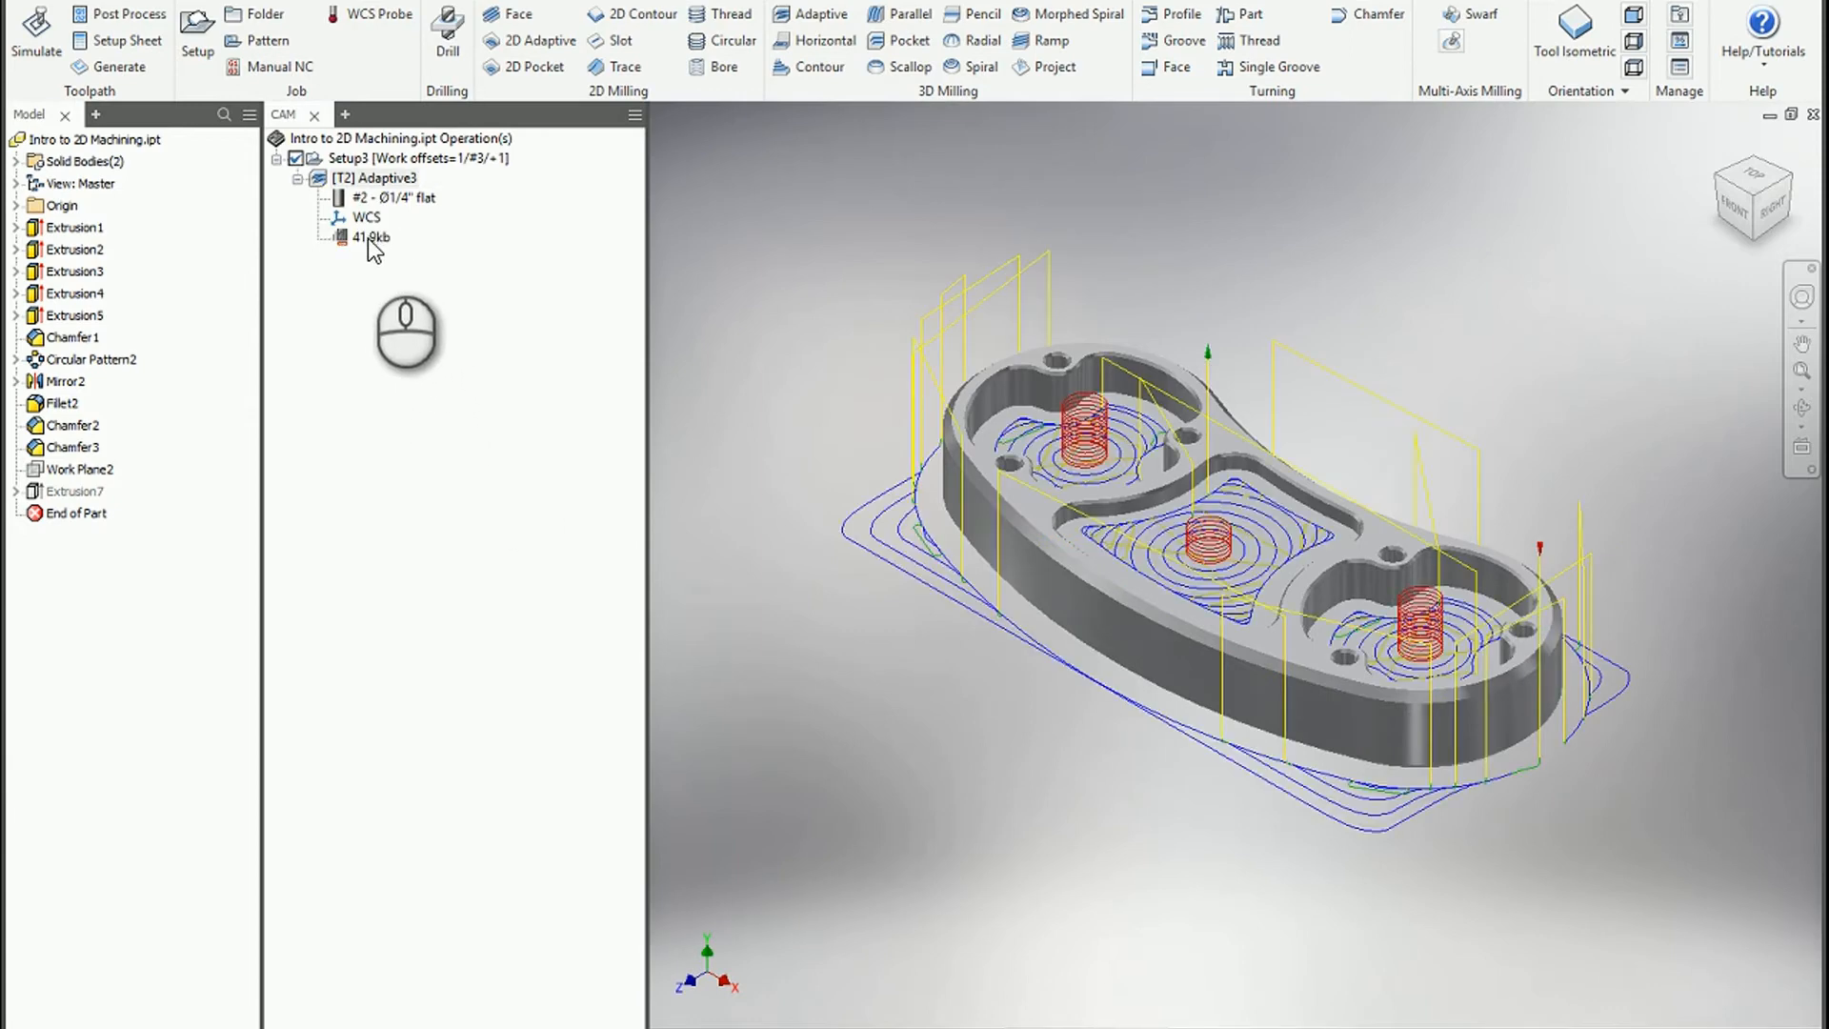
mouse_move(380, 252)
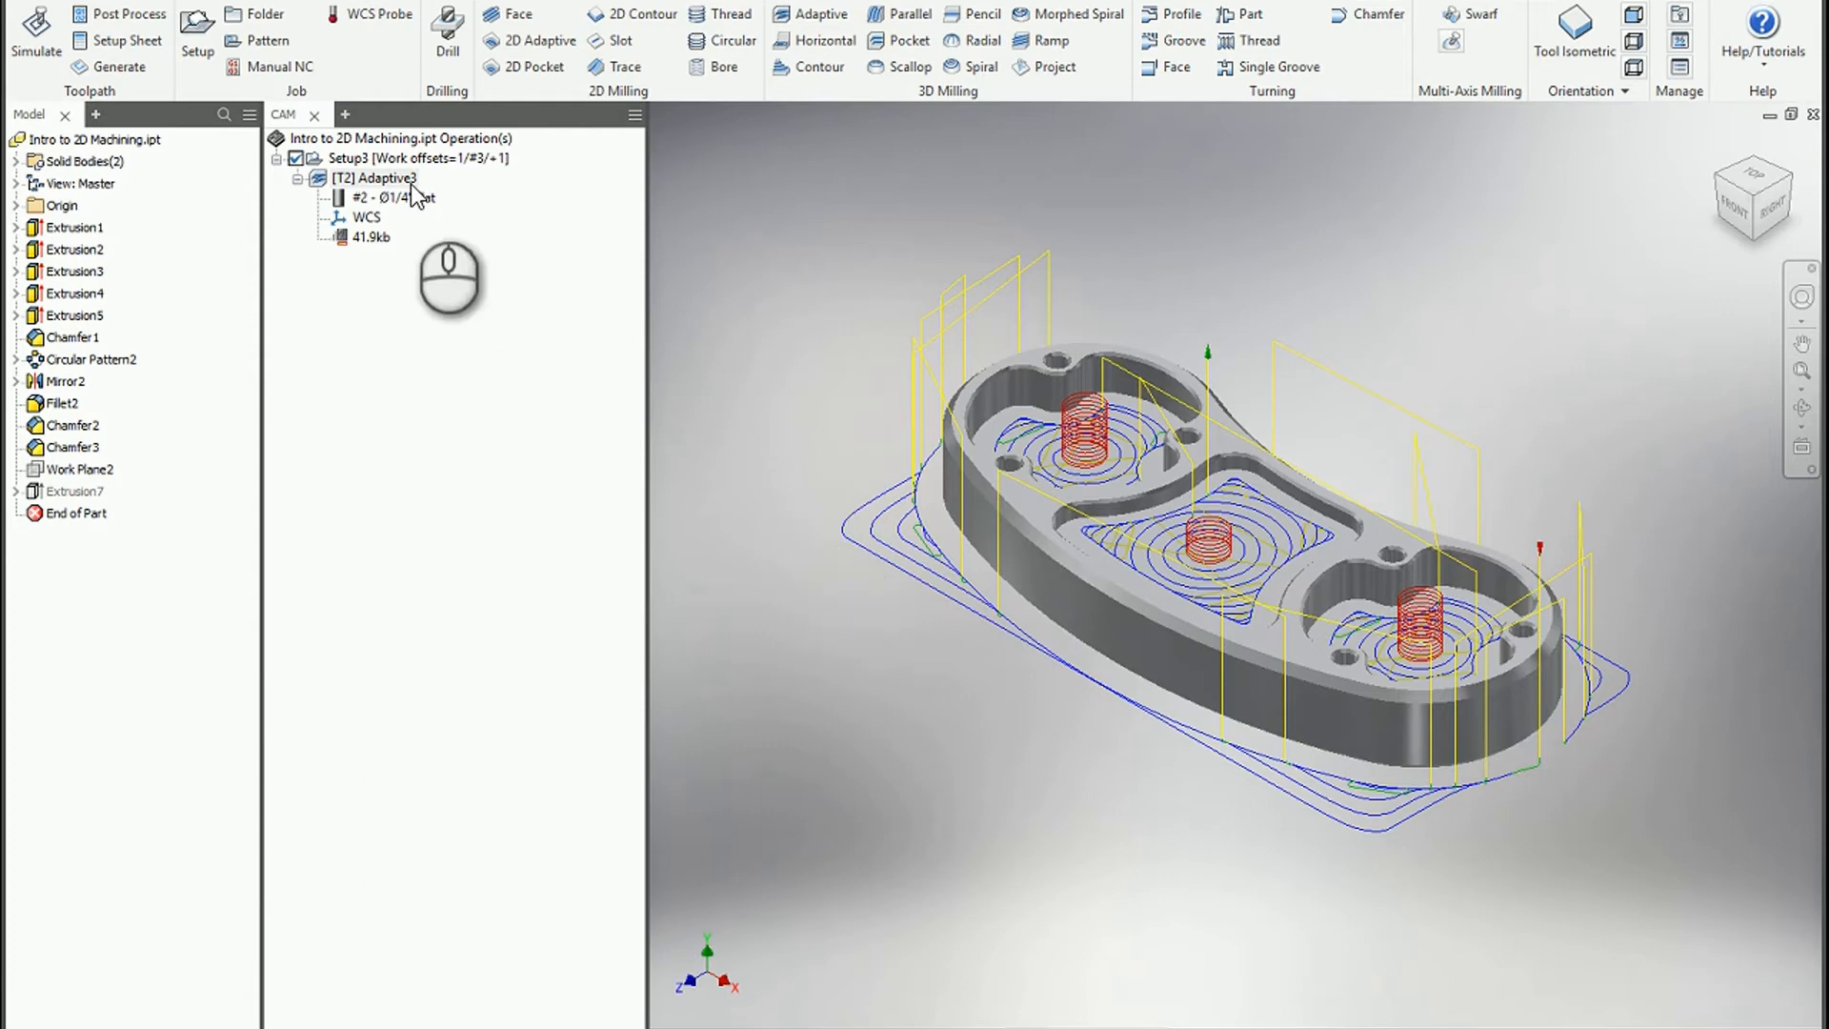
mouse_move(916, 558)
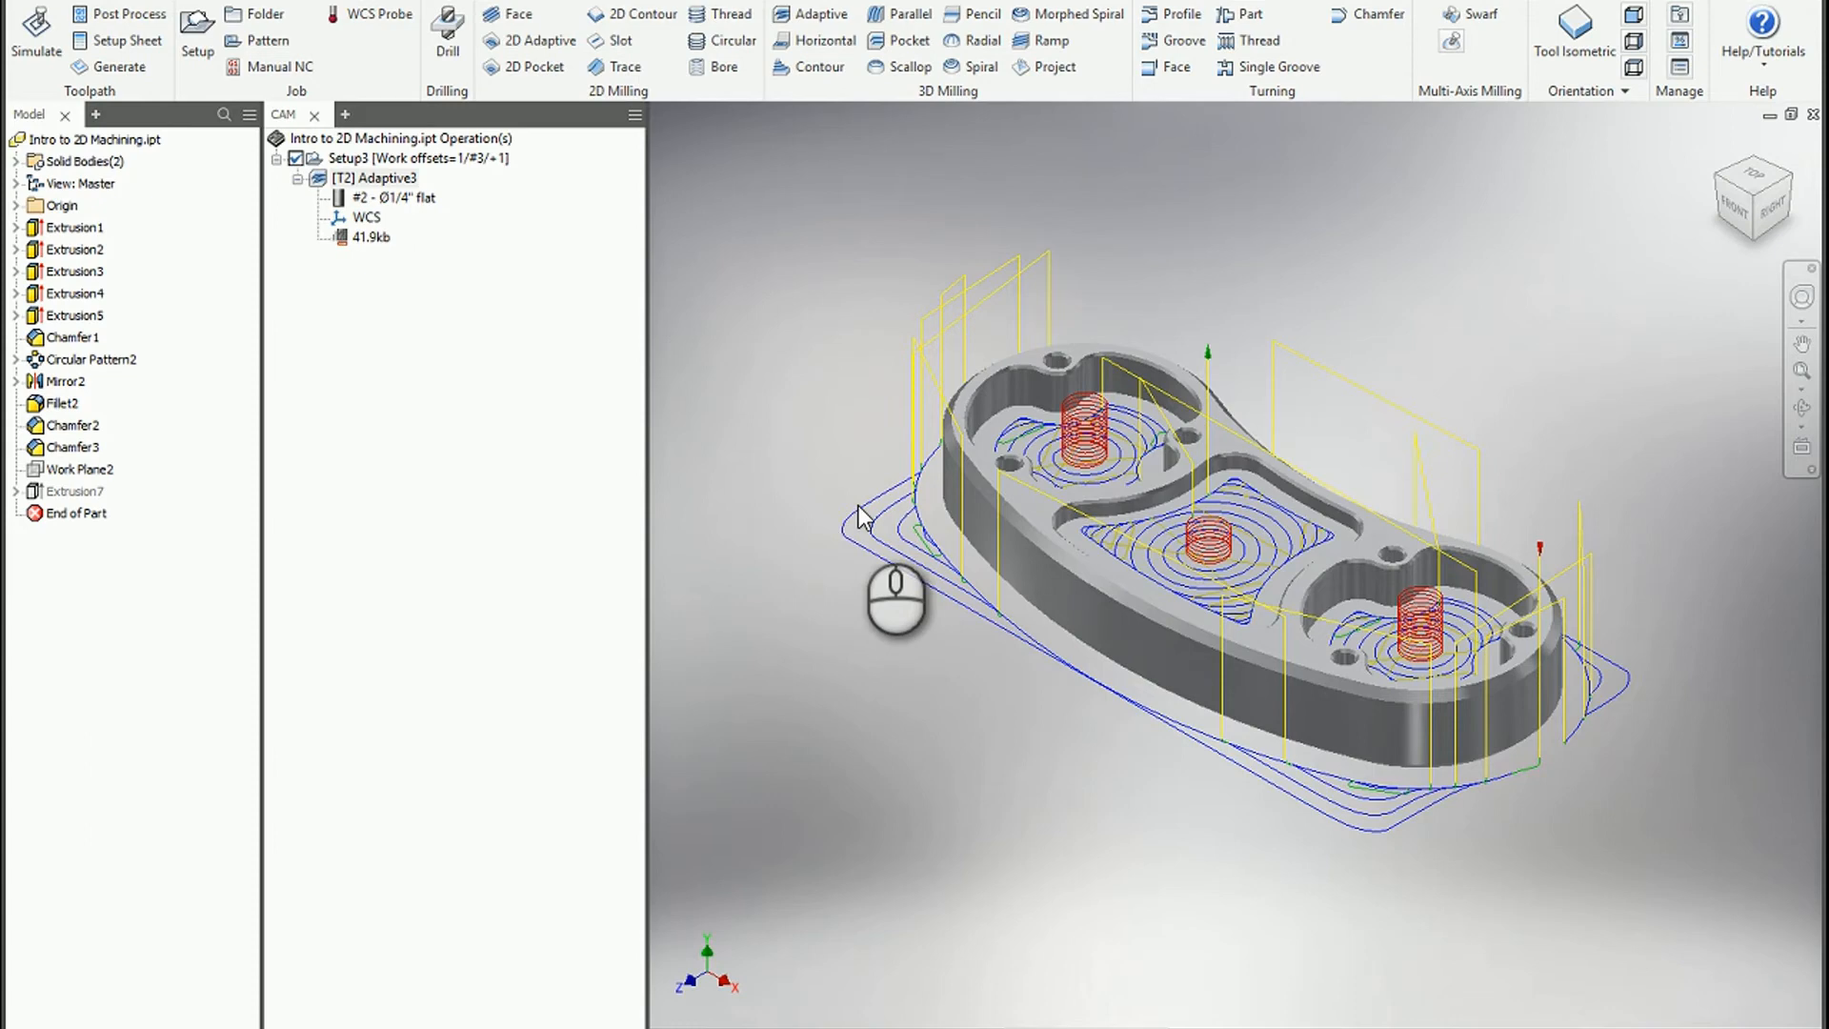
mouse_move(916, 543)
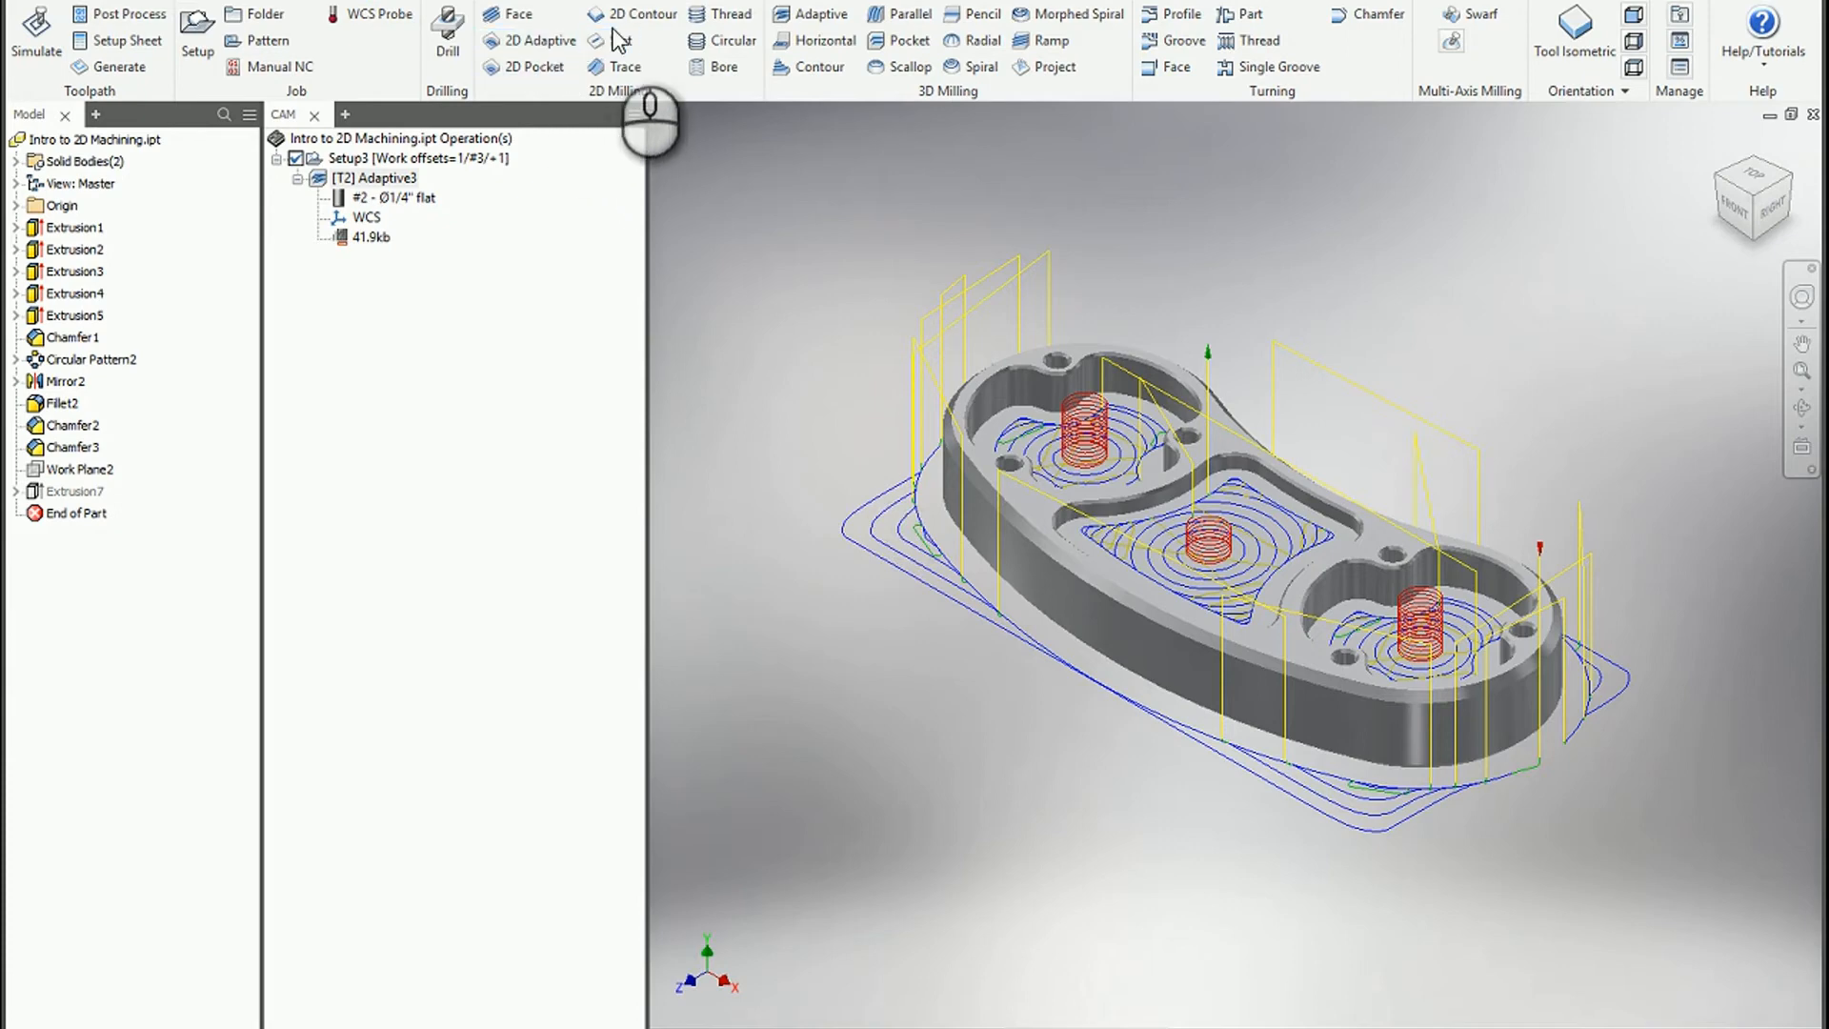
mouse_move(633, 14)
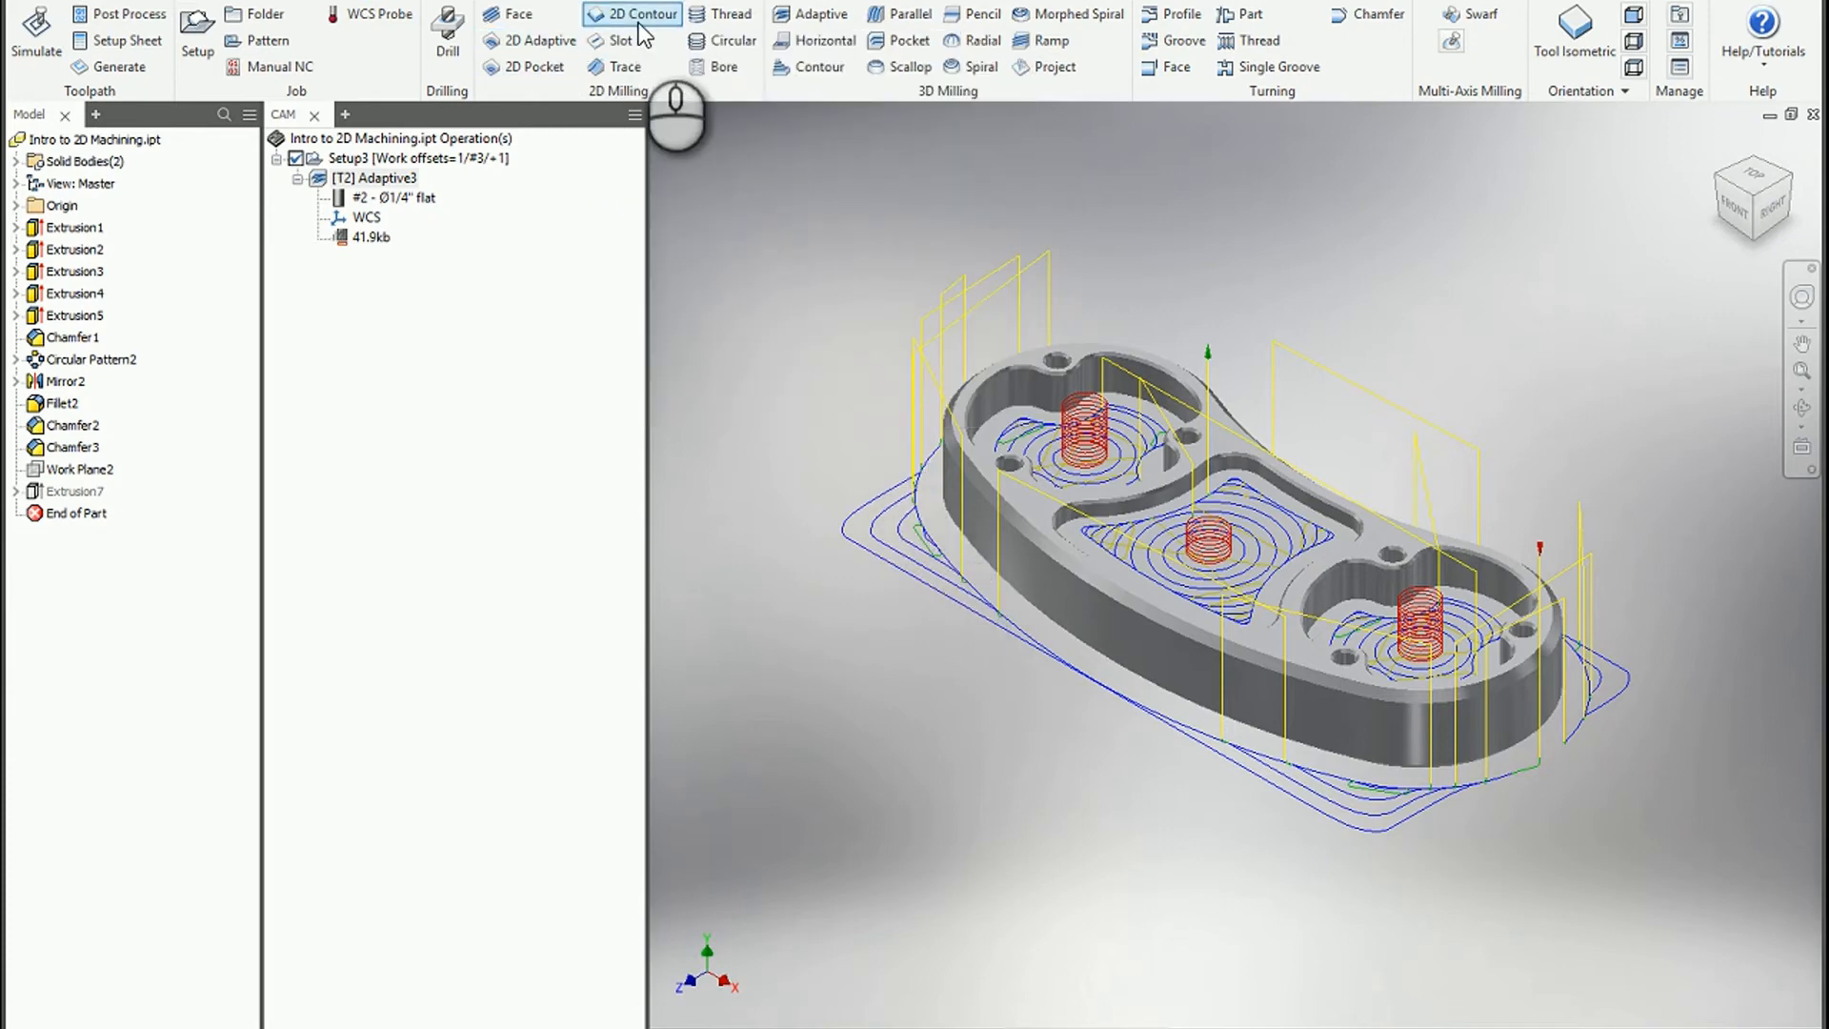
Step: Create 2D Contour4 with the #2 1/4-inch flat mill on the part's outer edge
left_click(632, 13)
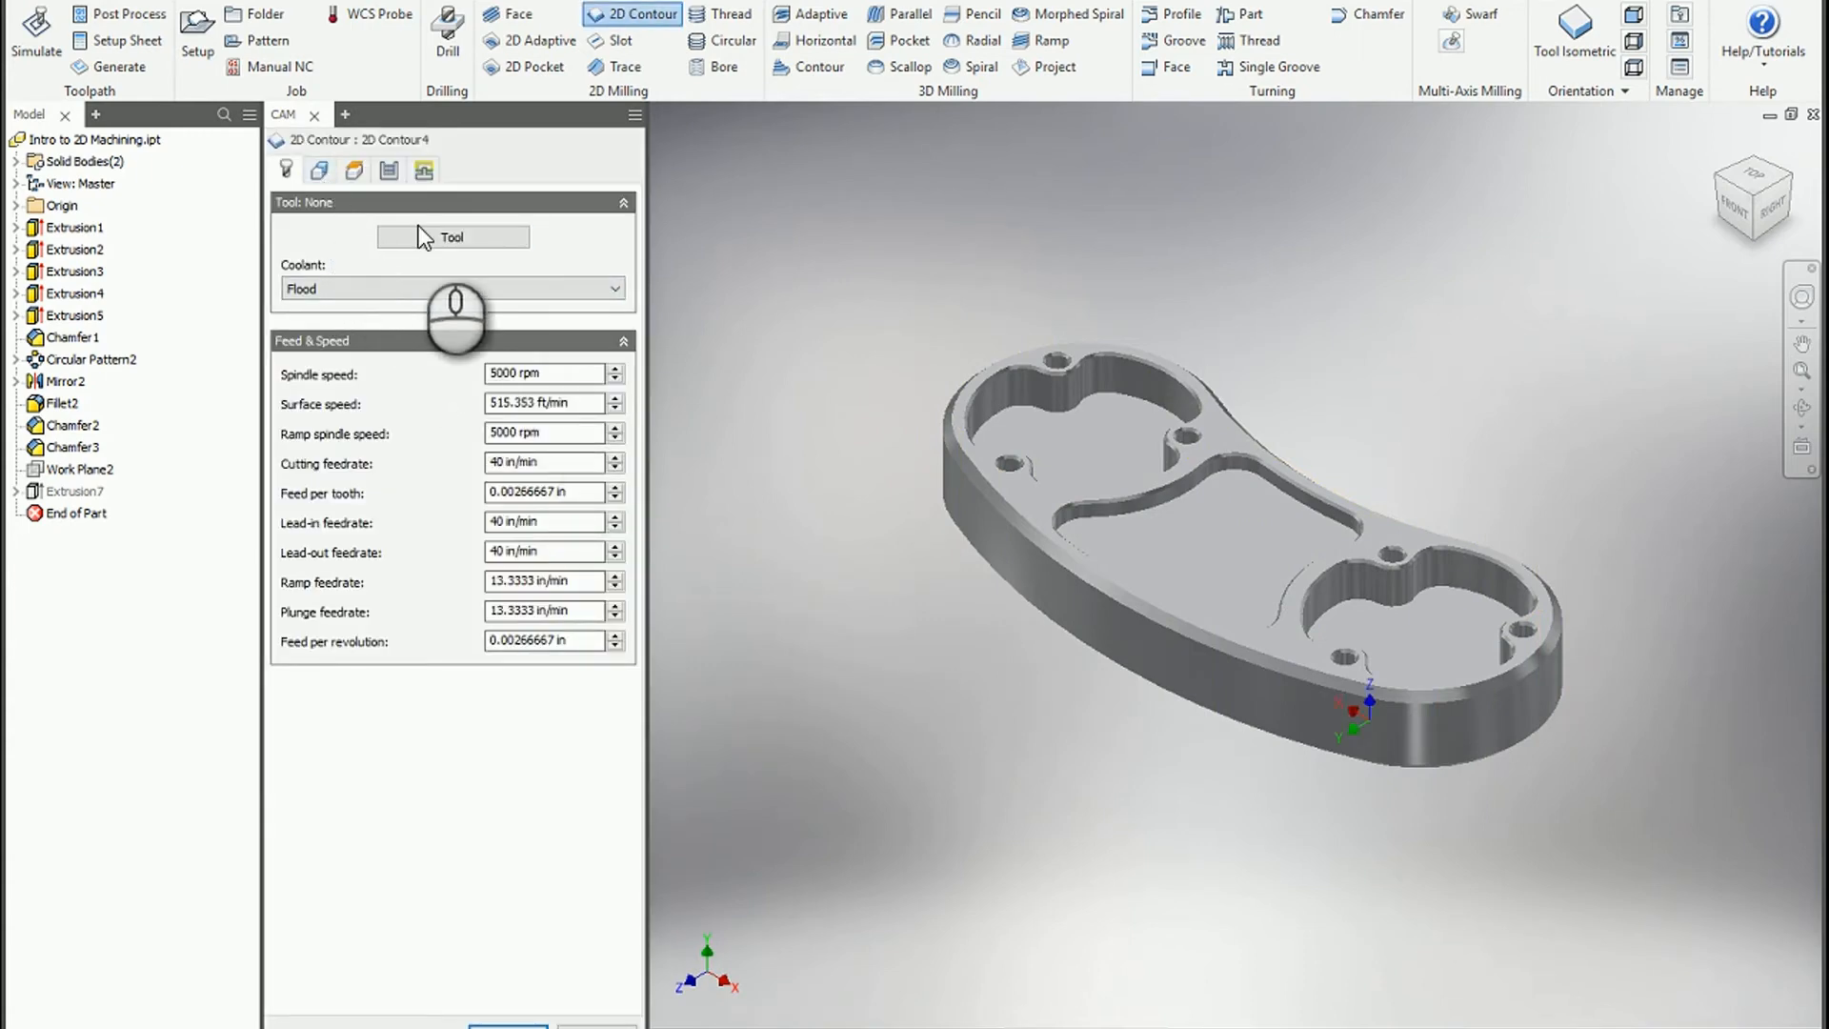
left_click(451, 237)
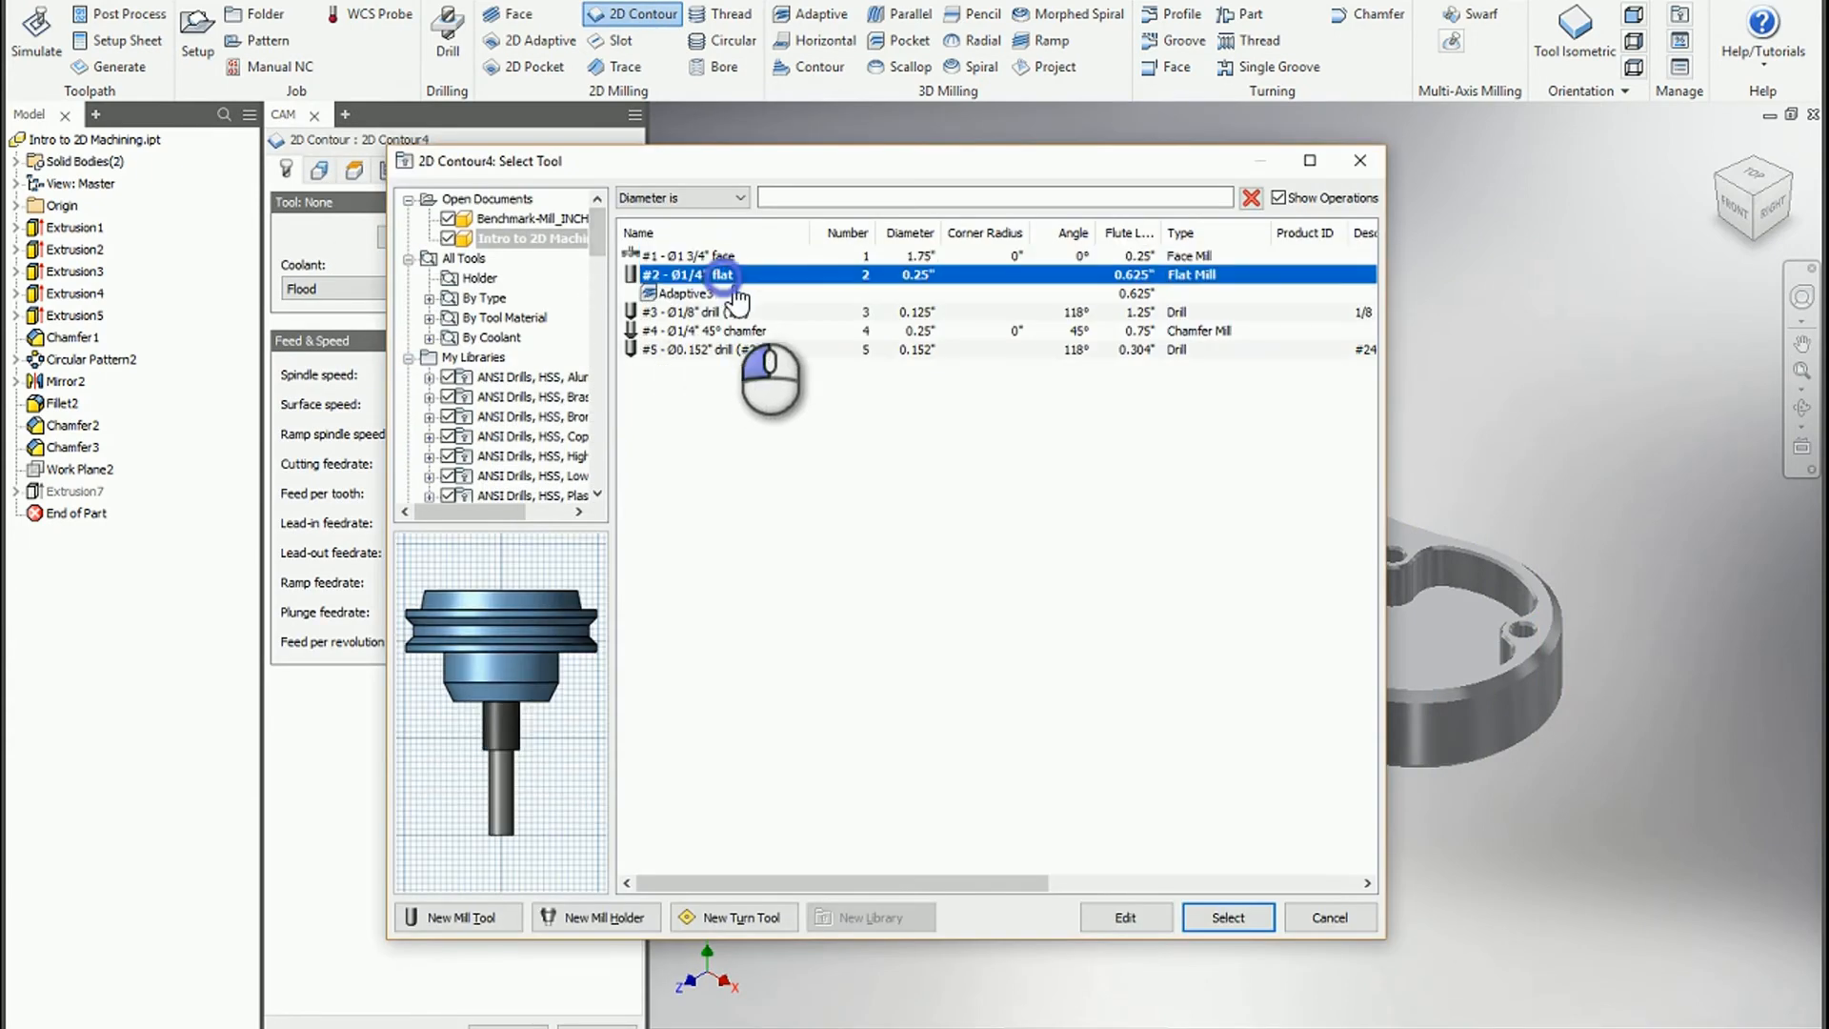
left_click(1228, 916)
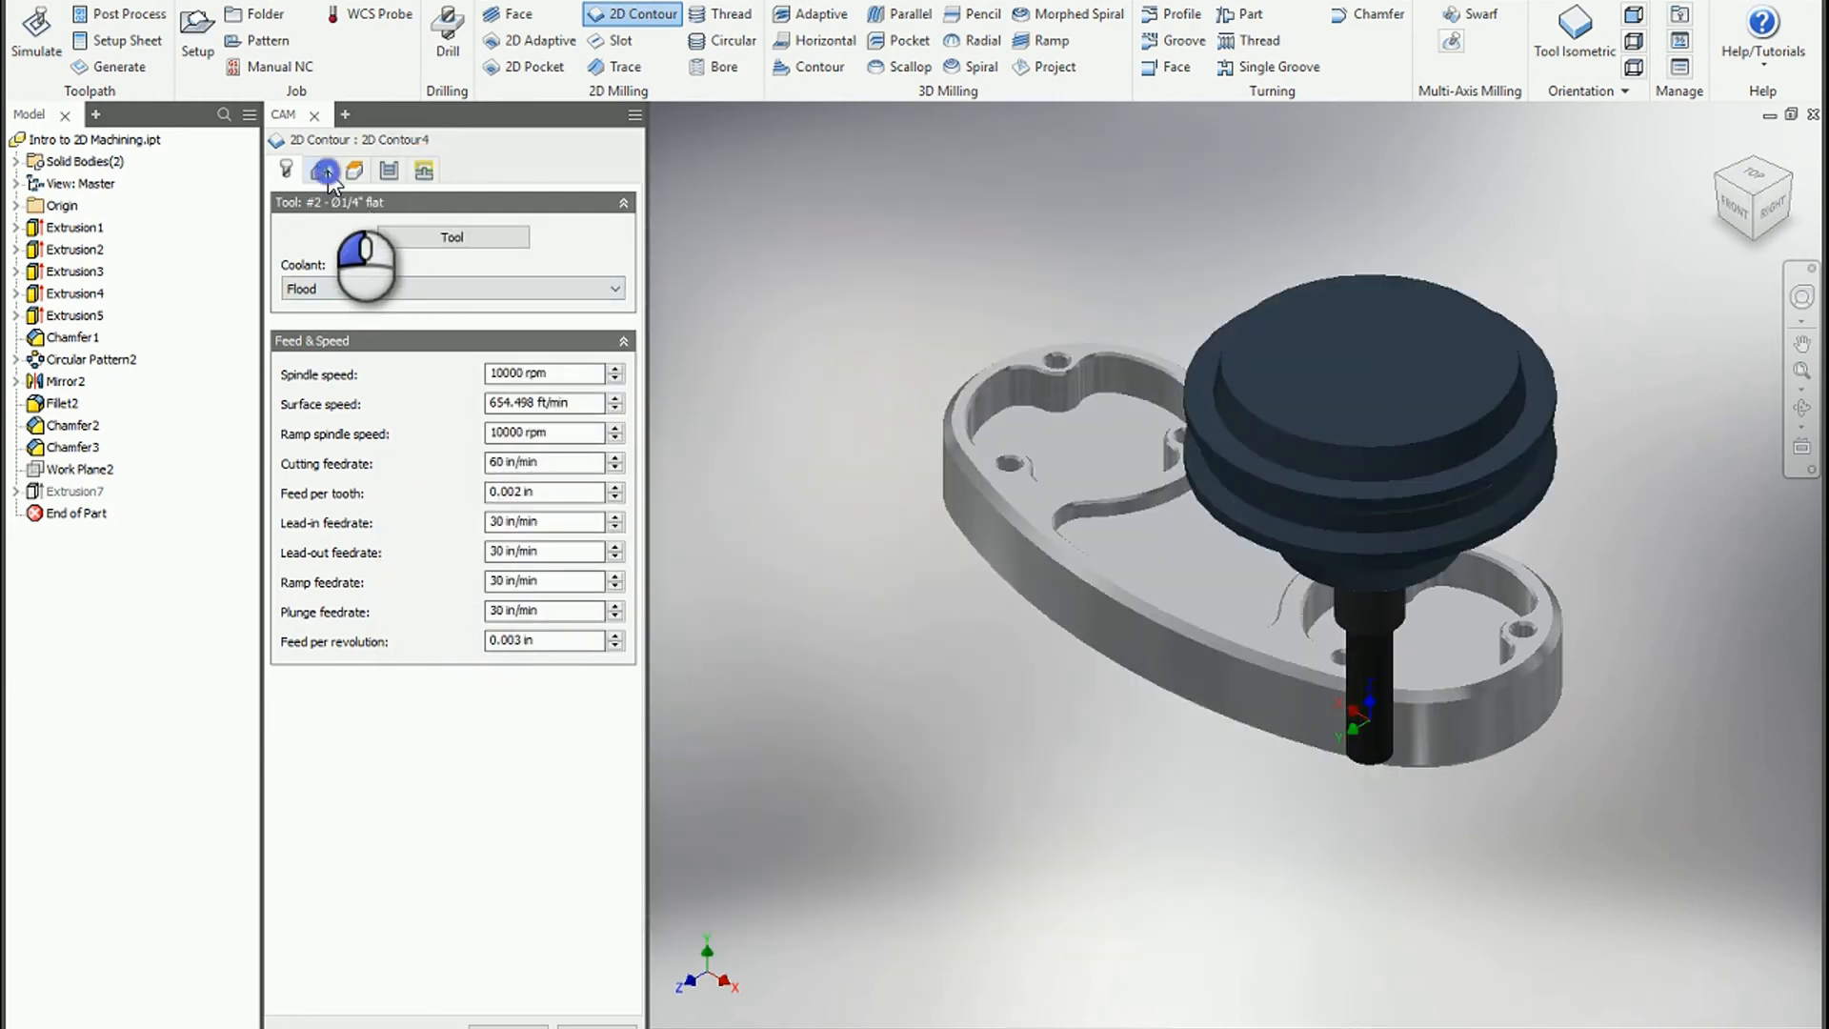
left_click(318, 170)
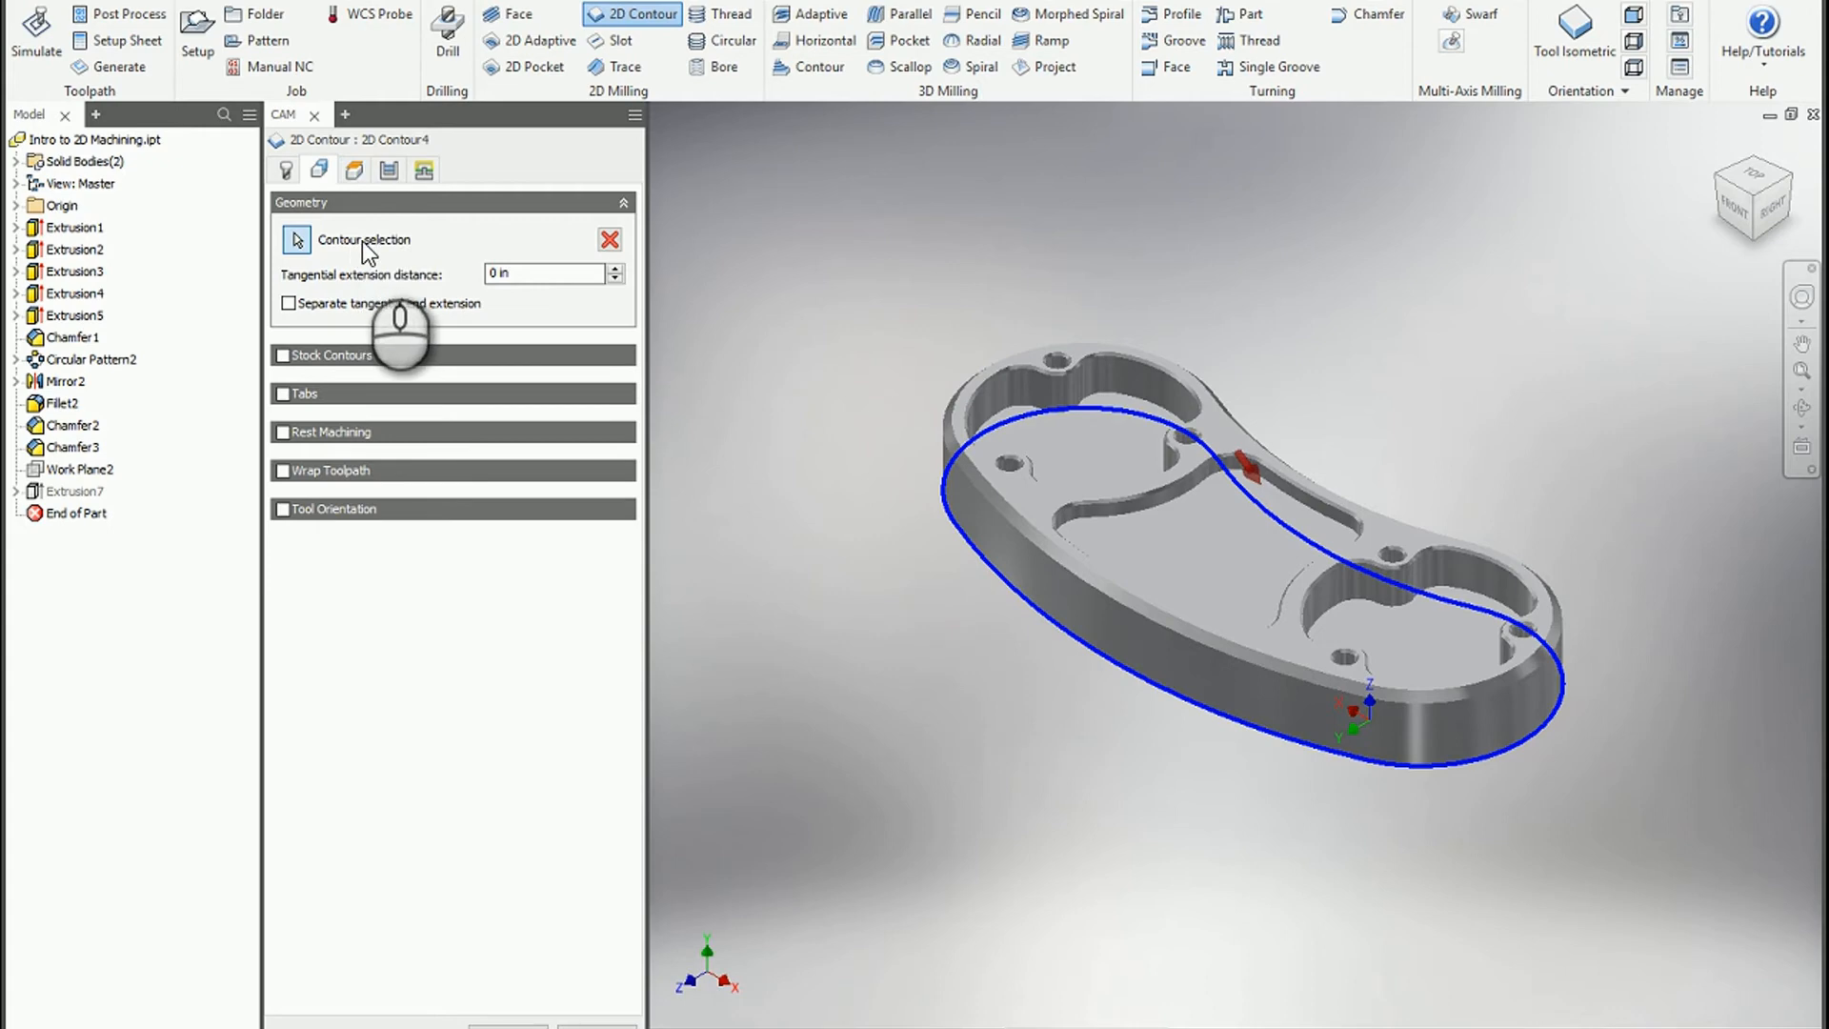
left_click(352, 169)
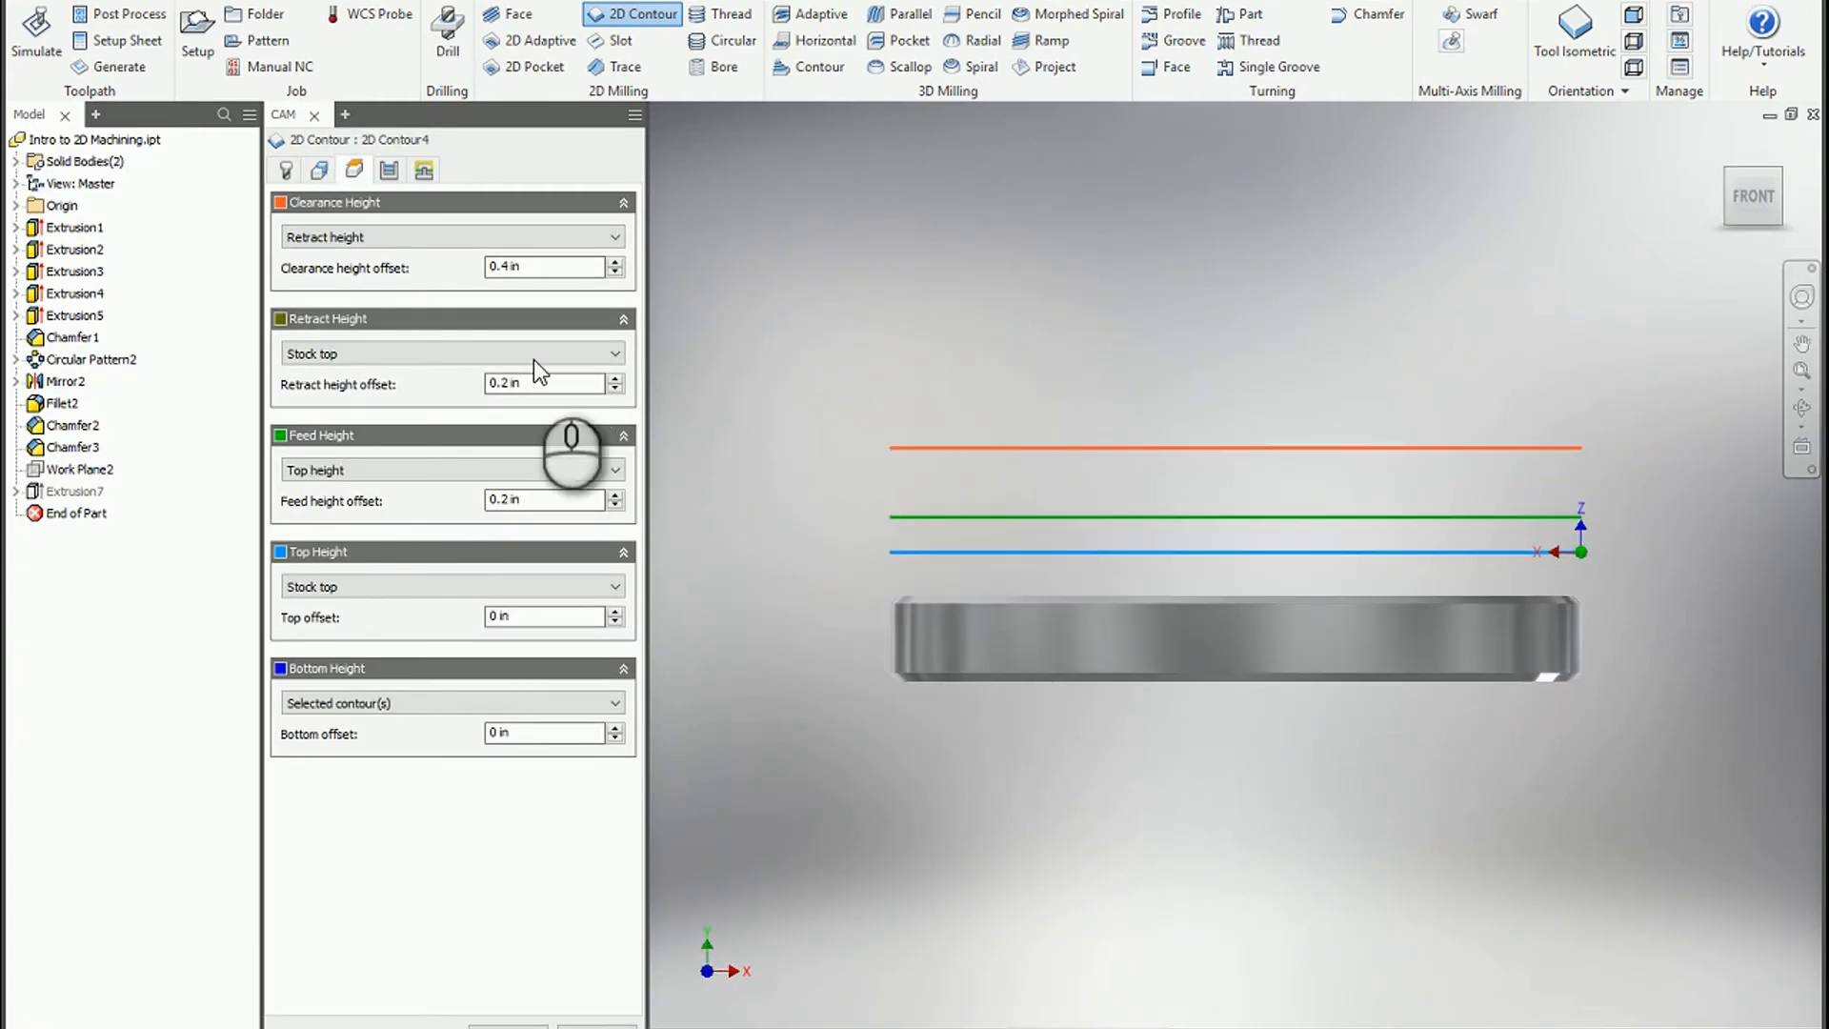
Step: Choose the bottom height reference for 2D Contour4
left_click(450, 703)
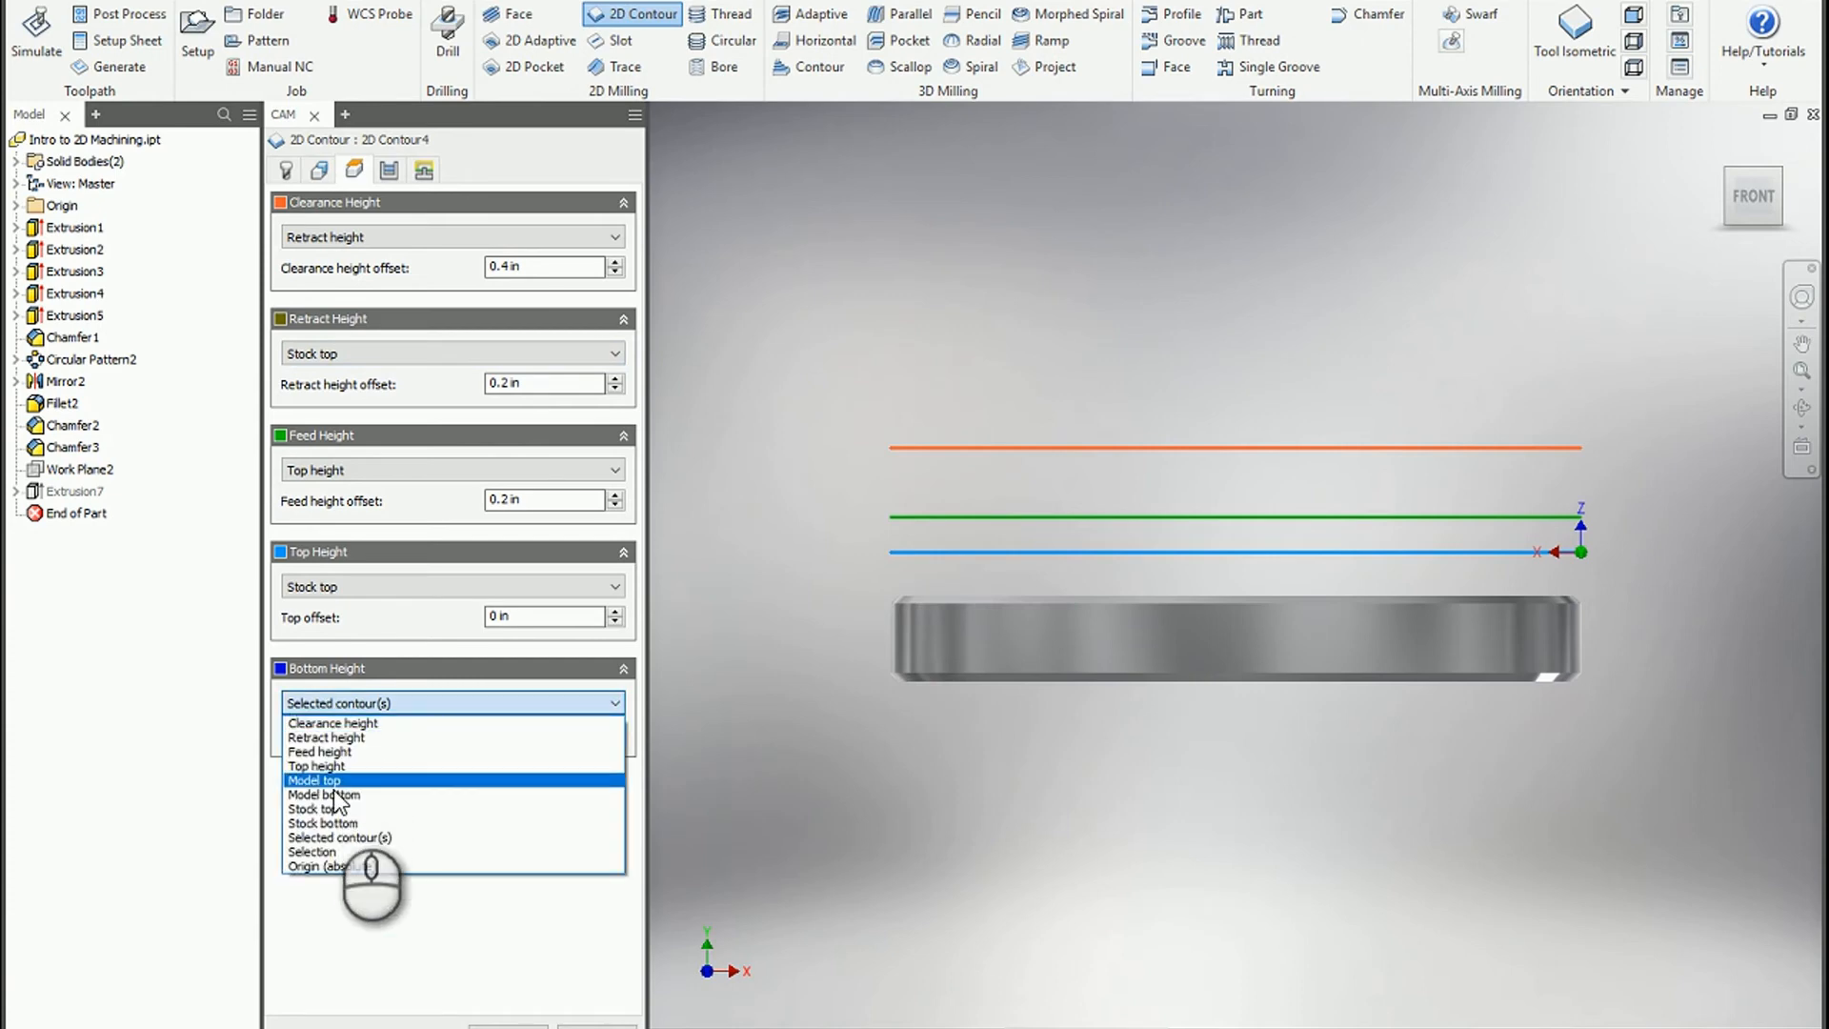
mouse_move(341, 802)
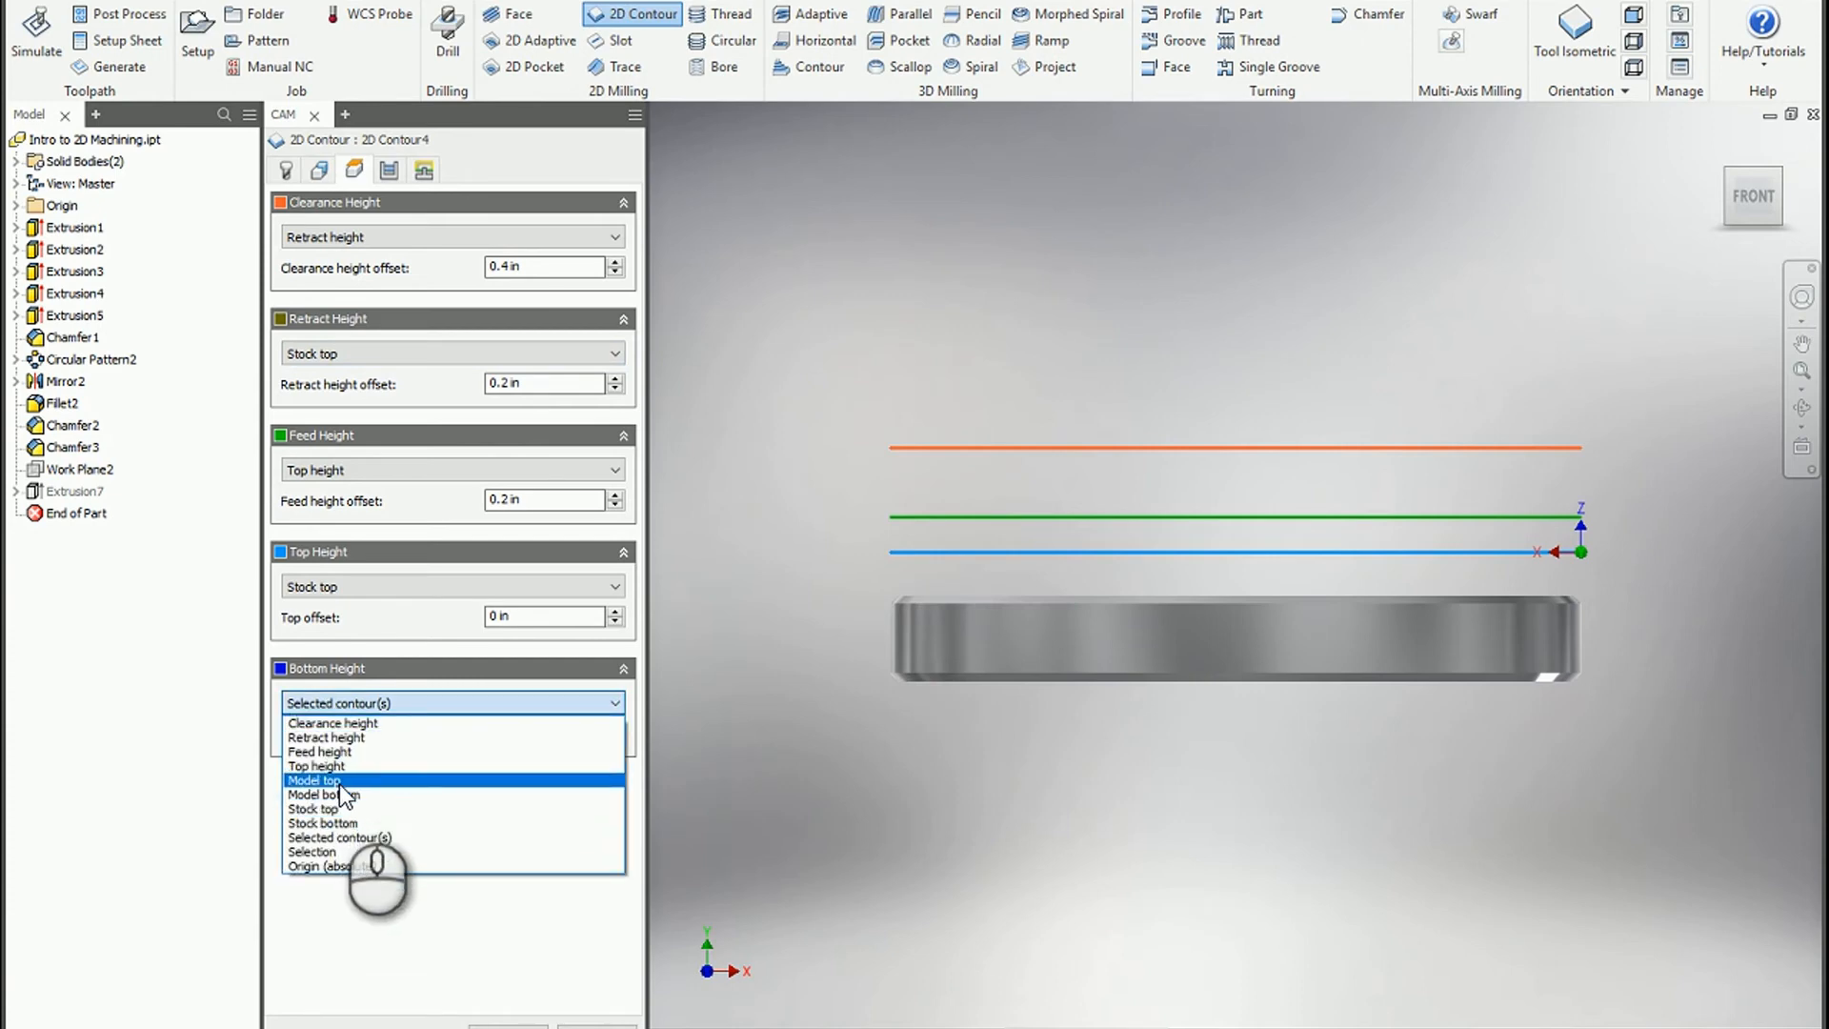
mouse_move(348, 794)
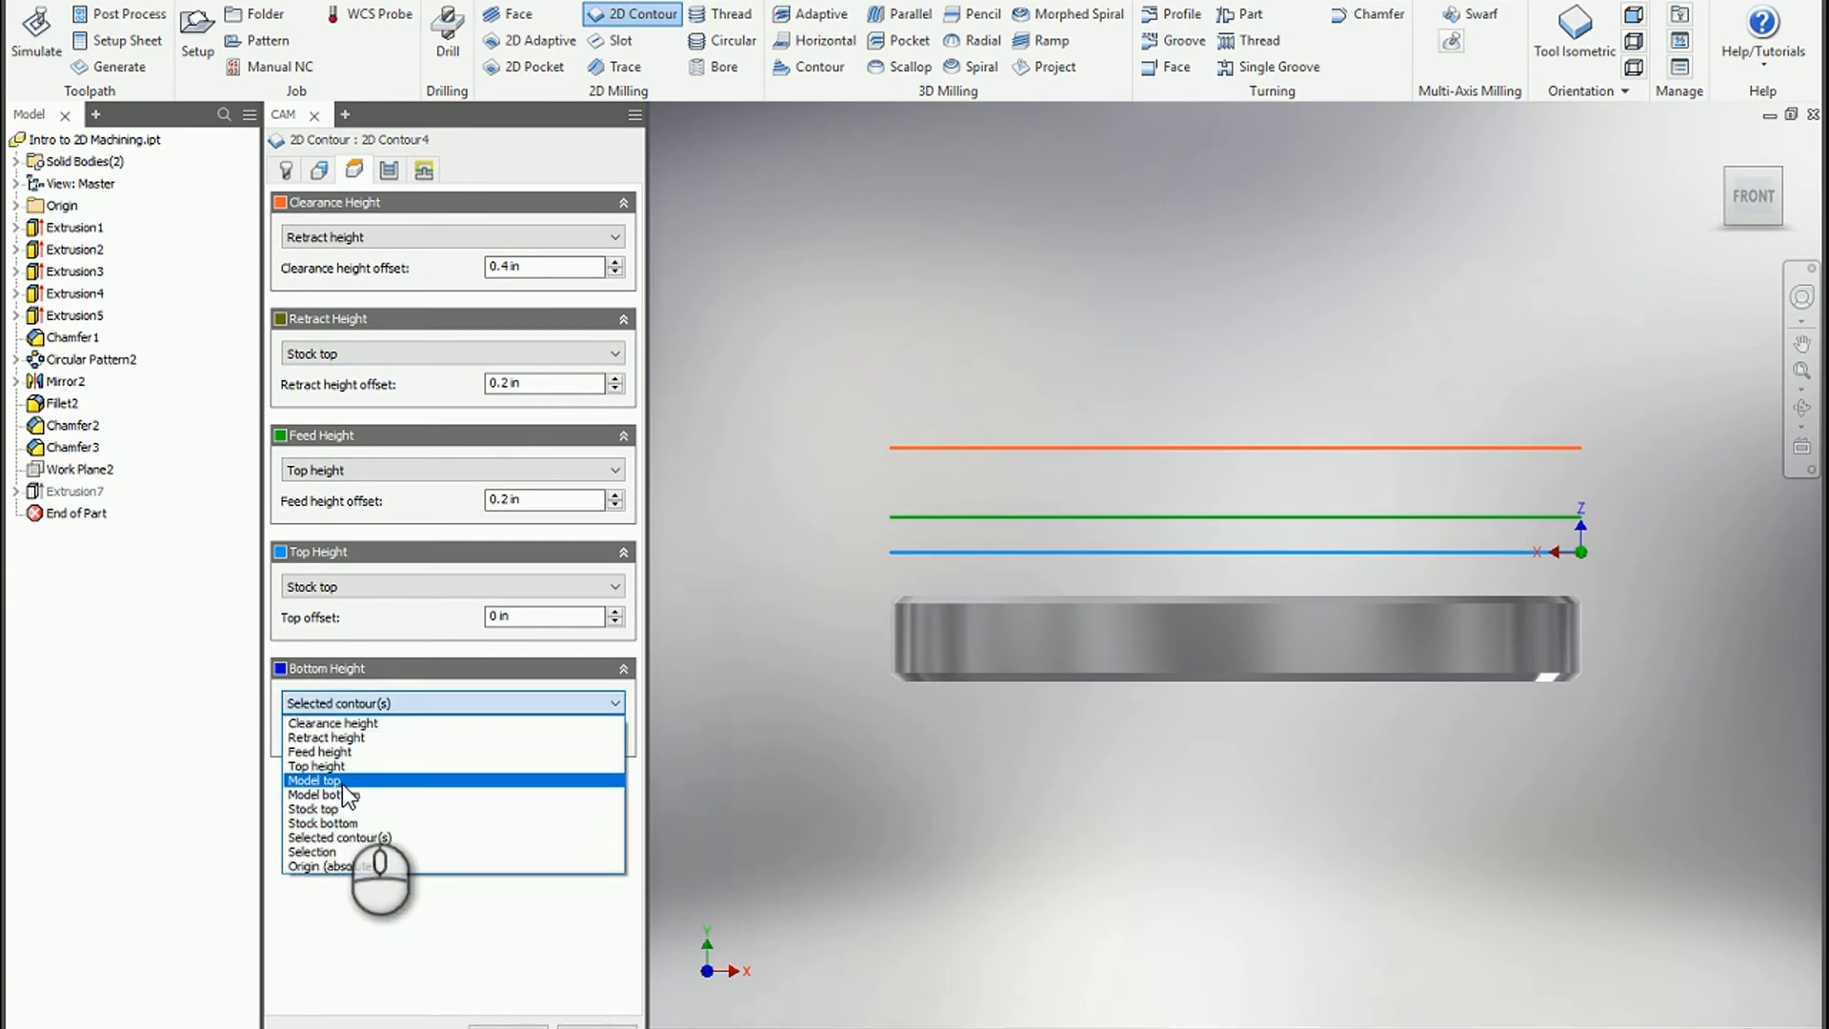
left_click(320, 794)
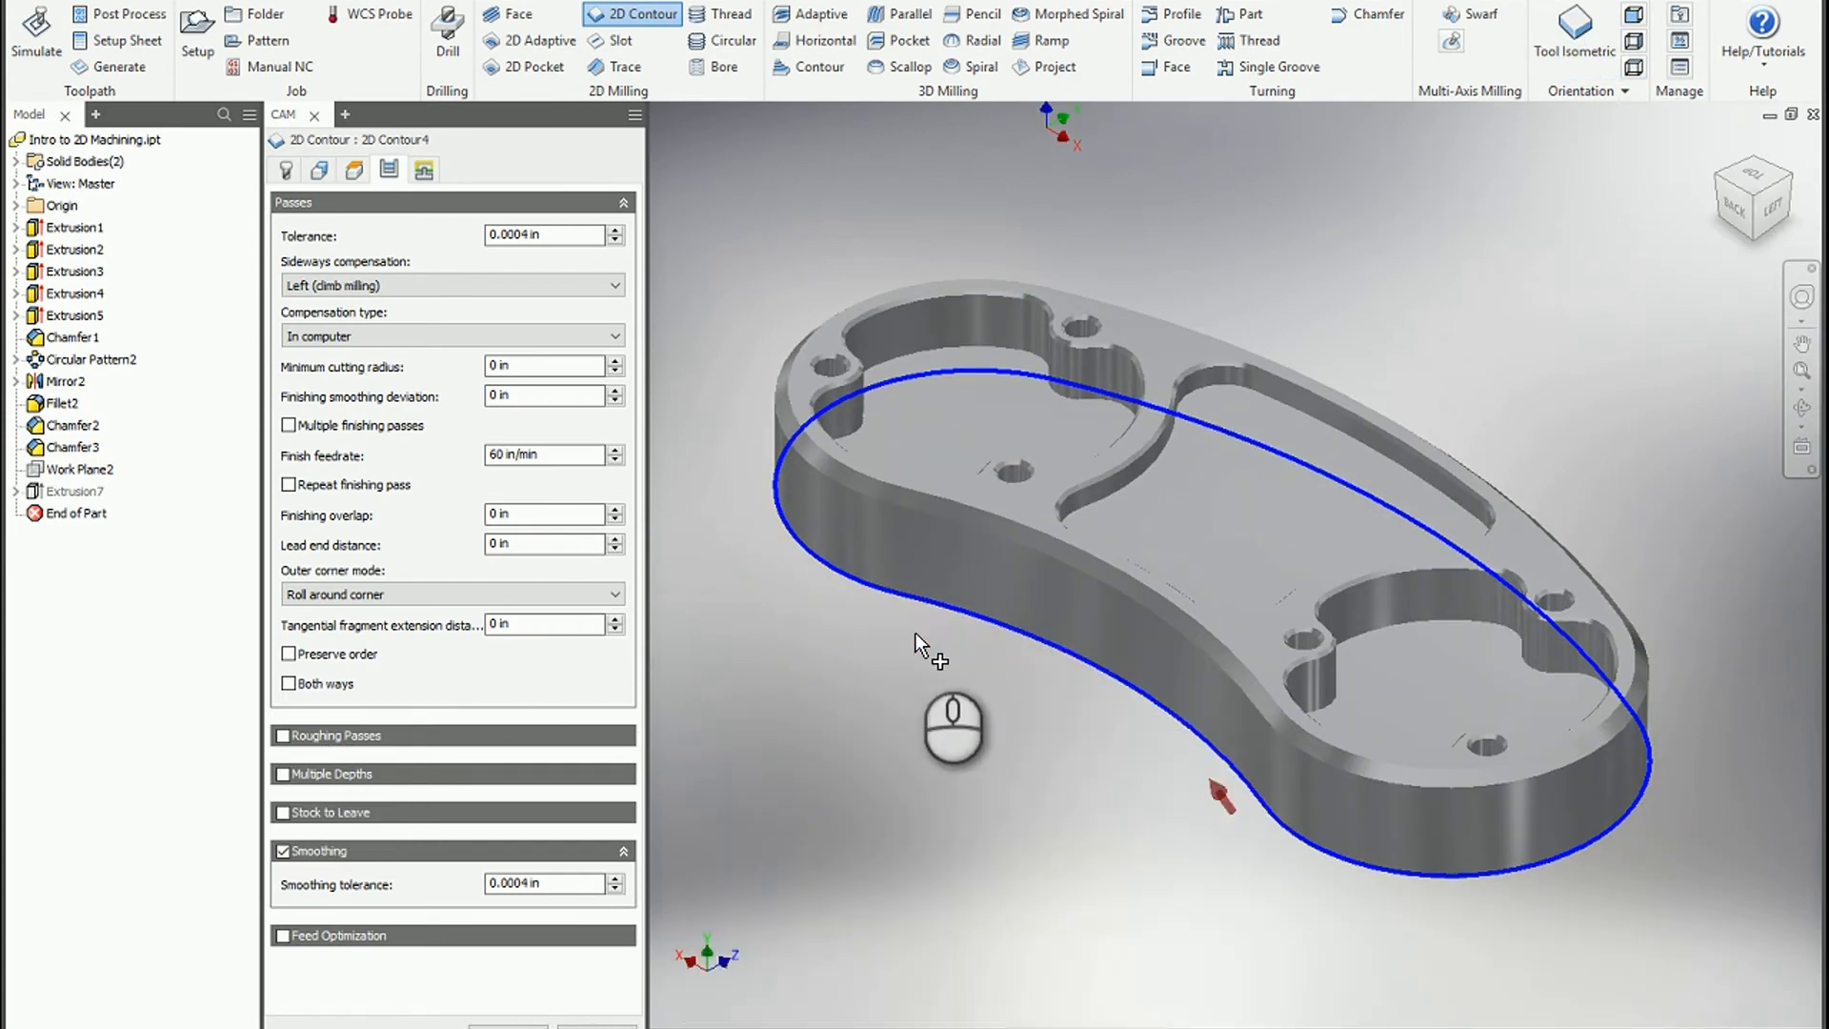
mouse_move(911, 944)
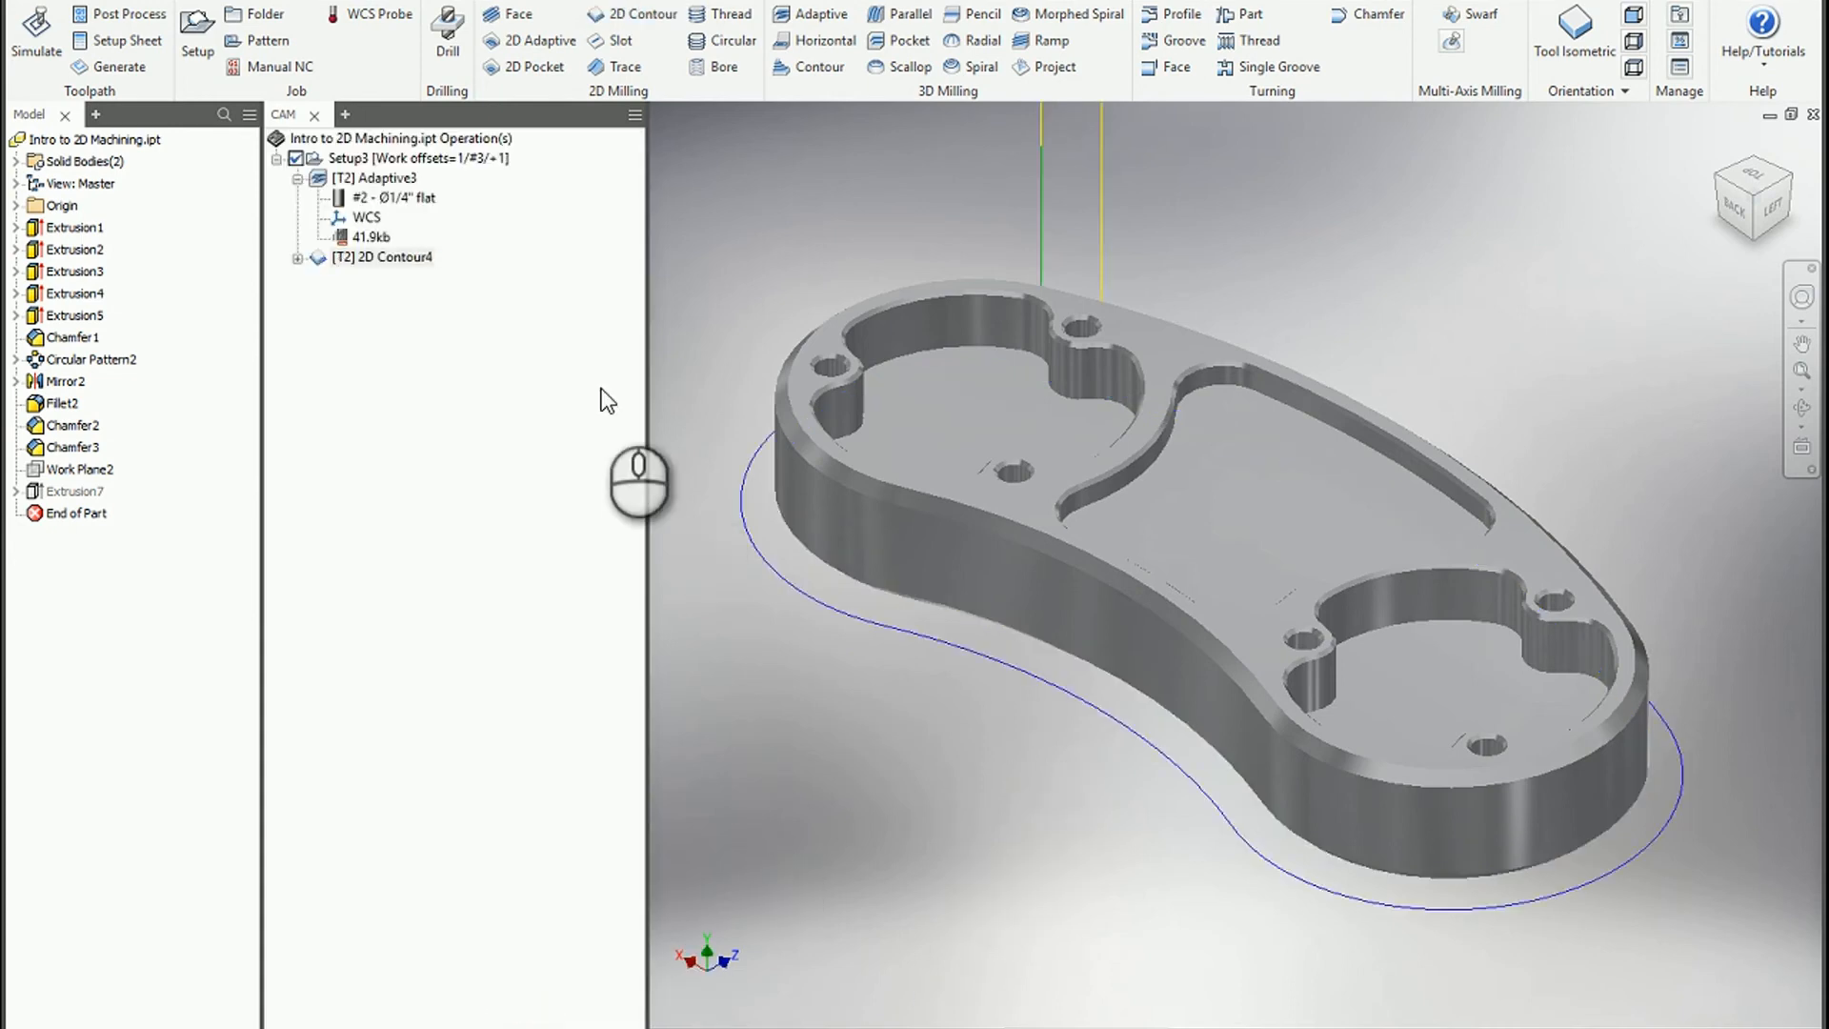
Step: Enable roughing passes on 2D Contour4 with a 0.1 in maximum stepover
left_click(385, 257)
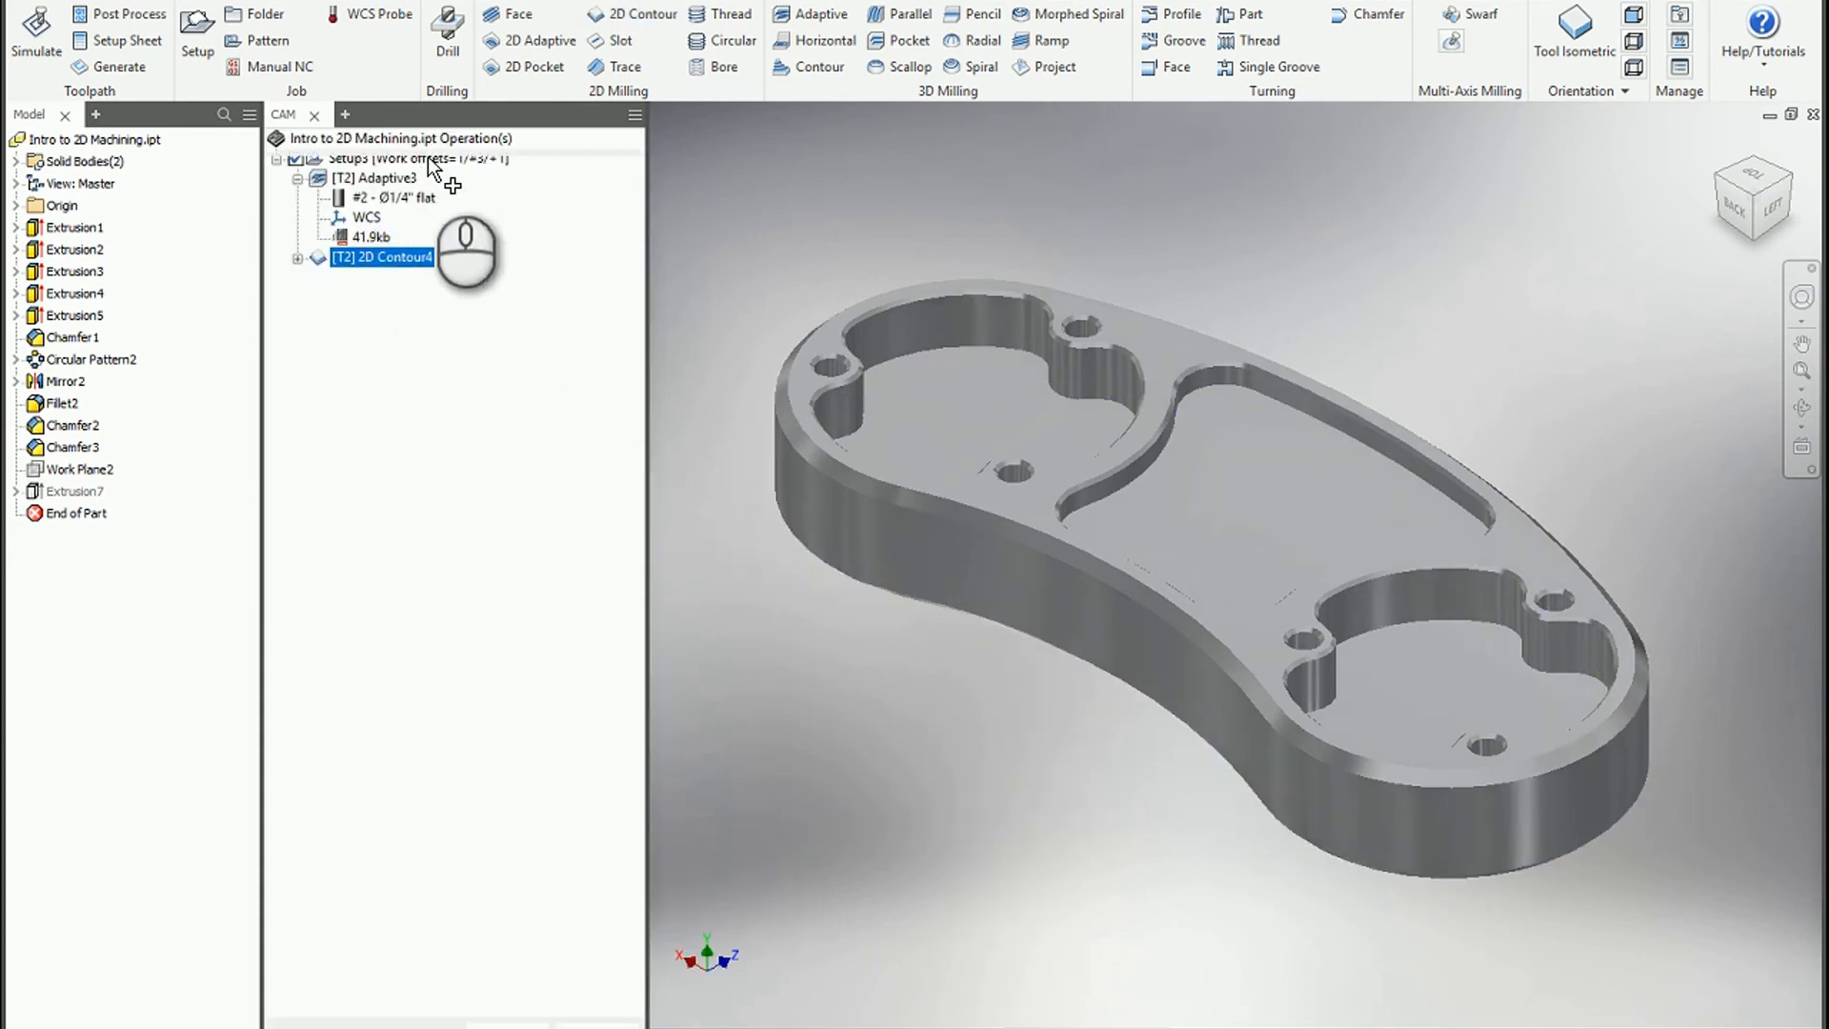
double_click(381, 257)
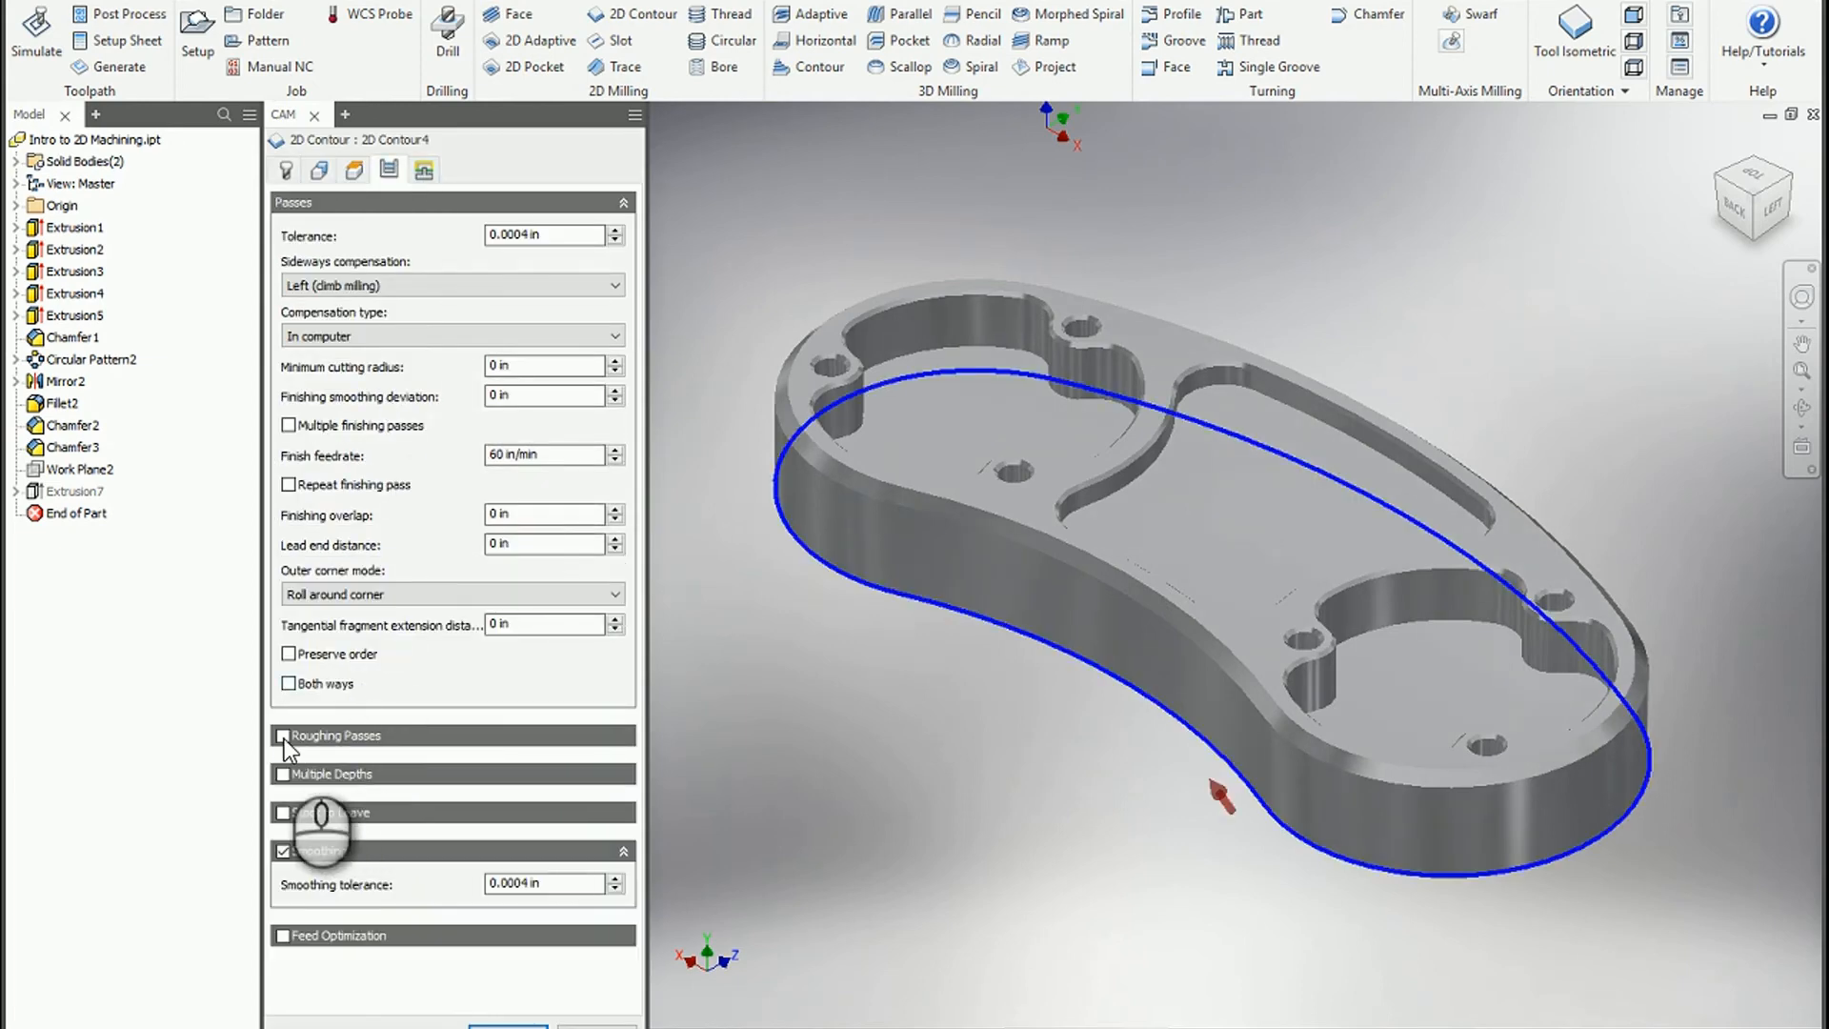
left_click(282, 735)
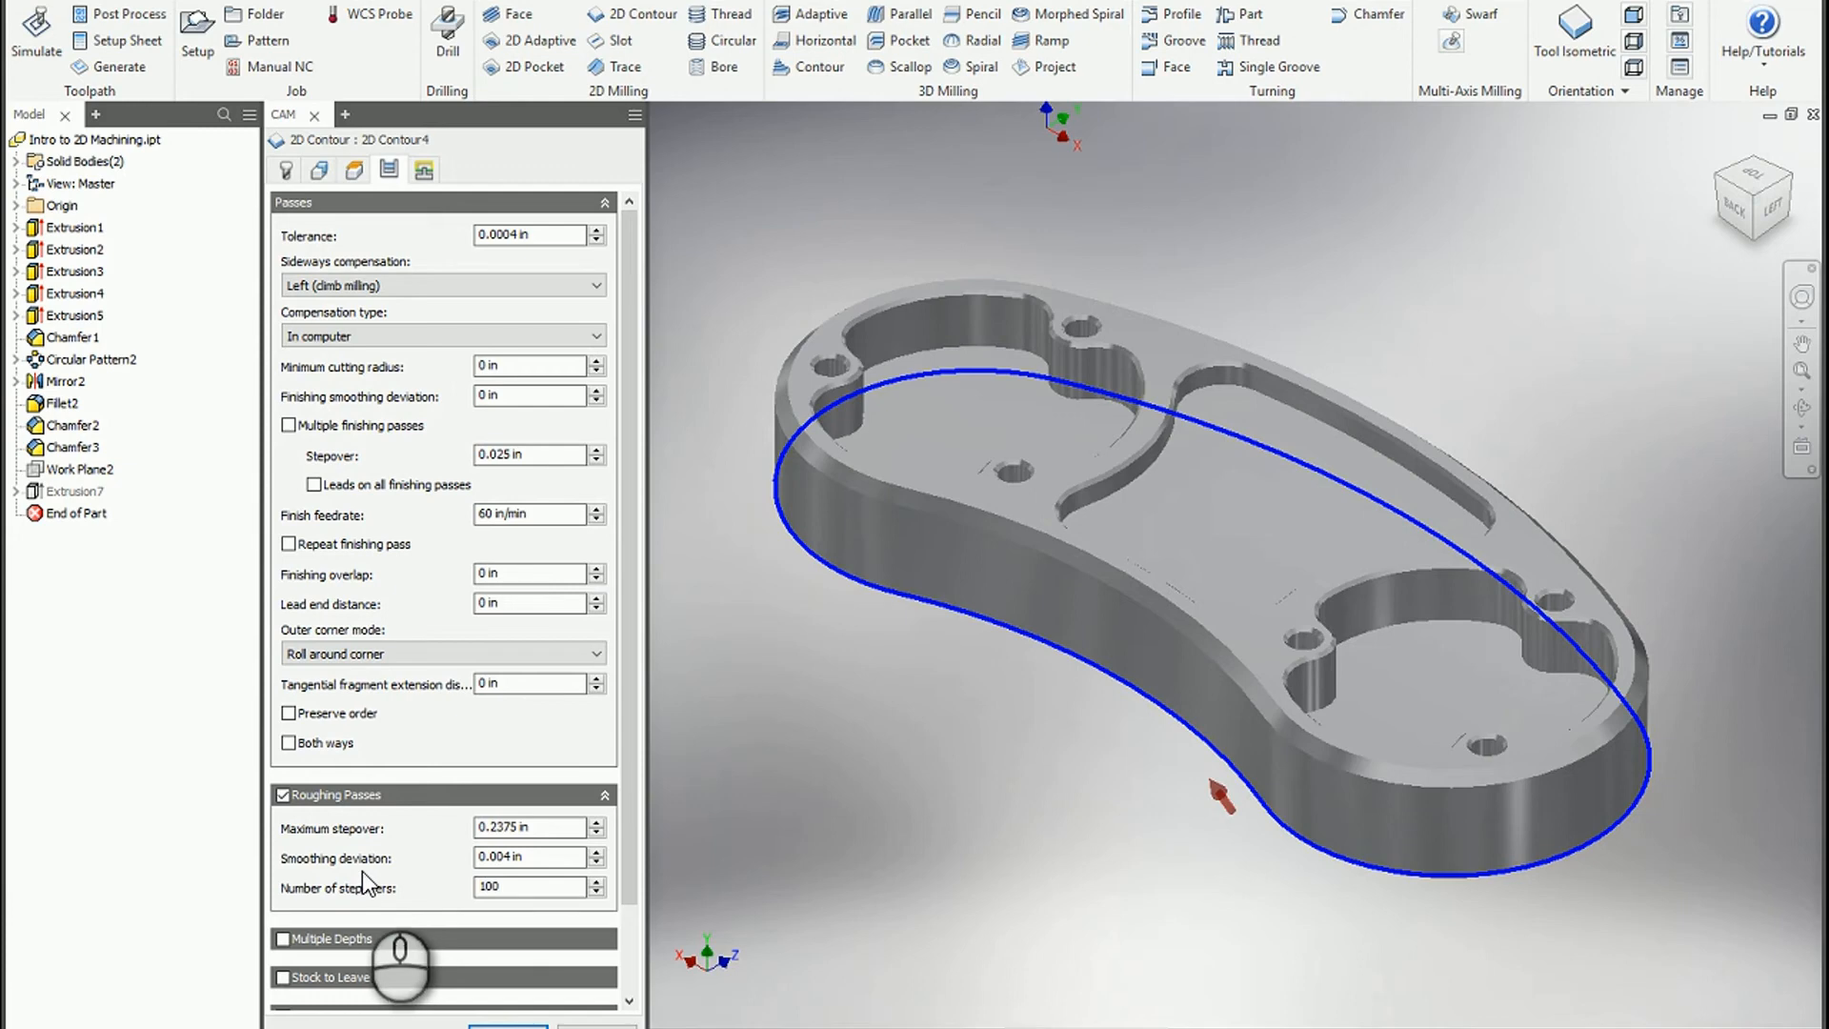
double_click(531, 827)
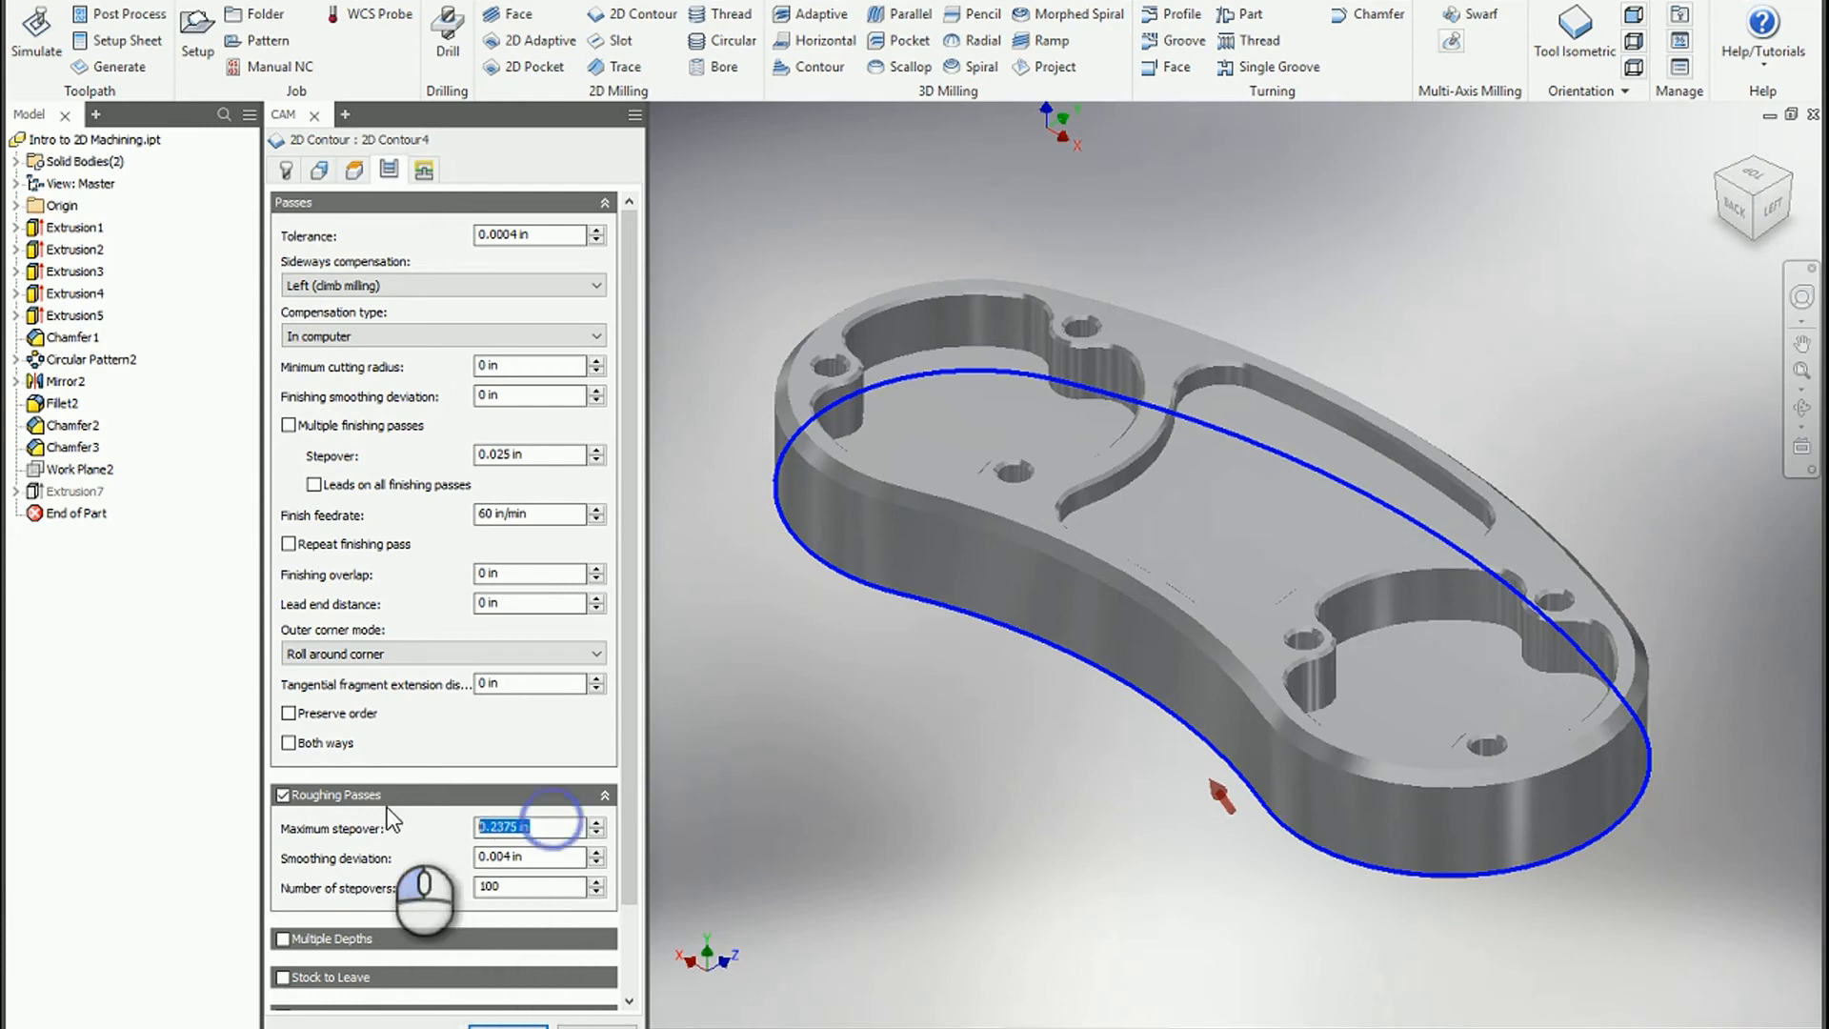
type(".1")
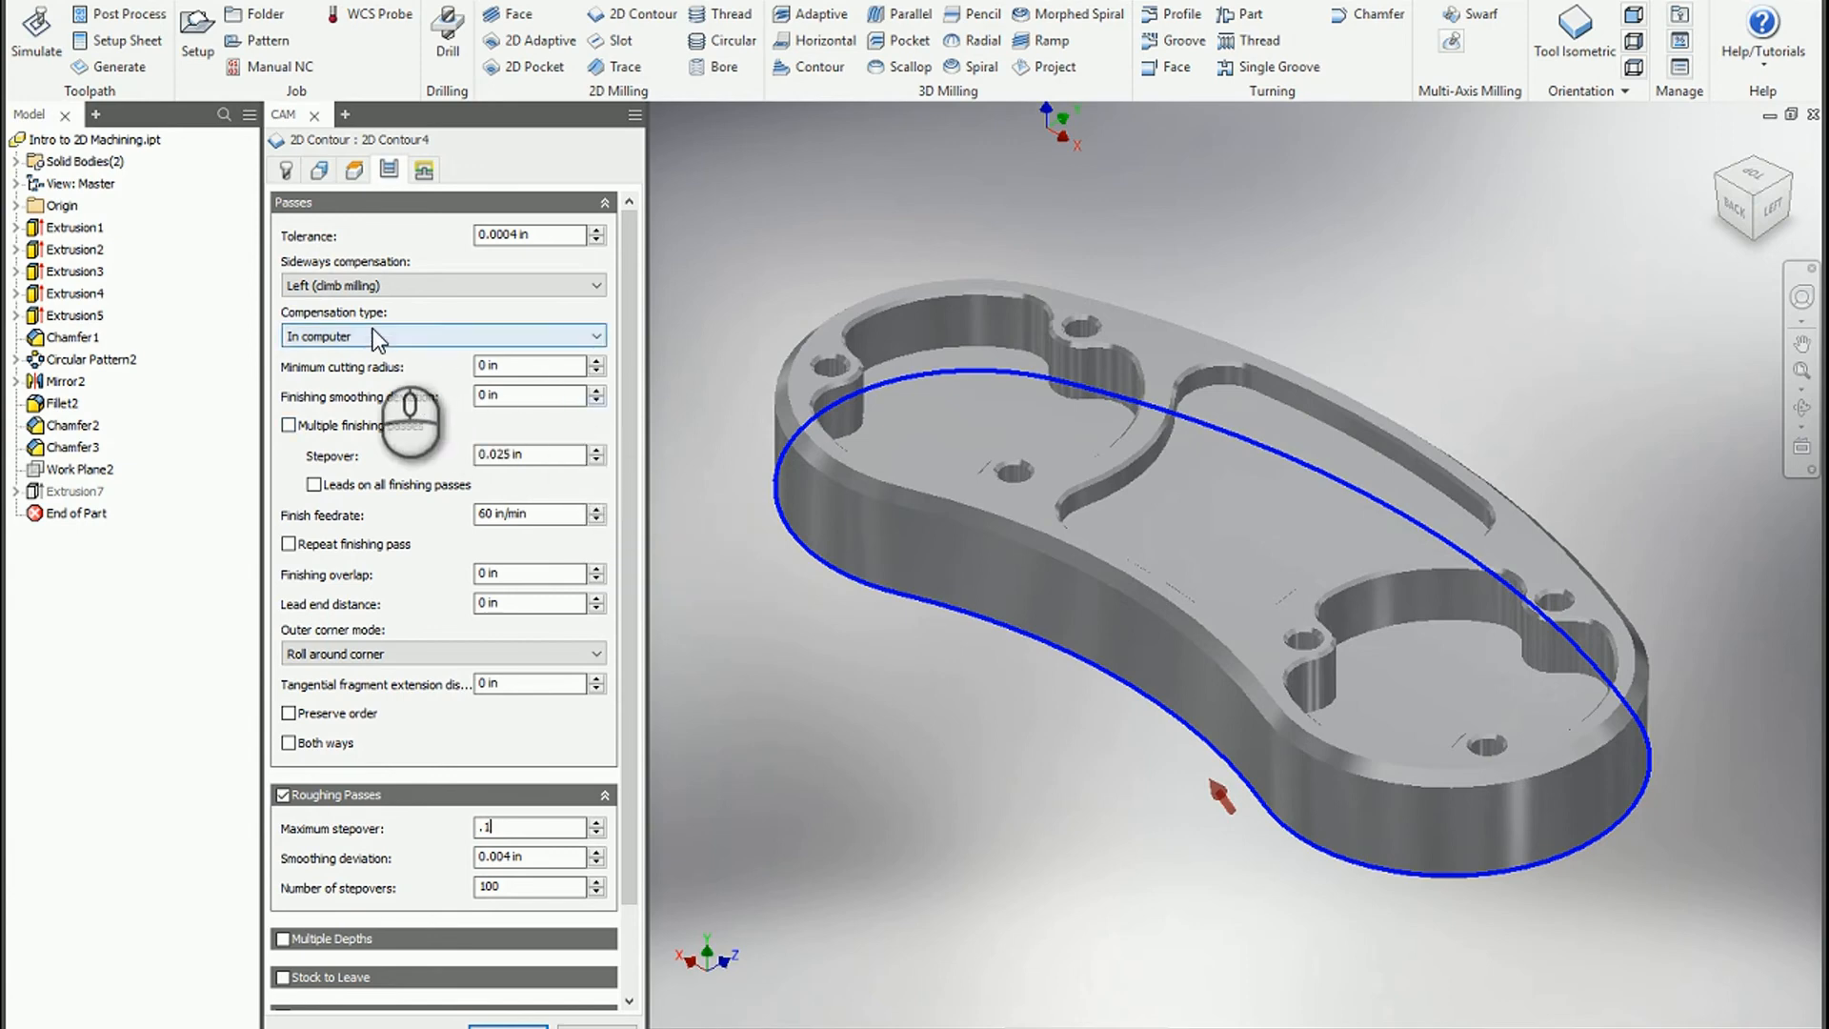
left_click(284, 169)
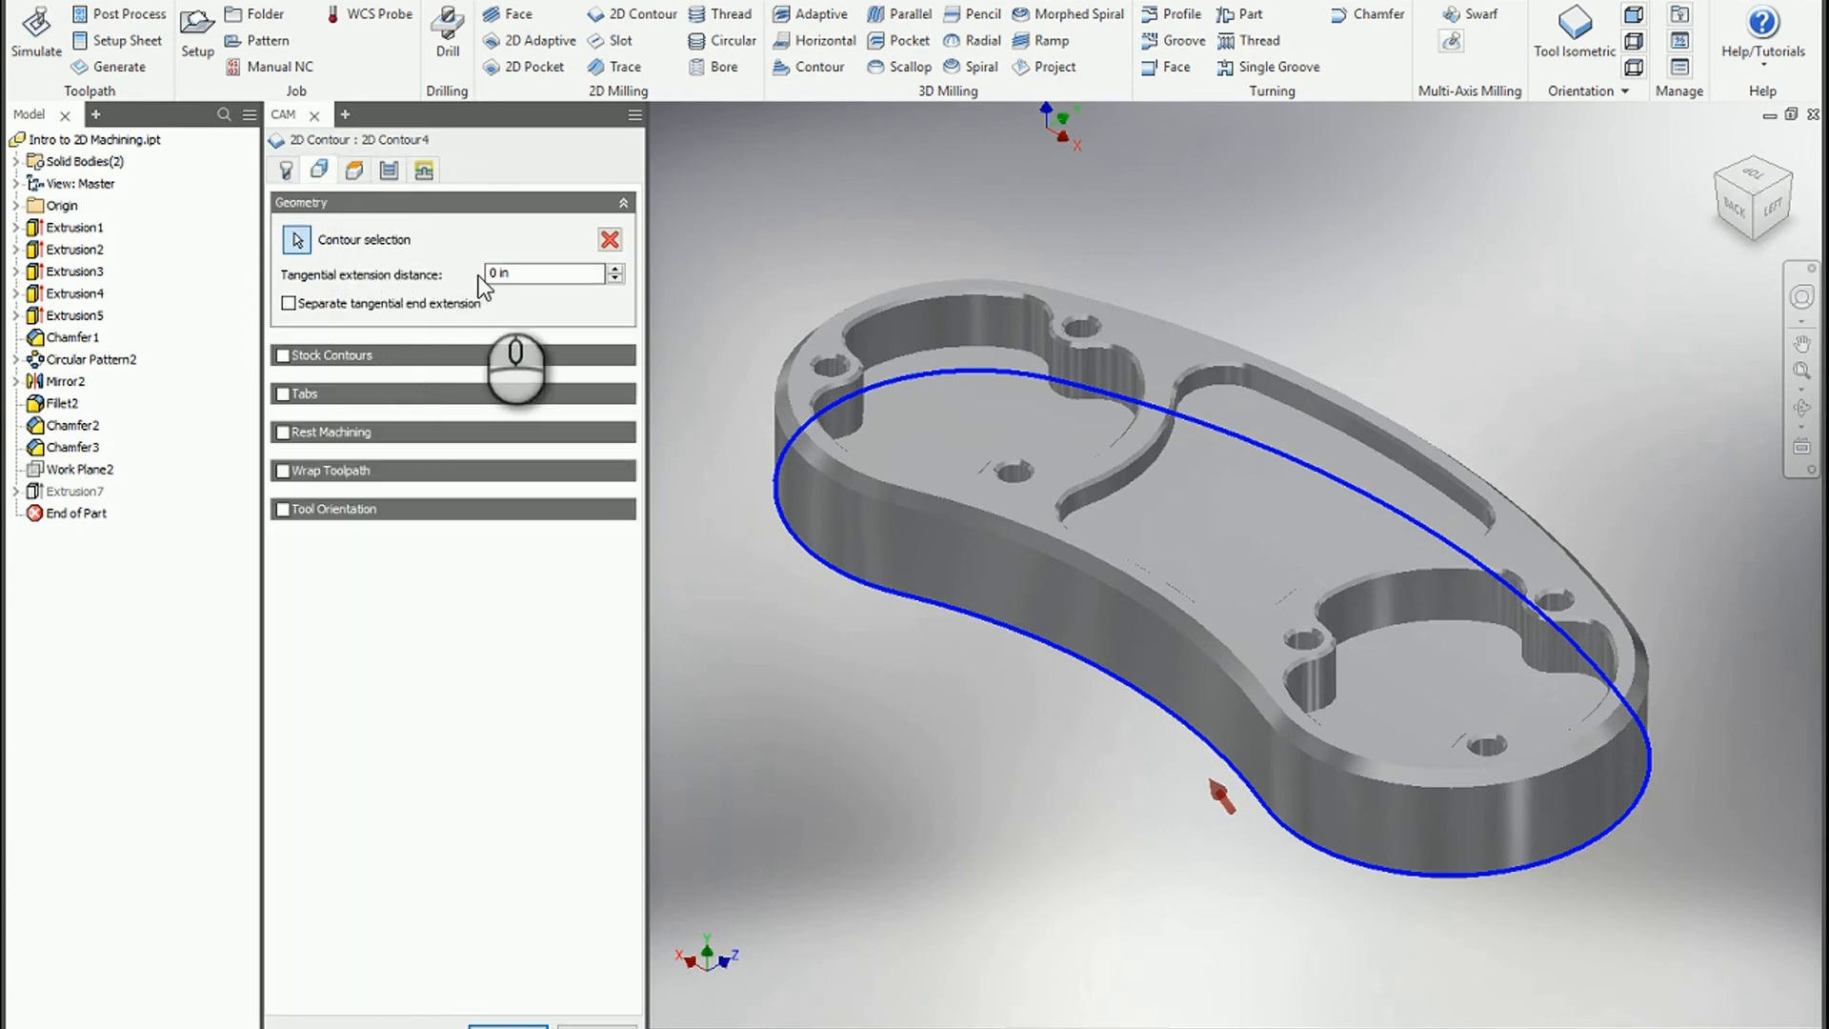
mouse_move(743, 612)
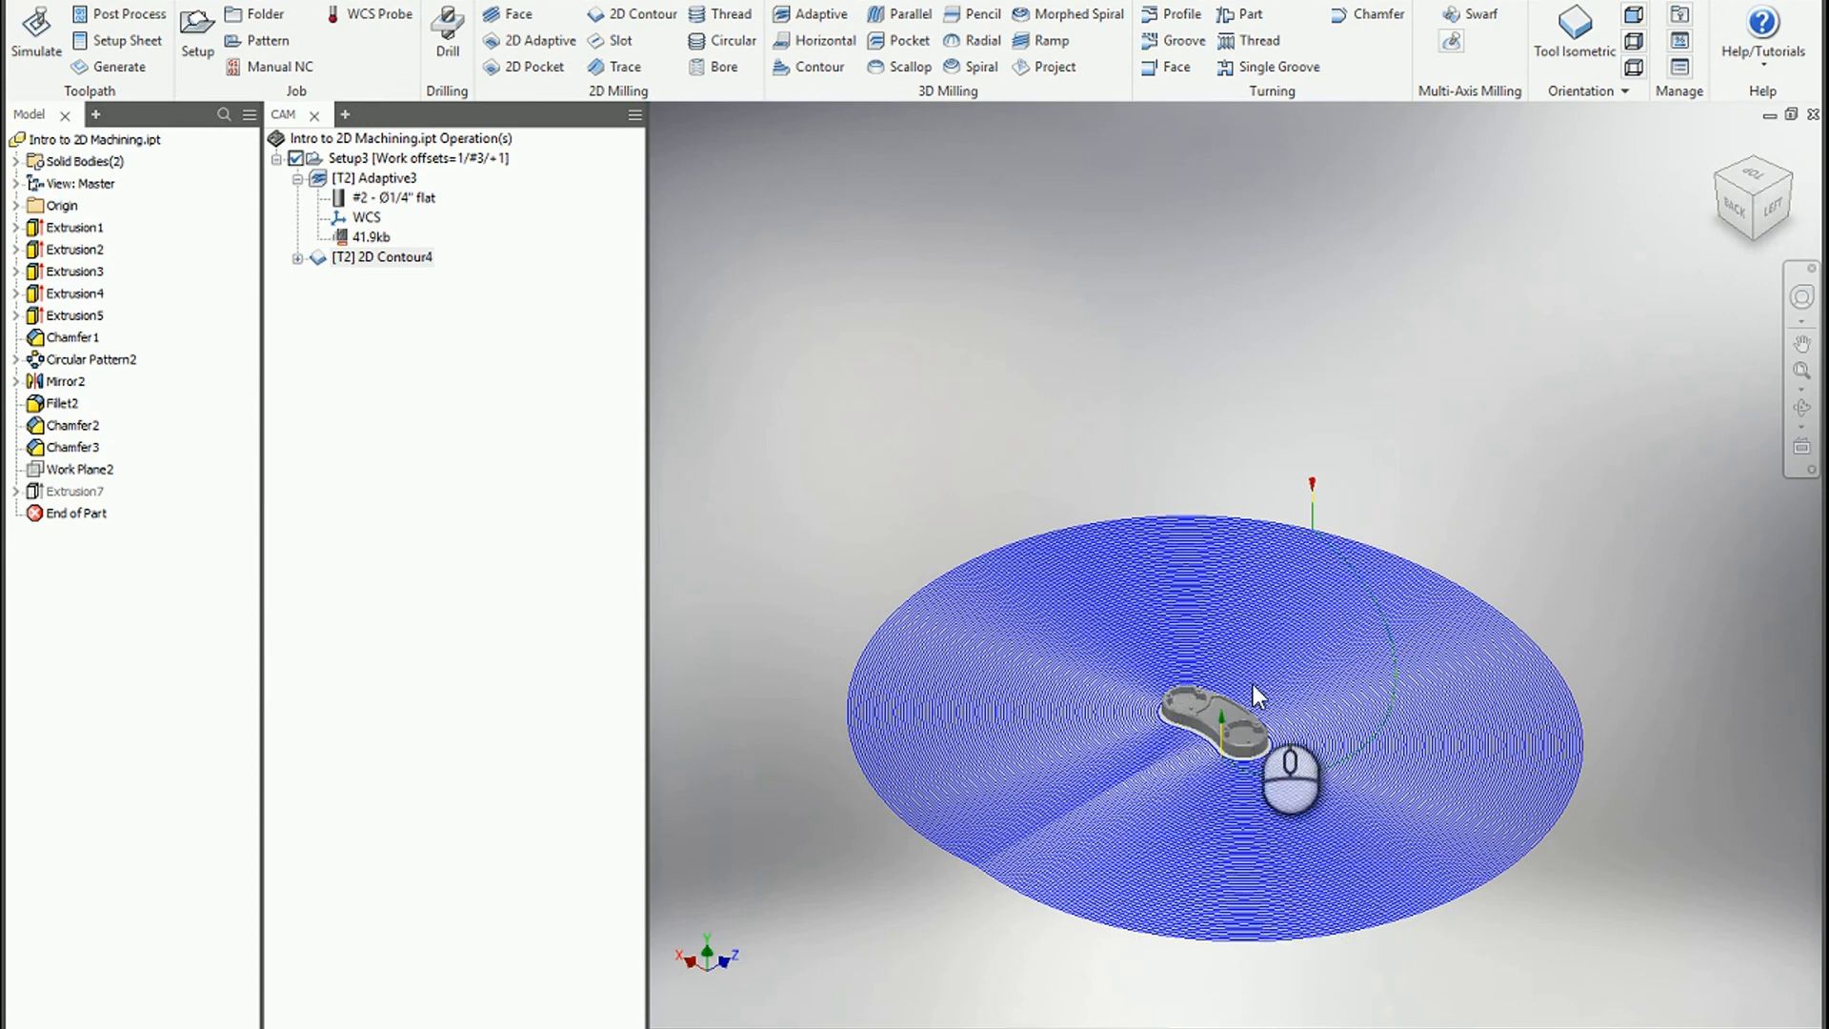
mouse_move(412, 292)
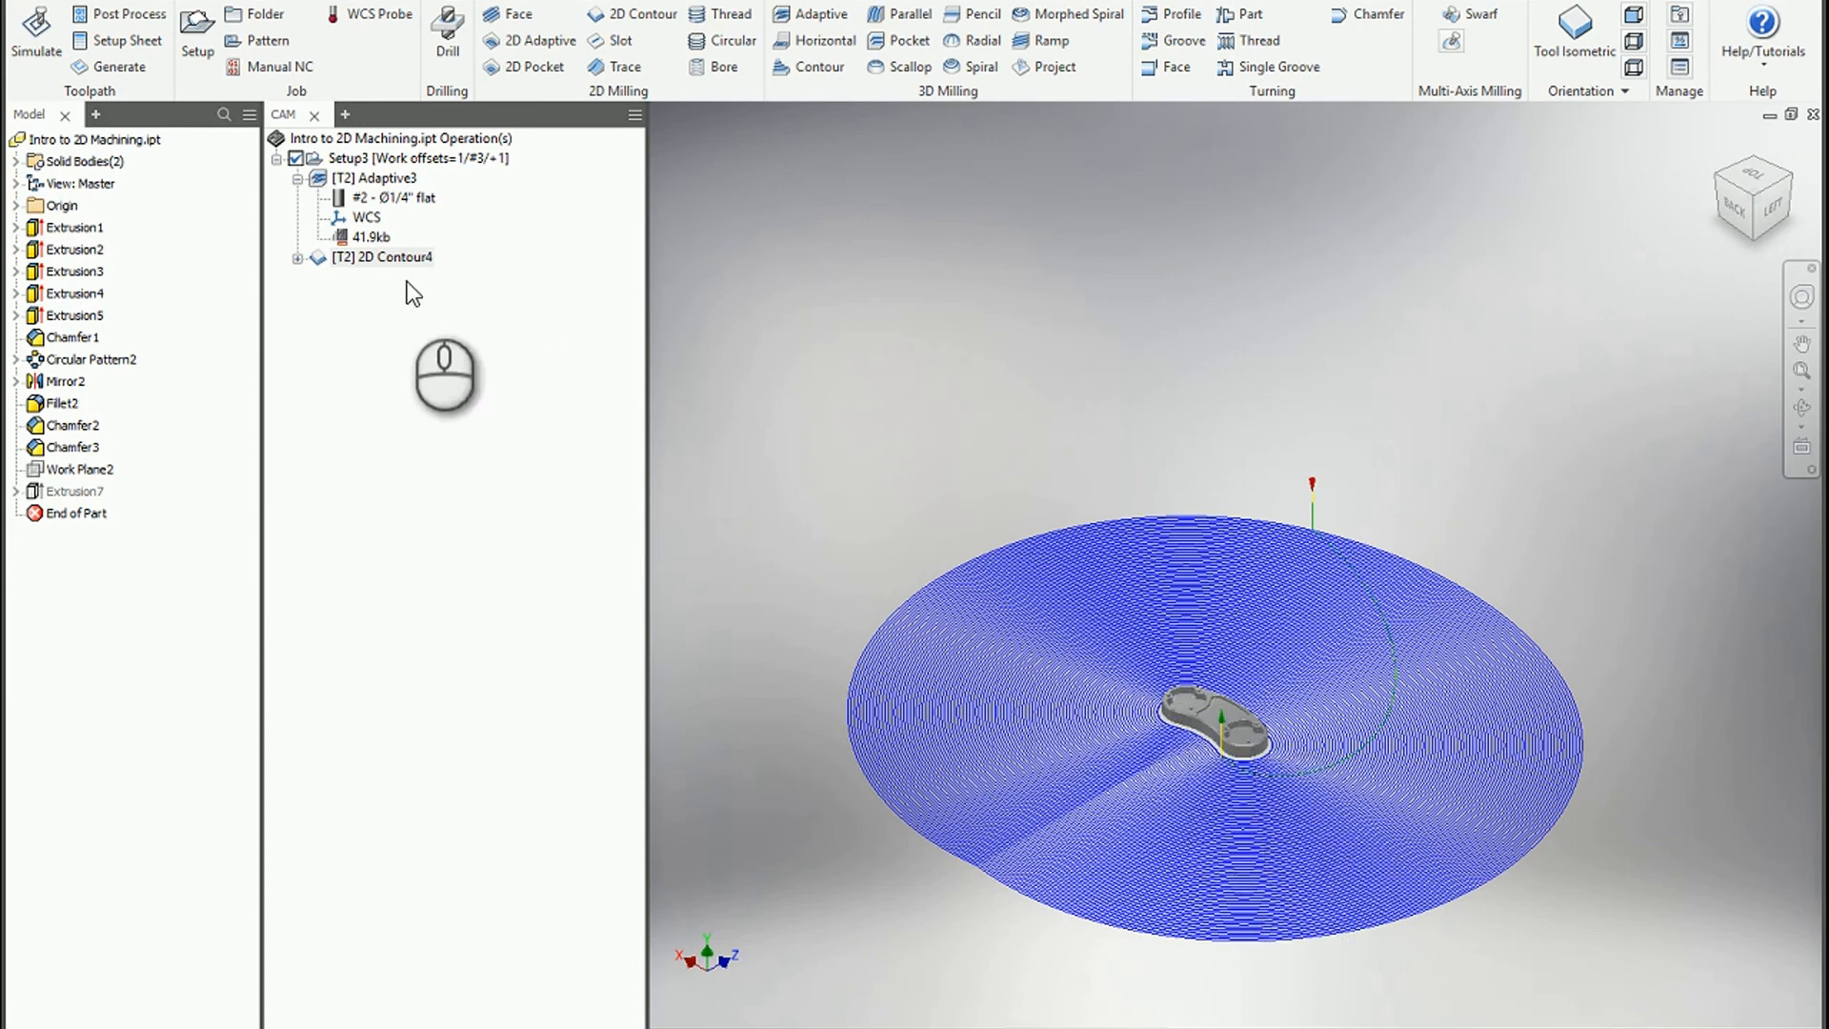
Step: Select the generated 2D Contour4 operation under Setup3
left_click(385, 257)
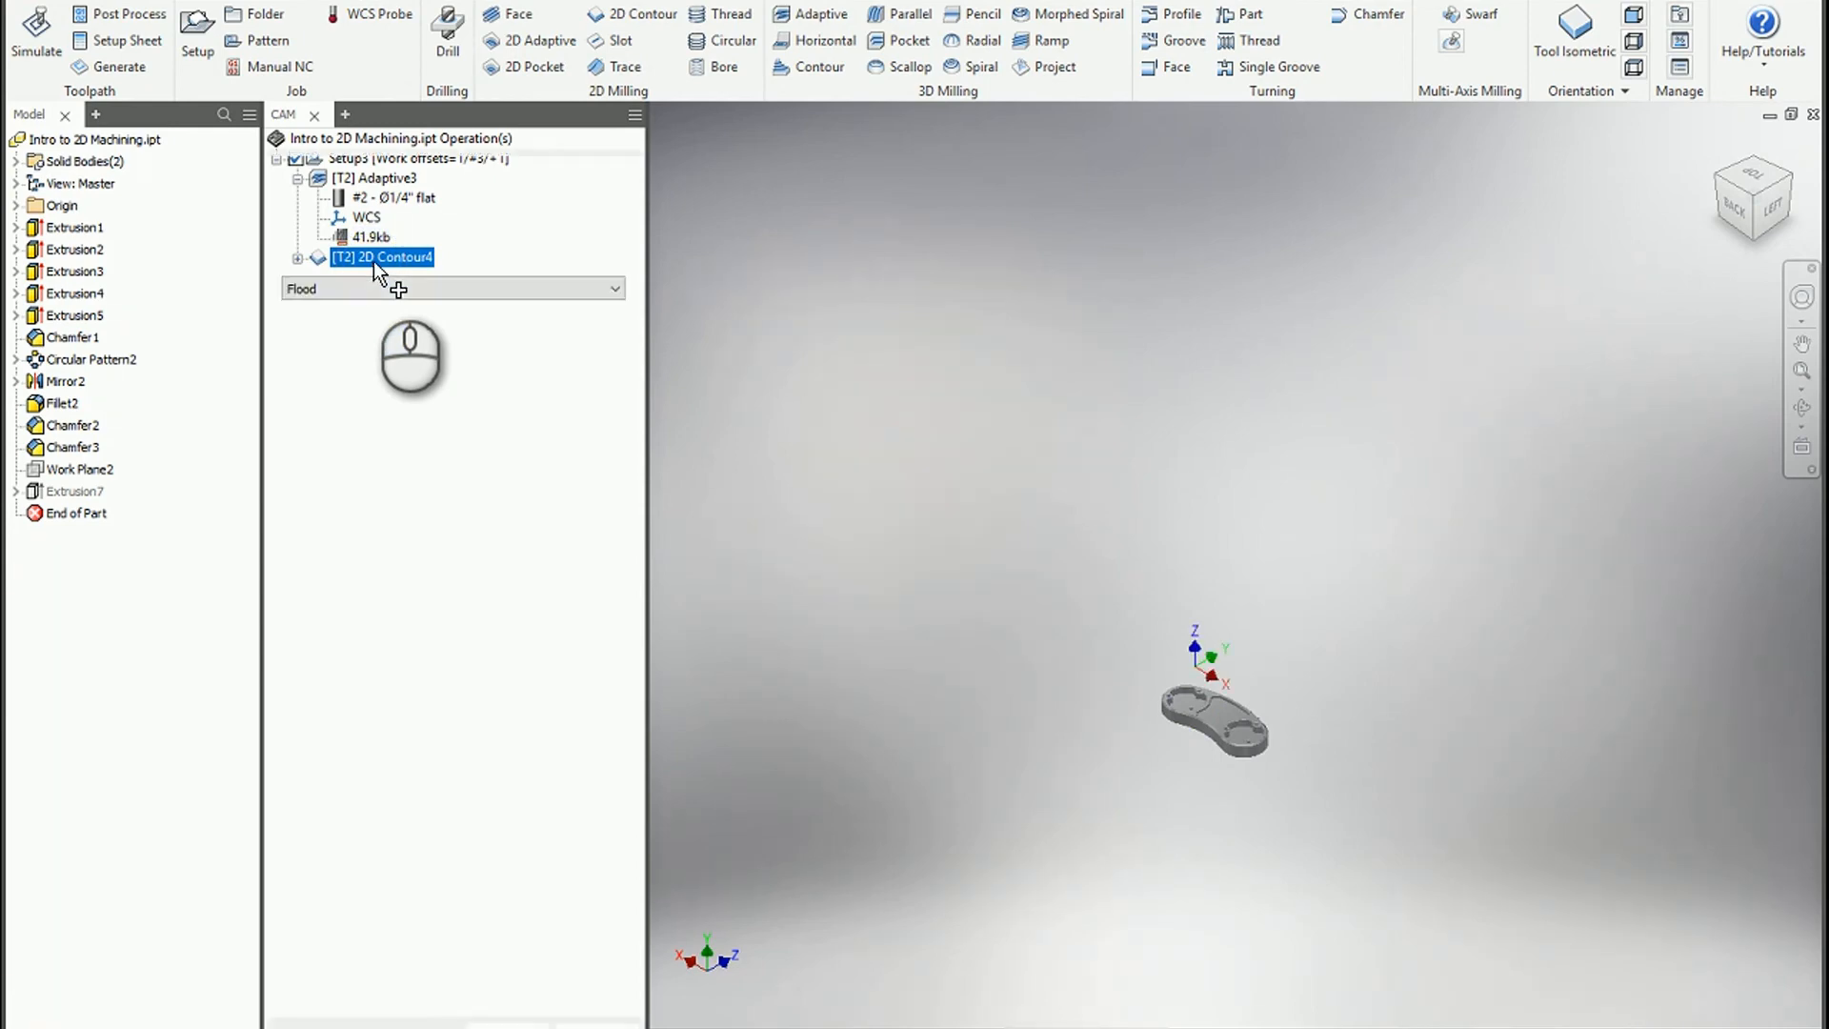
Step: Enable Stock Contours on 2D Contour4 so roughing passes hug the part, reducing it to 7.3 kb
double_click(381, 257)
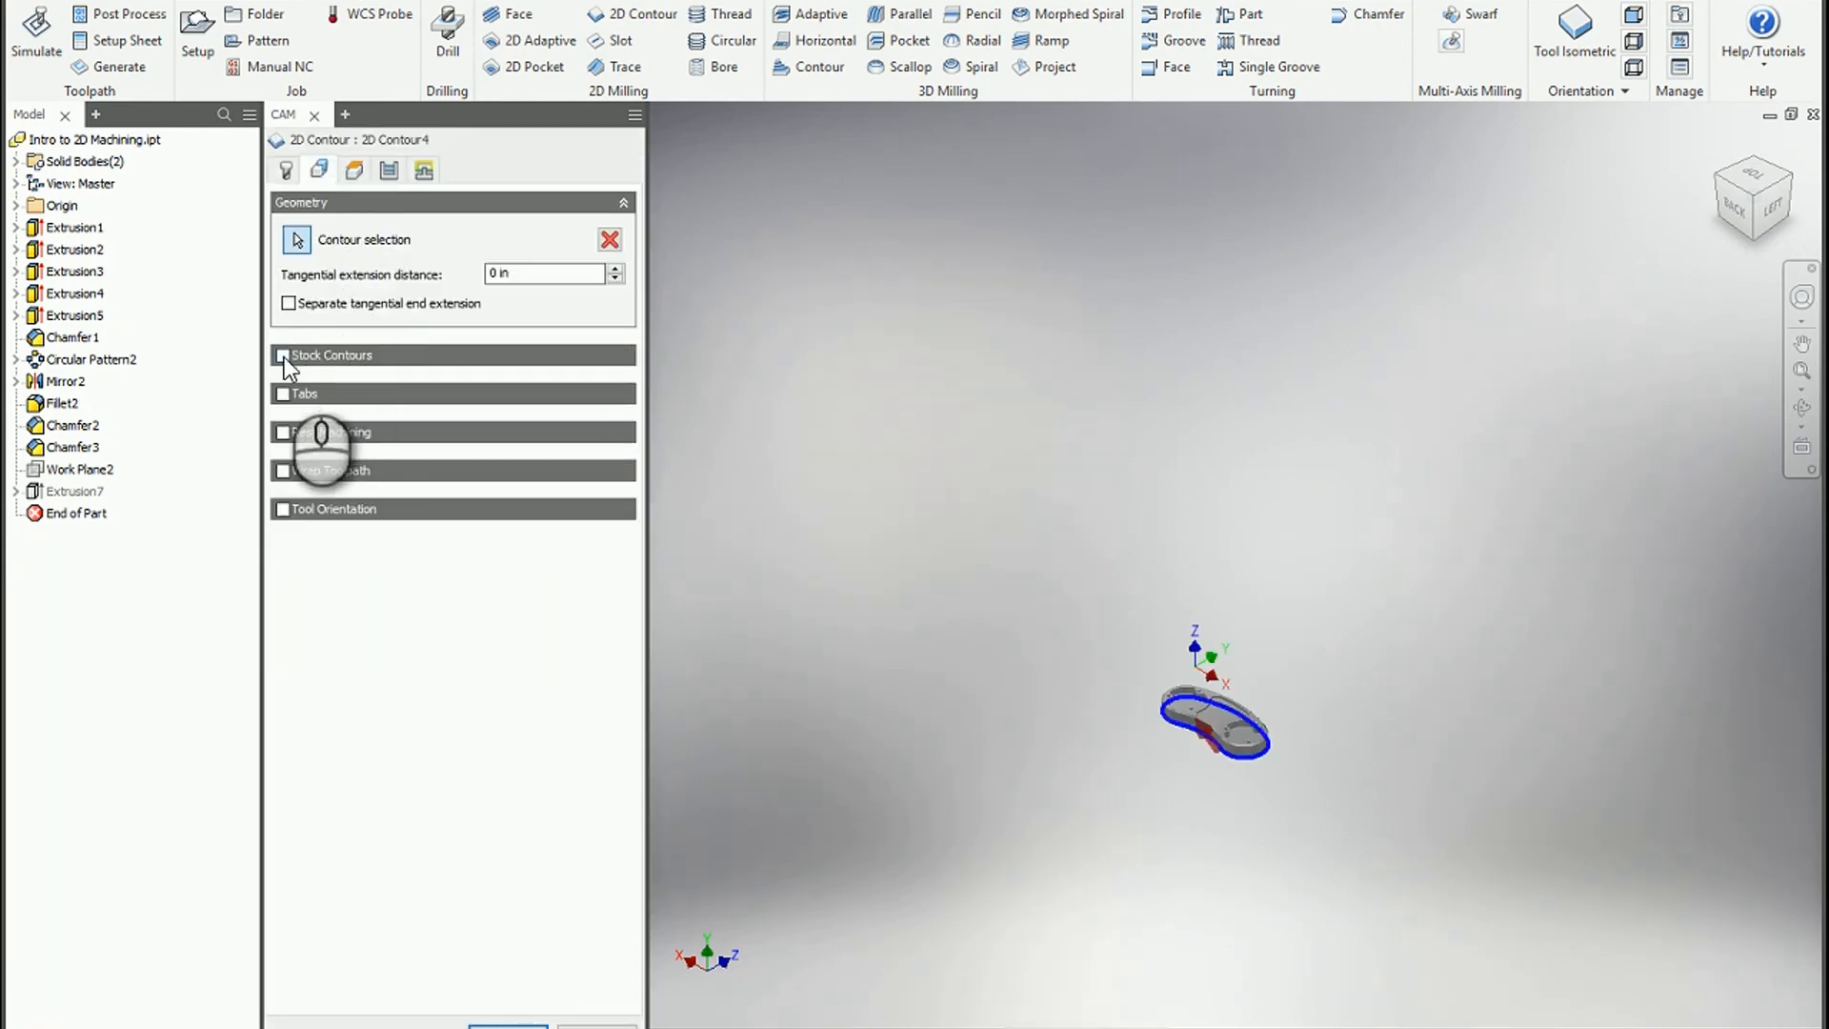
left_click(282, 354)
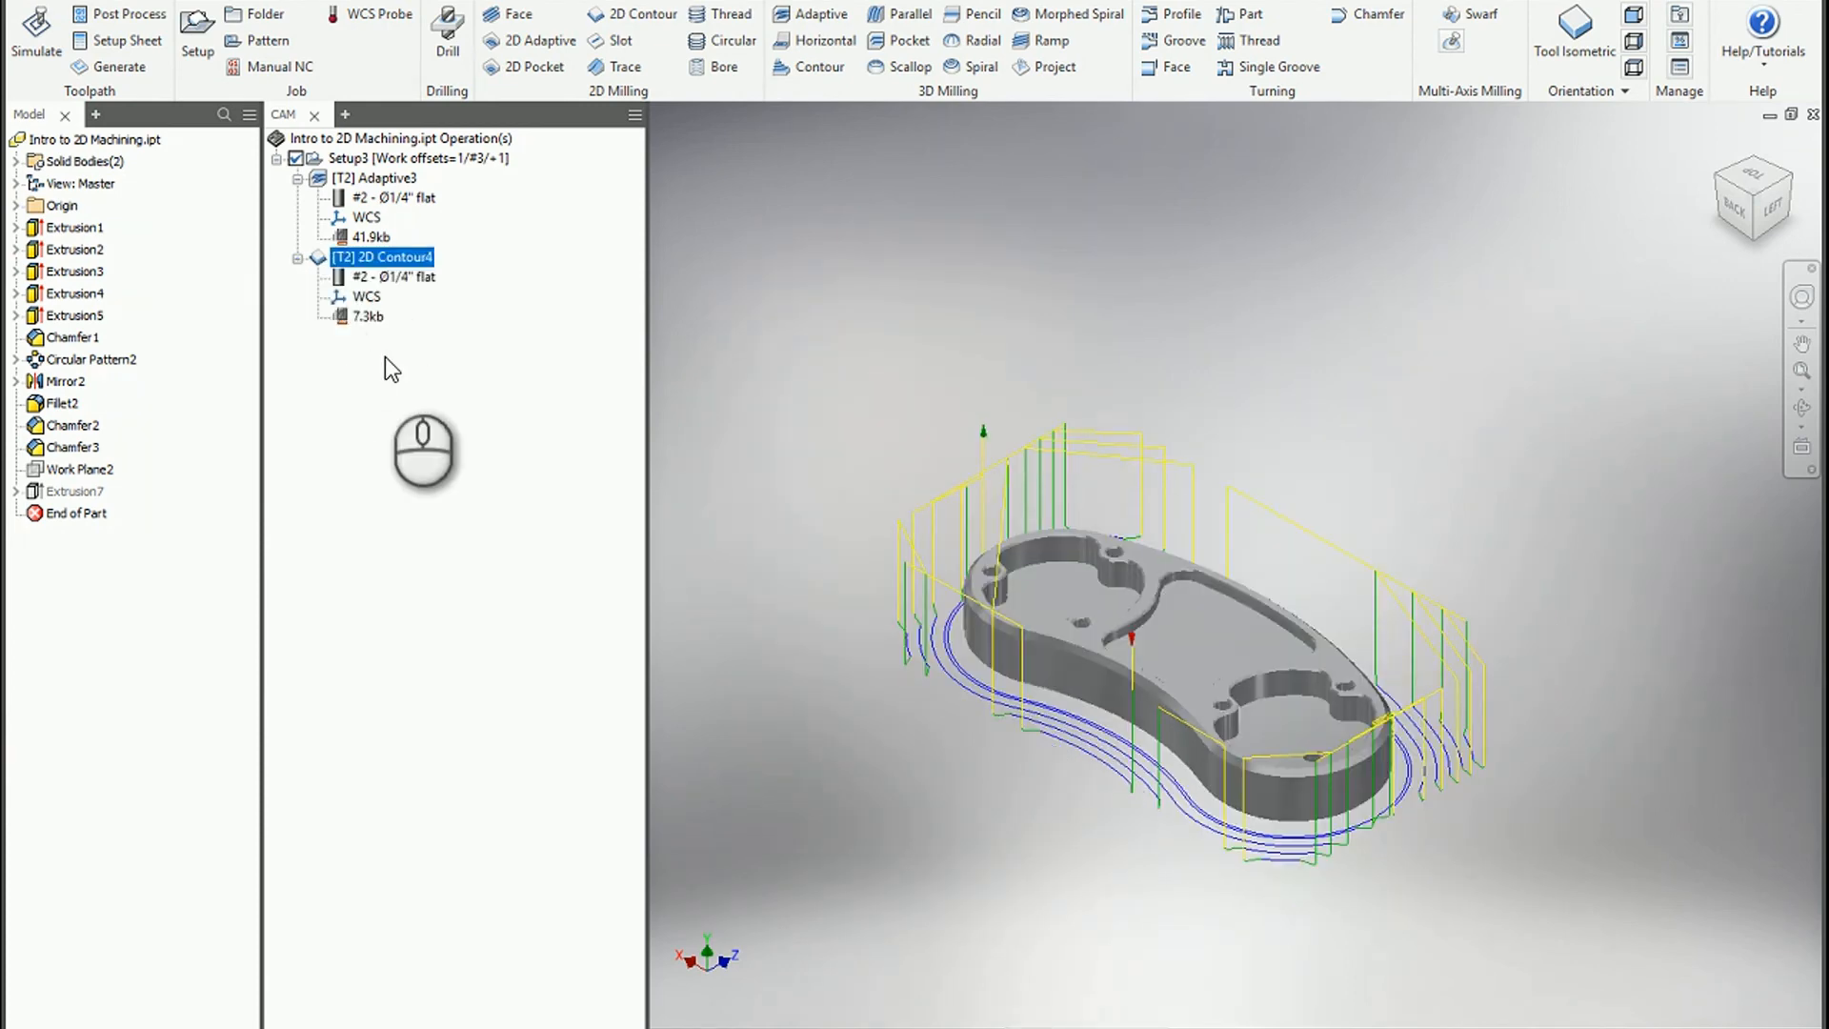
left_click(367, 316)
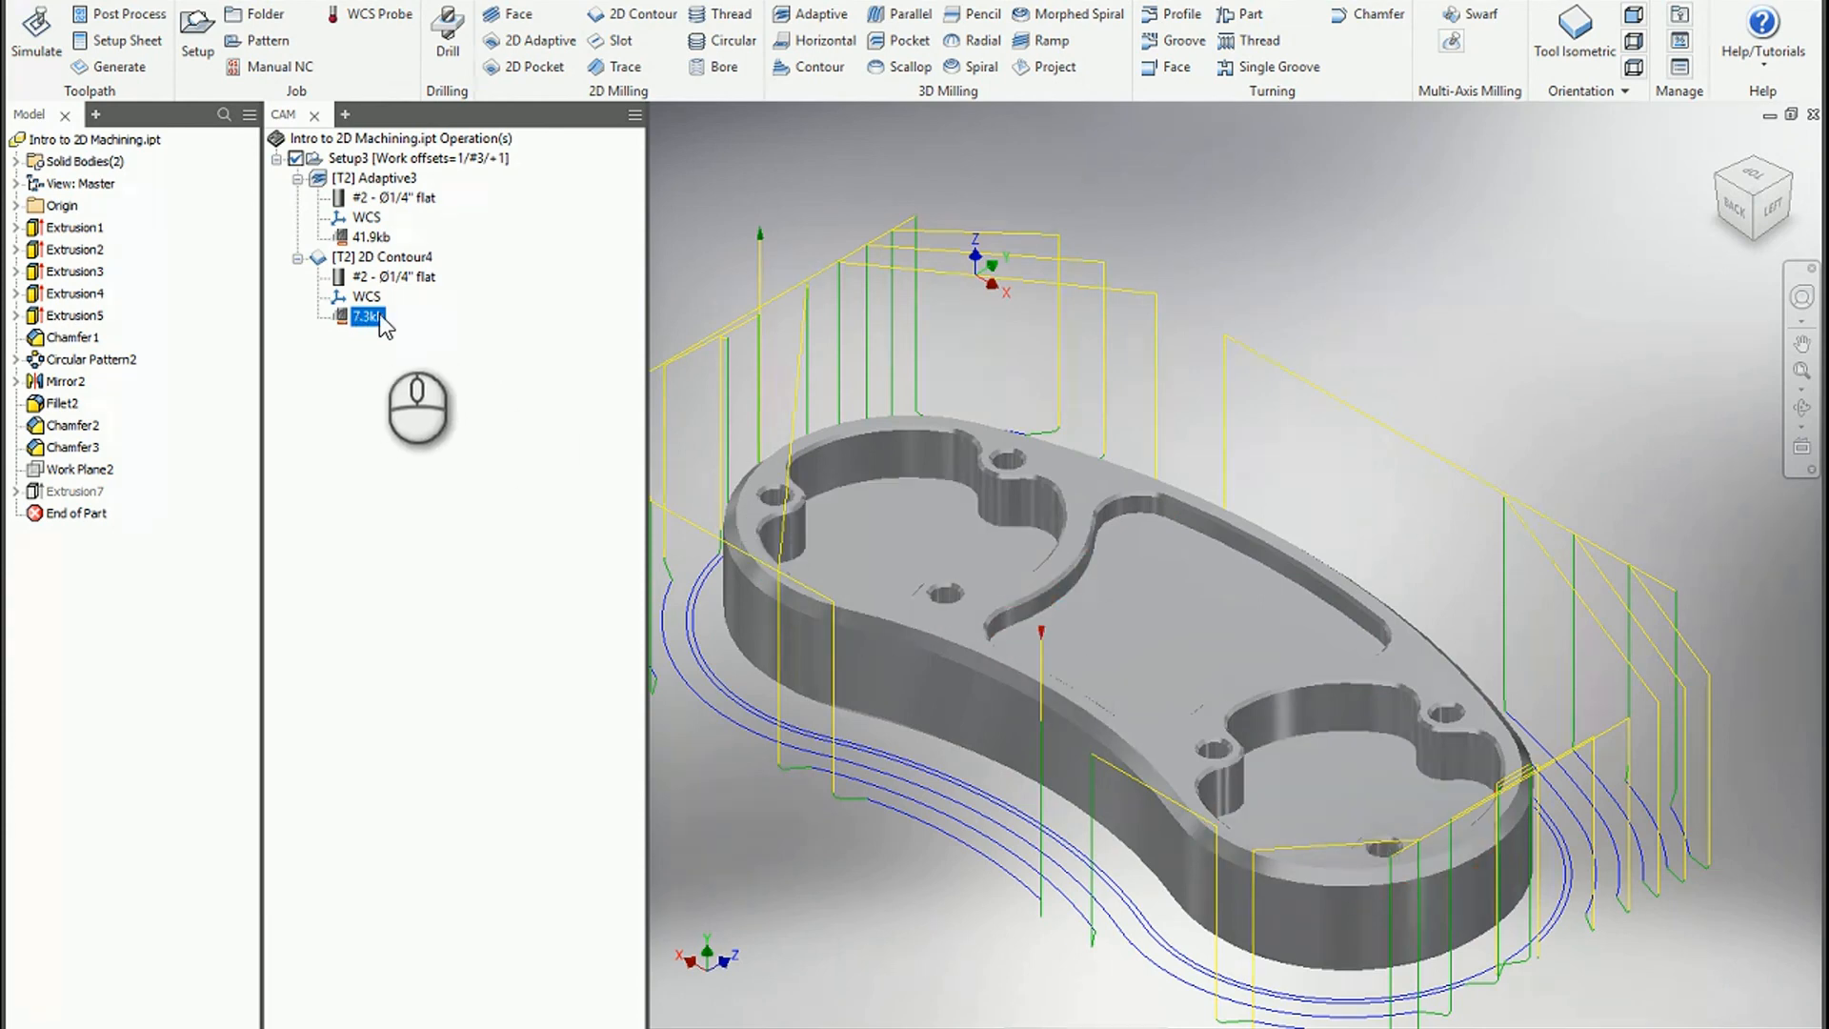
mouse_move(356, 325)
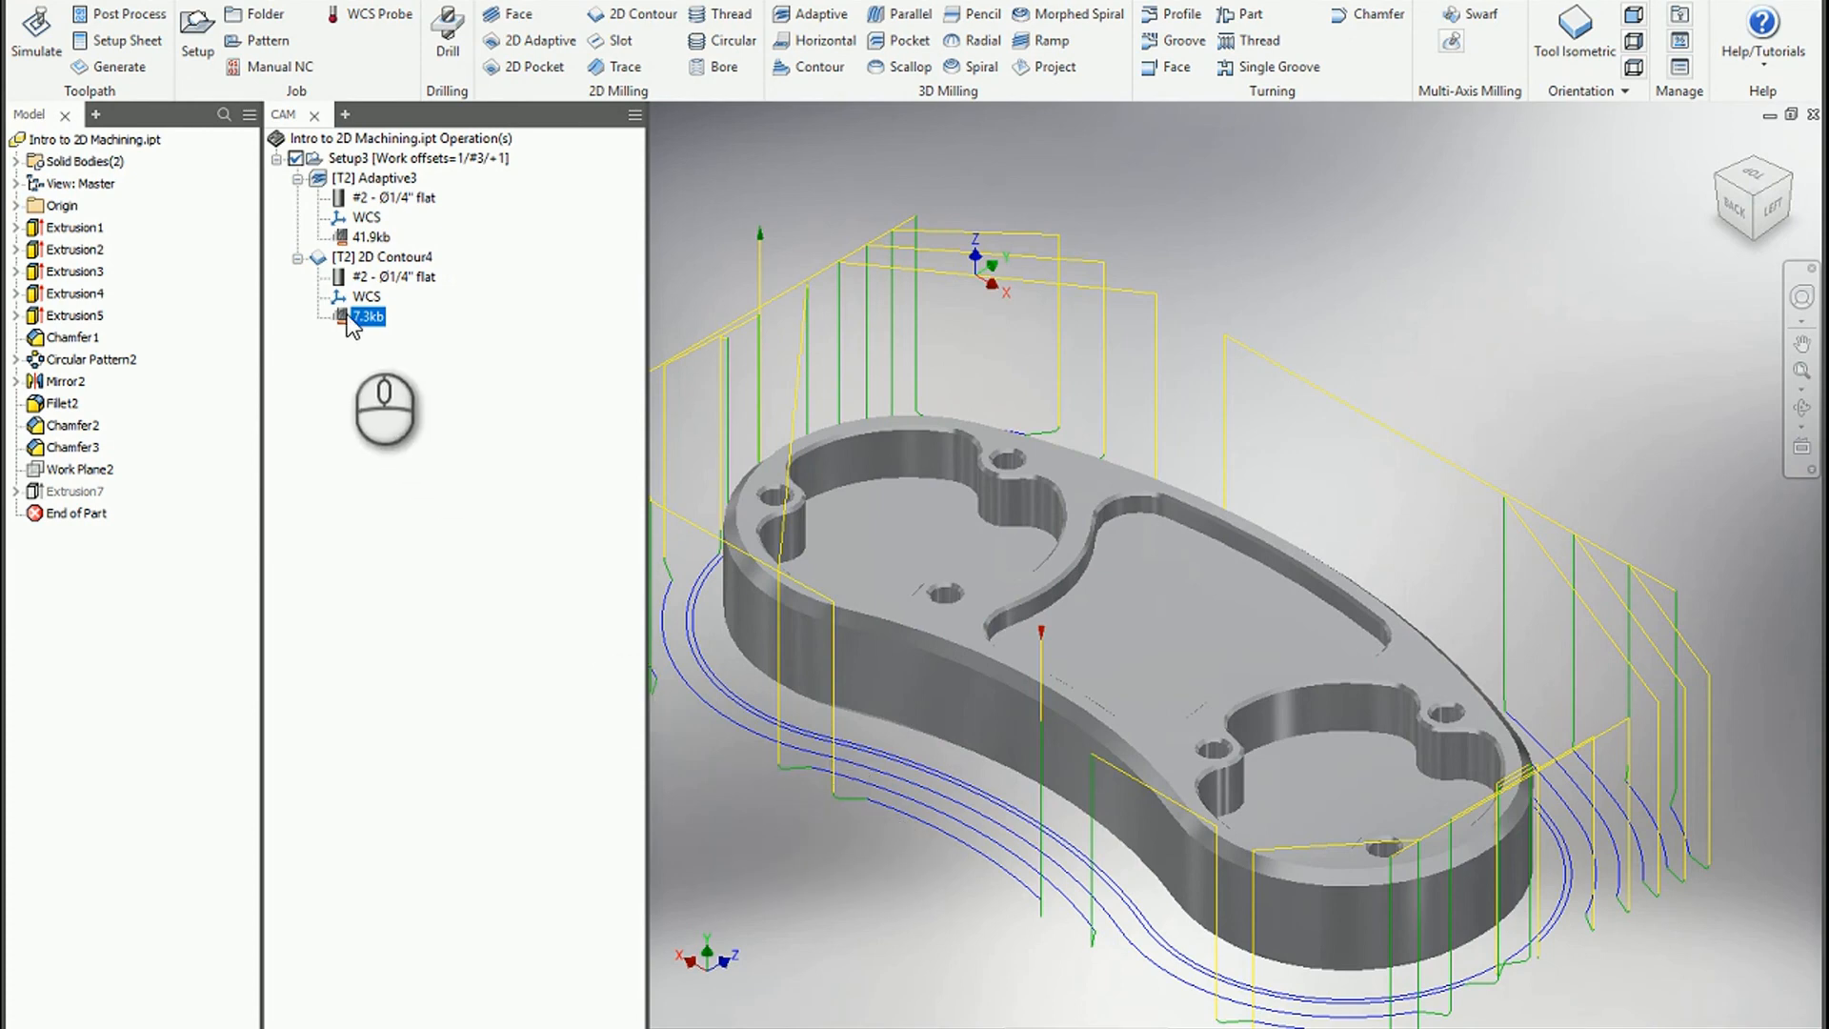